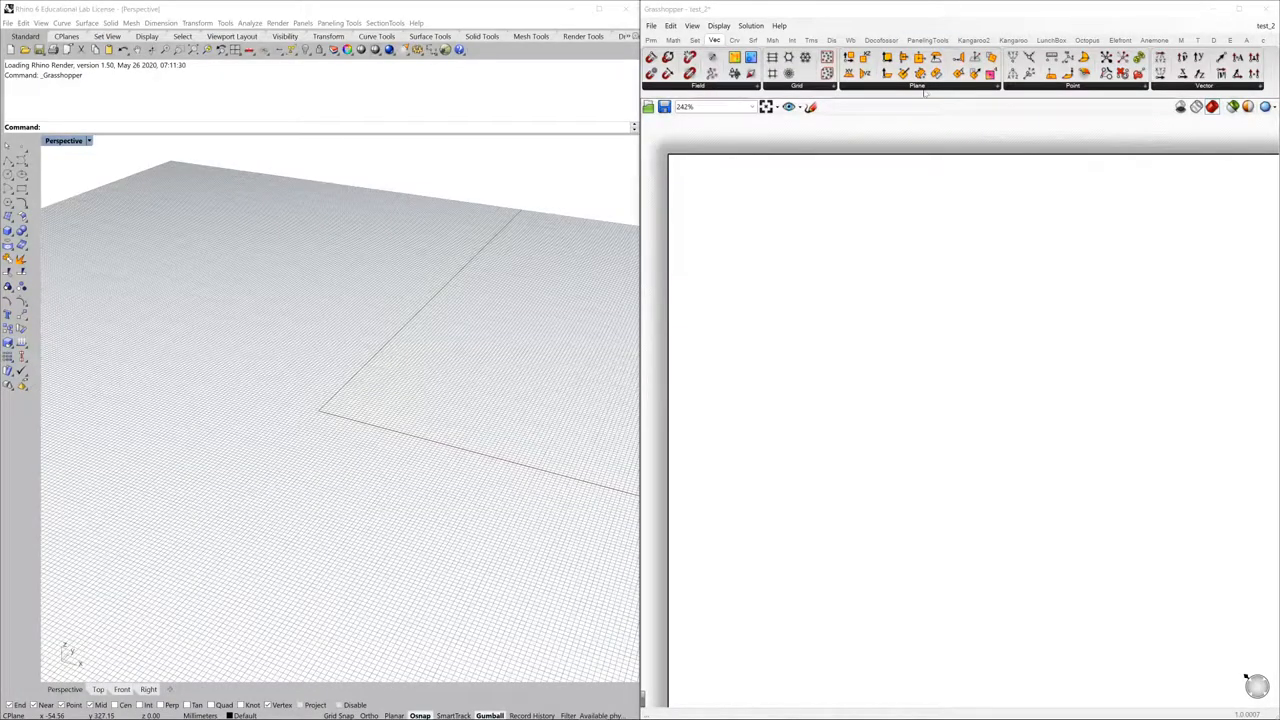
pyautogui.moveTo(765, 131)
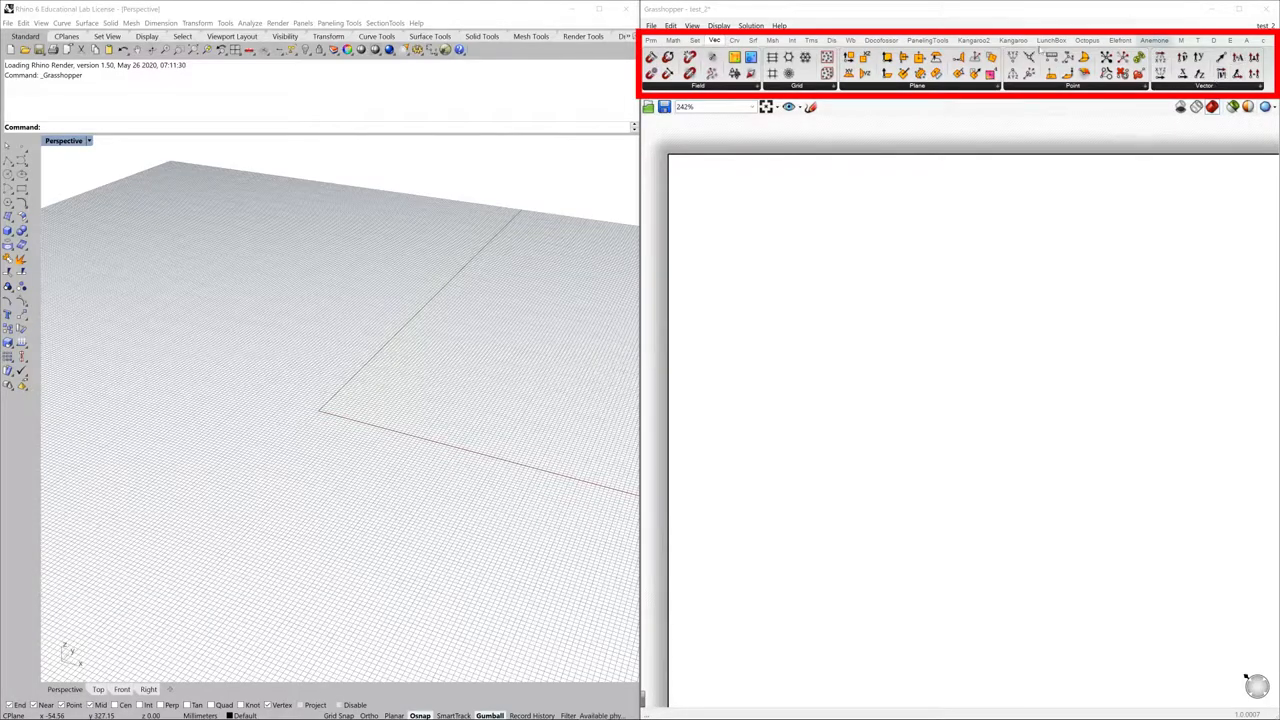
pyautogui.moveTo(795, 307)
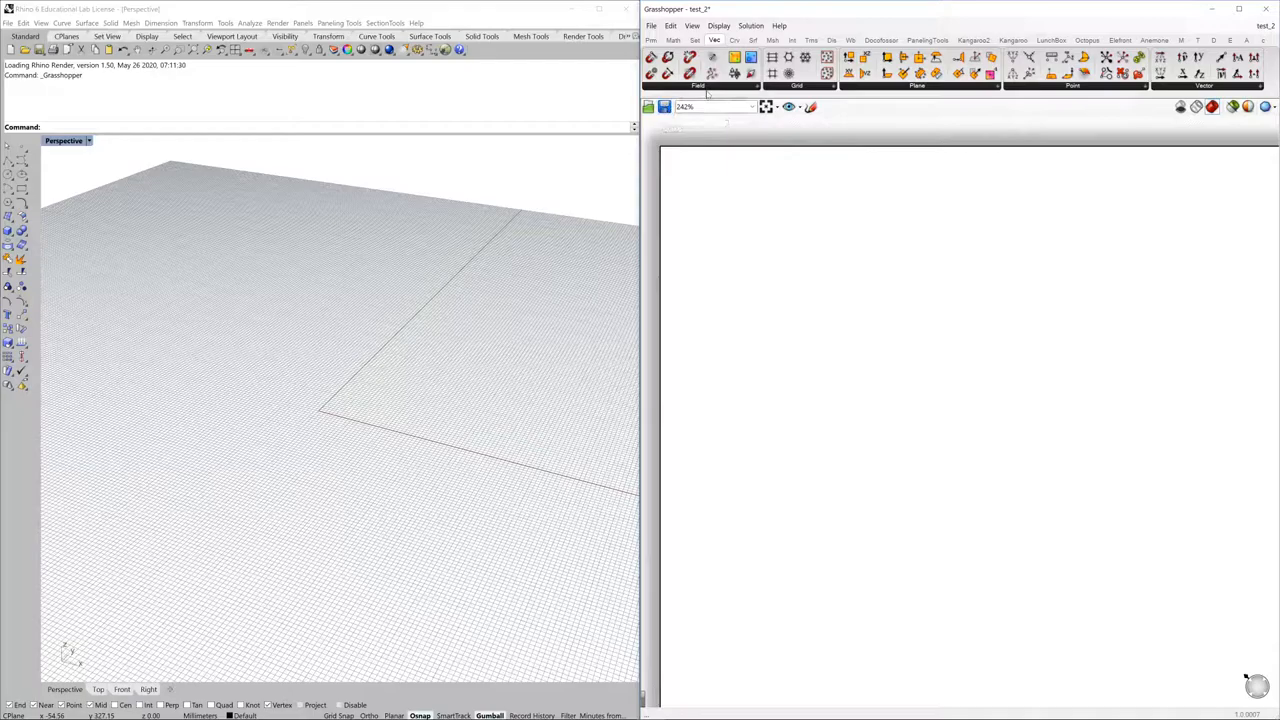
# Zoom the empty canvas to about 394% using the toolbar zoom dropdown.
pyautogui.click(751, 107)
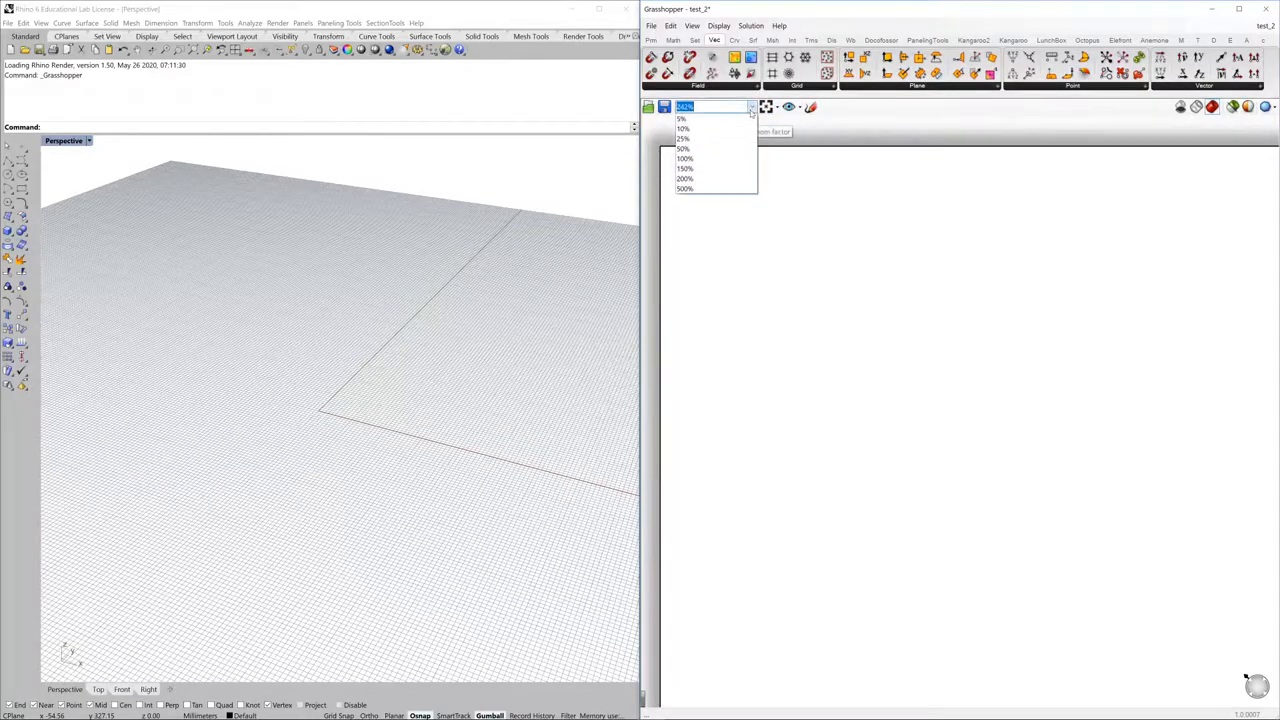
pyautogui.click(684, 158)
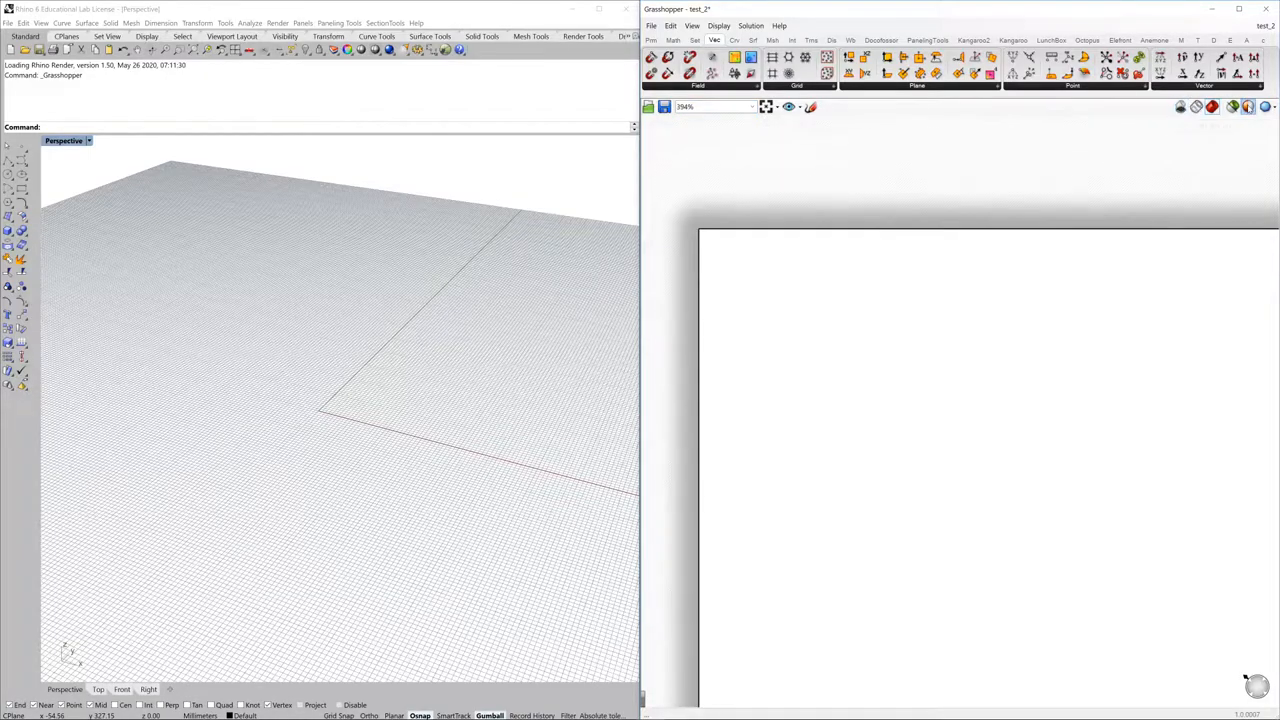
pyautogui.moveTo(1234, 106)
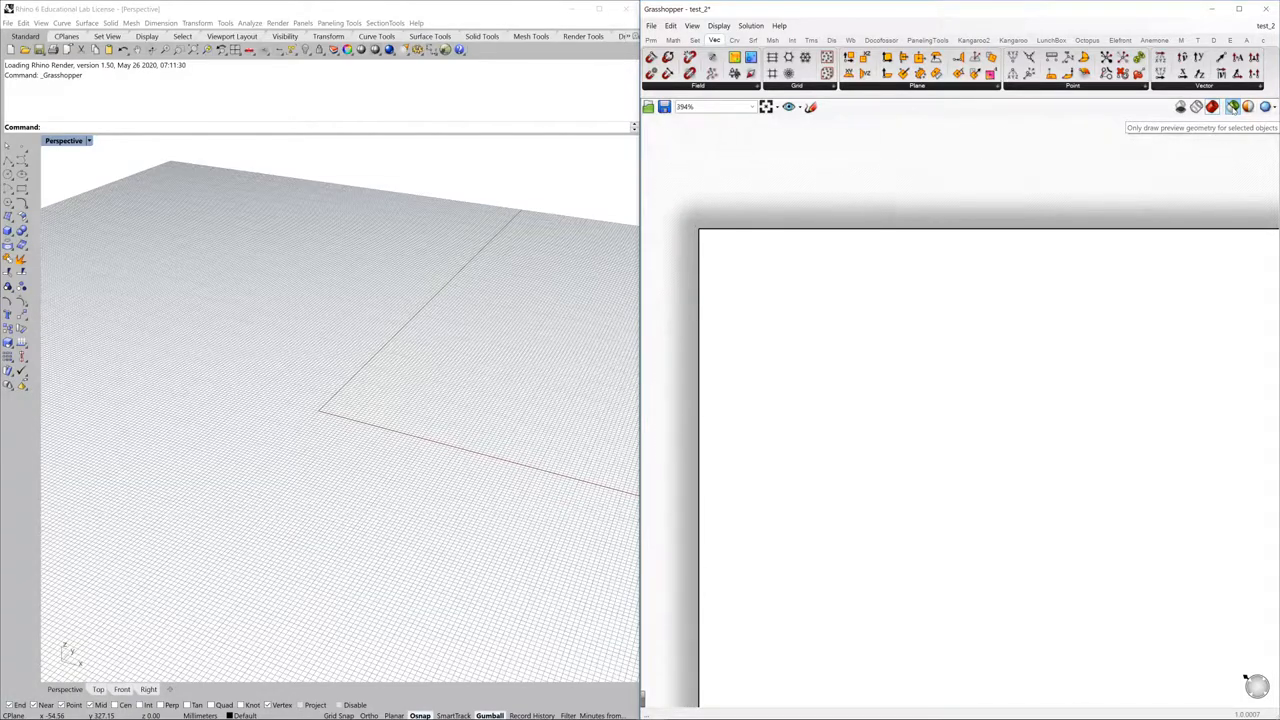
pyautogui.moveTo(1167, 139)
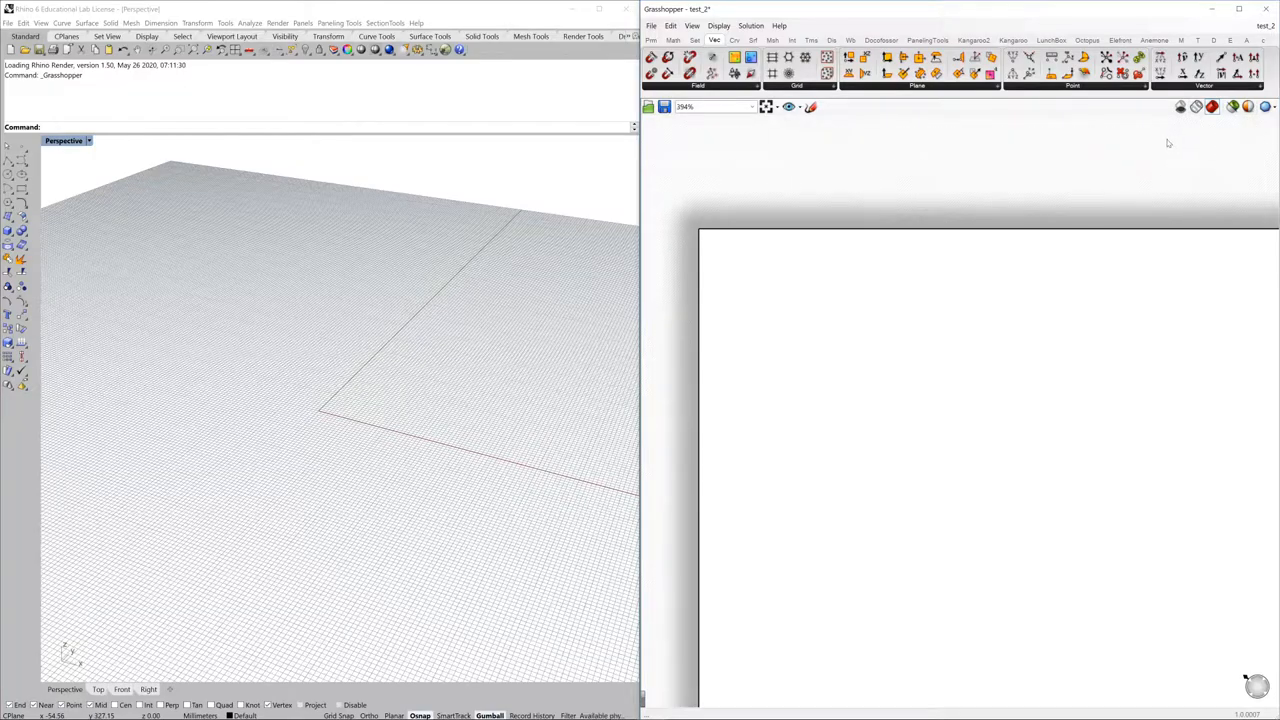
pyautogui.moveTo(1168, 154)
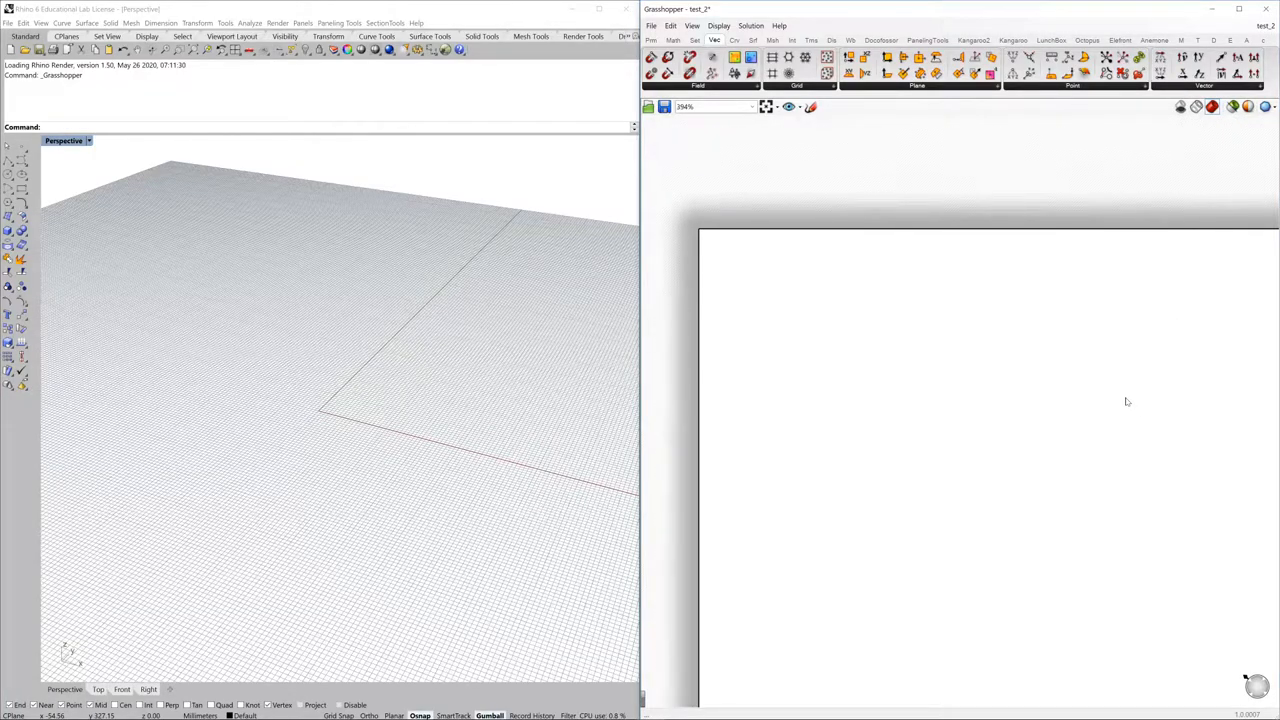
pyautogui.moveTo(919, 342)
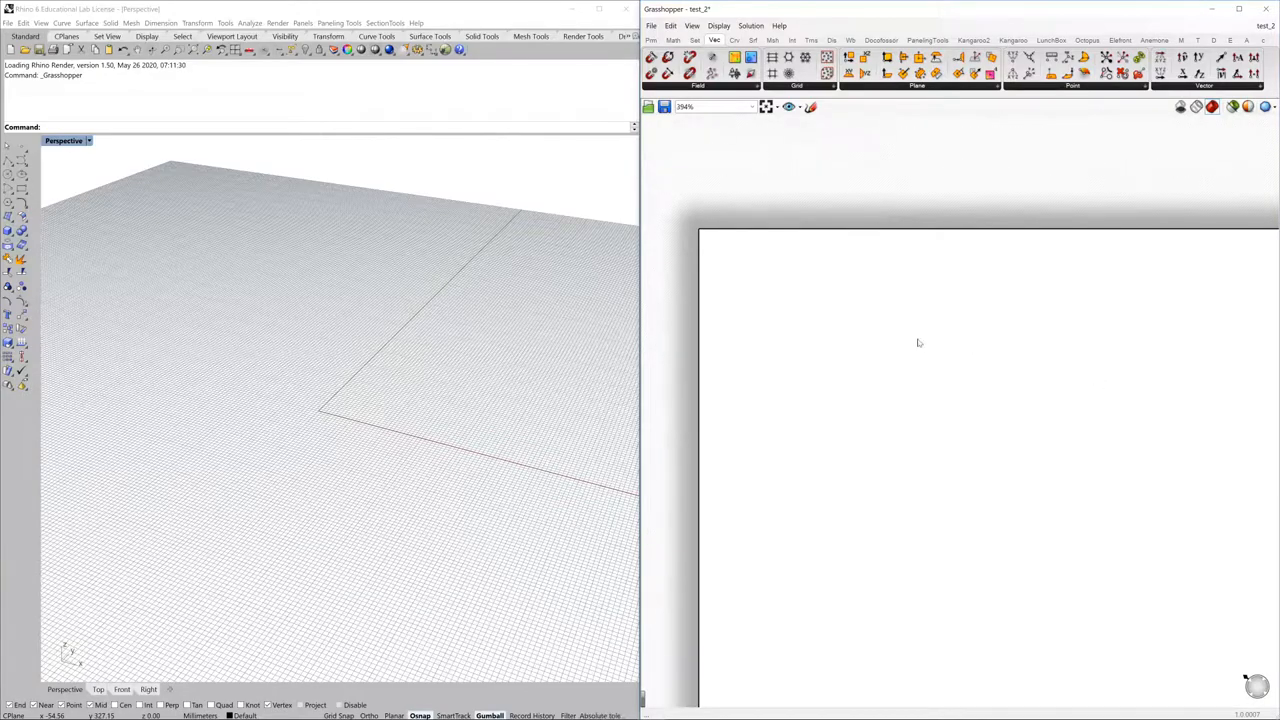
pyautogui.moveTo(916, 352)
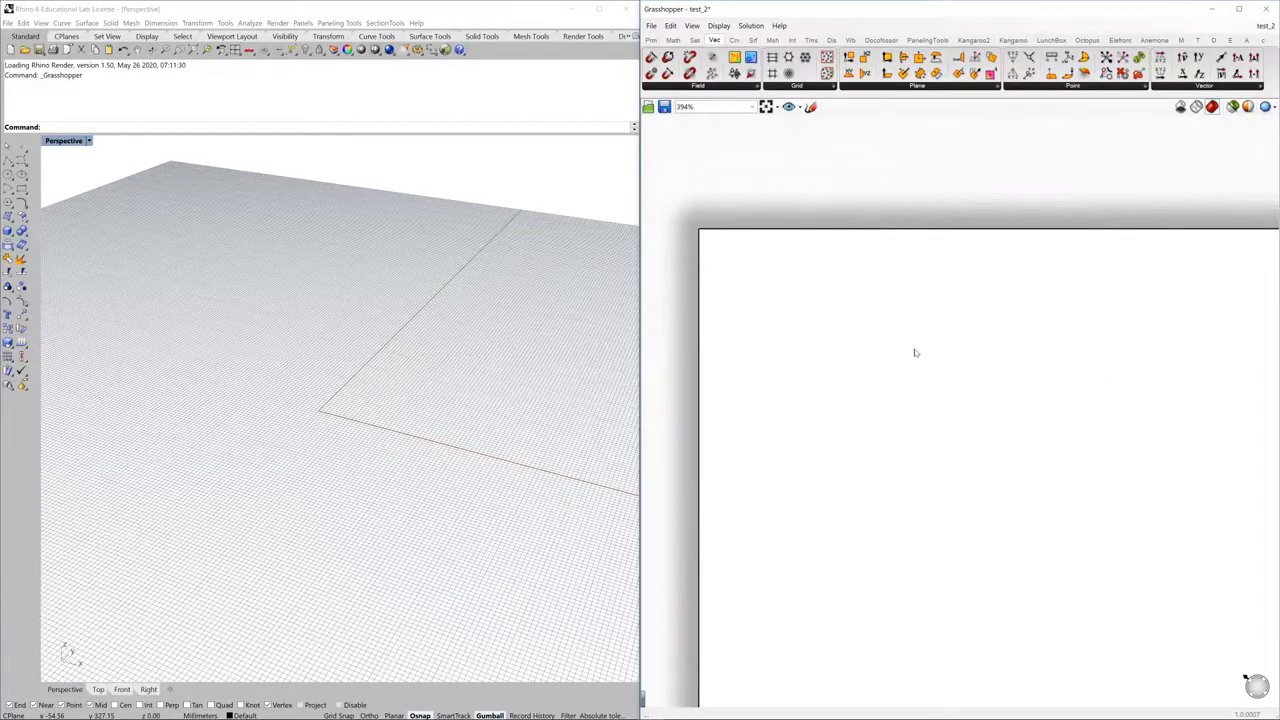
# Pan across the empty test_2 canvas and bring up the radial quick-command menu.
pyautogui.rightClick(914, 333)
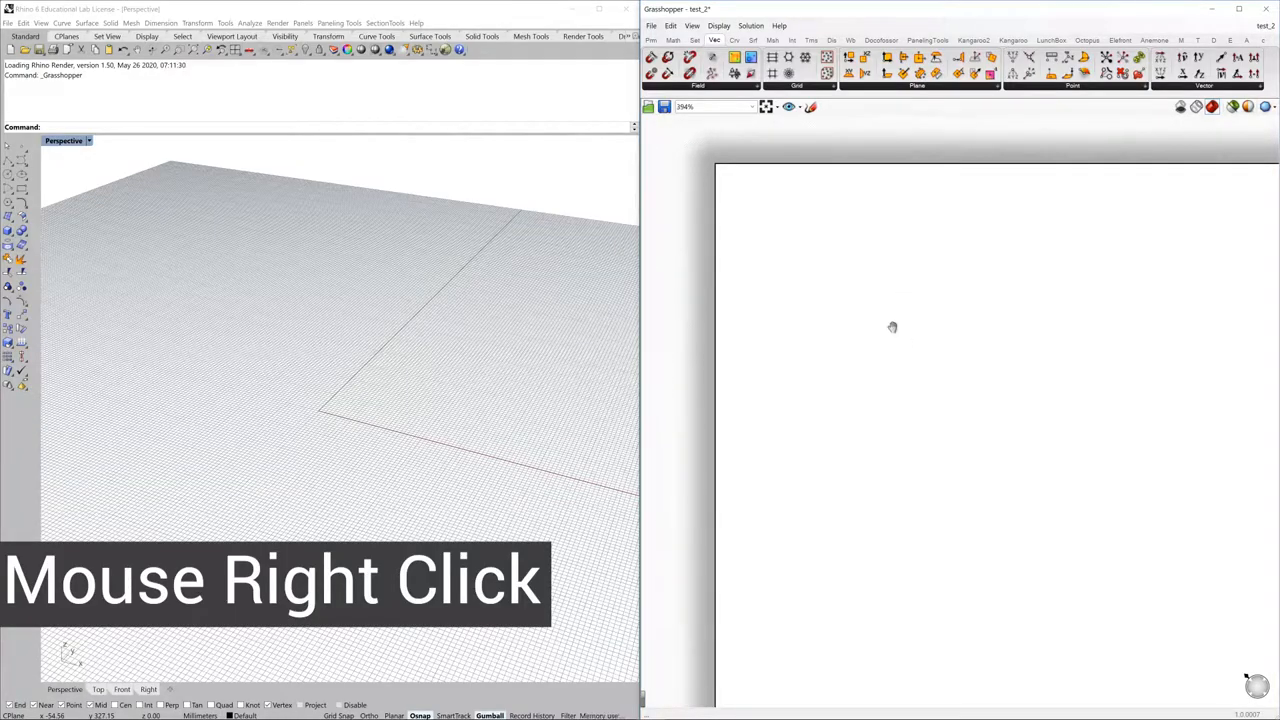
pyautogui.moveTo(863, 319)
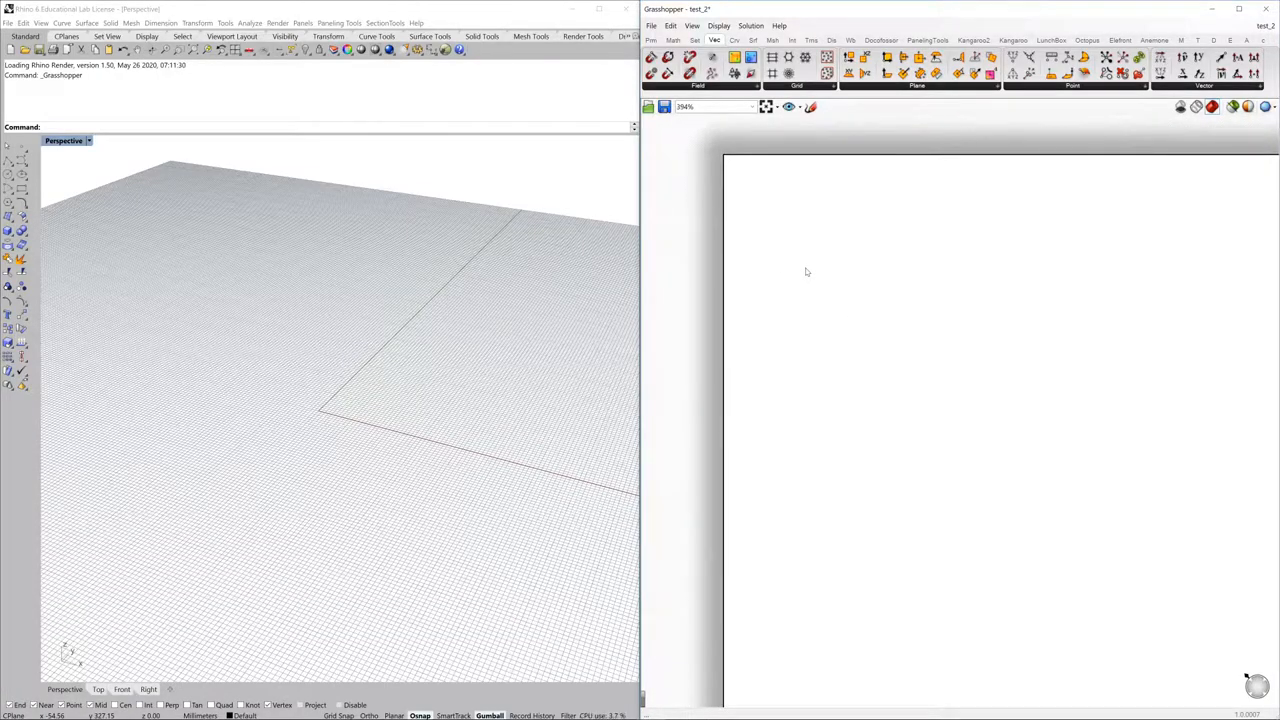
pyautogui.middleClick(807, 265)
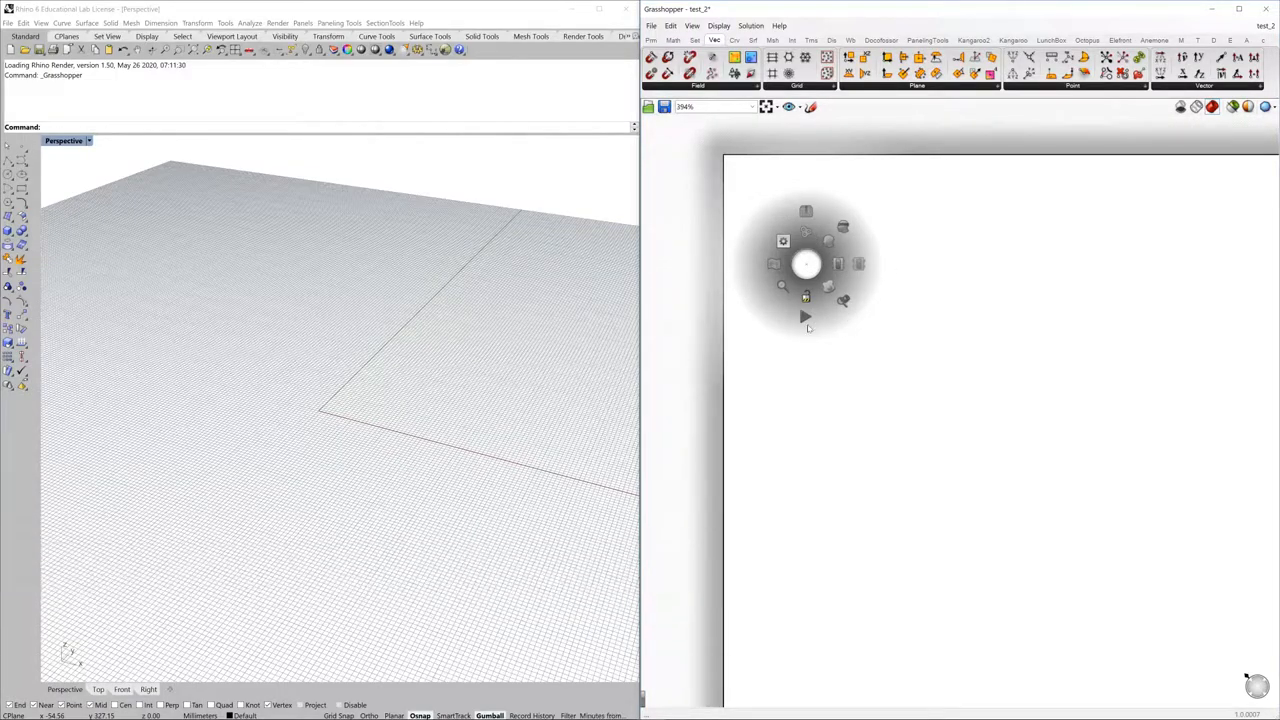
pyautogui.moveTo(858, 213)
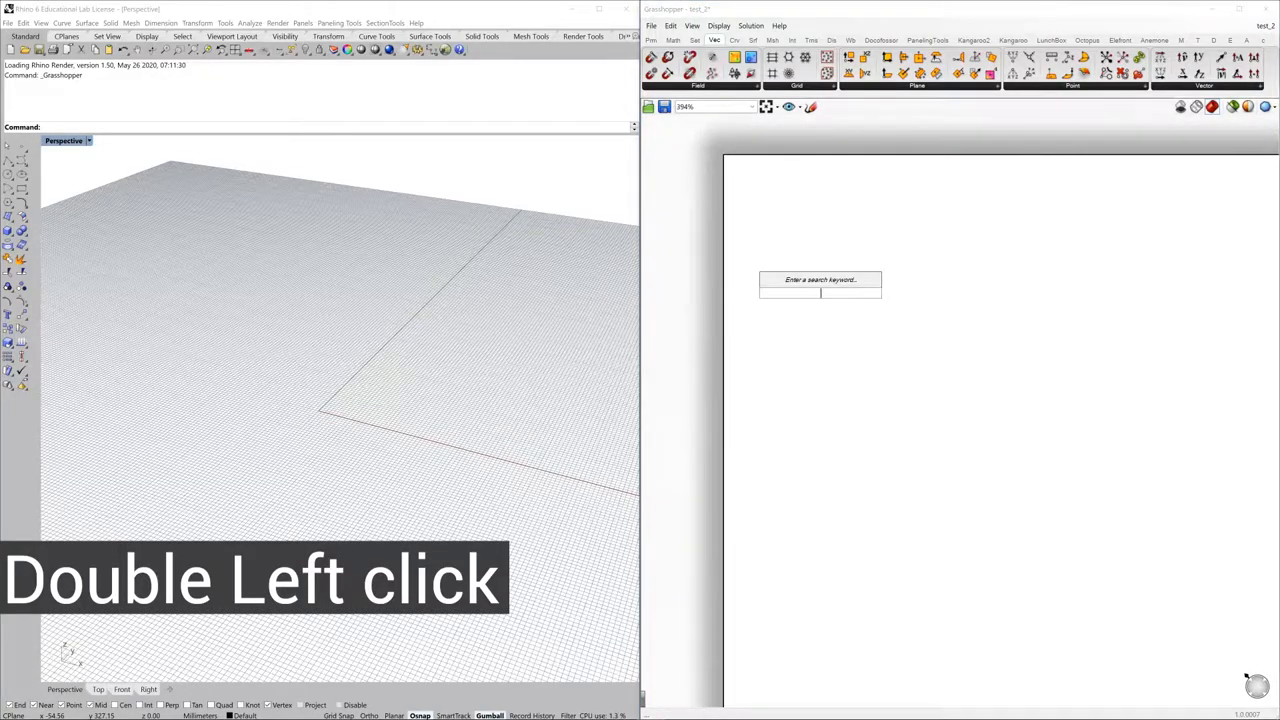
# Search the canvas for 'point', view the Point result, then dismiss the search.
pyautogui.doubleClick(820, 293)
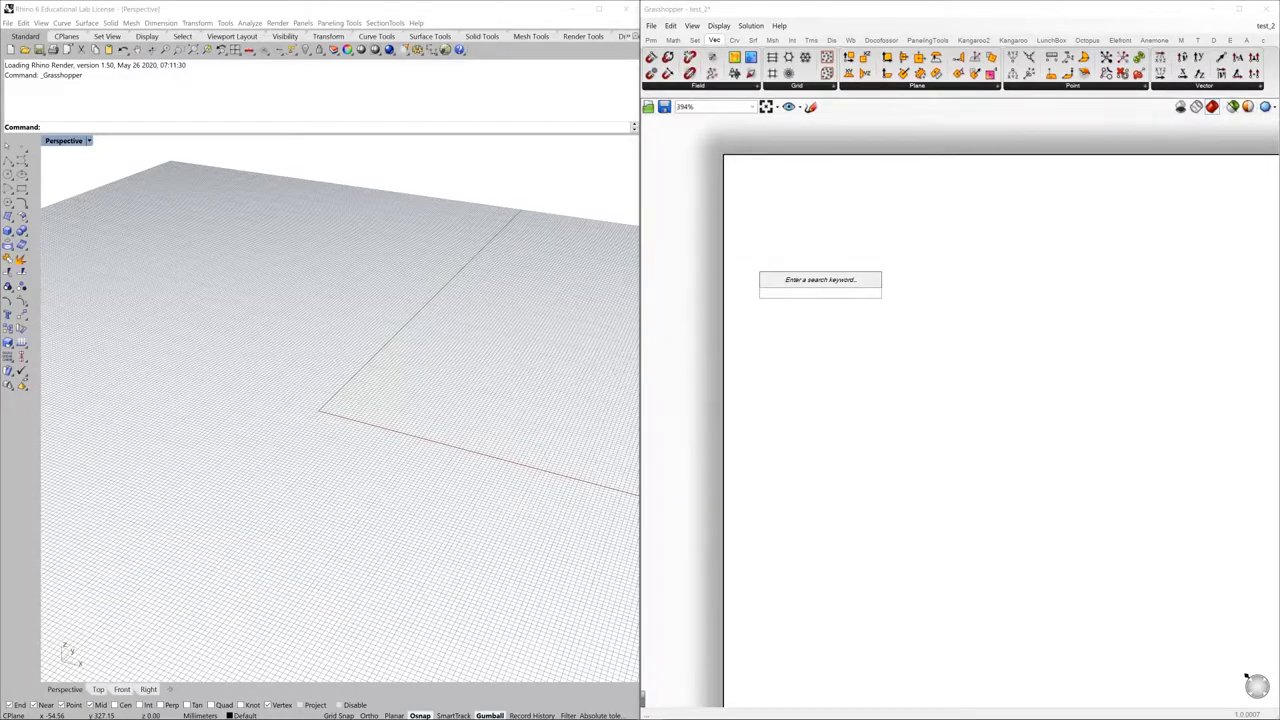
pyautogui.click(820, 293)
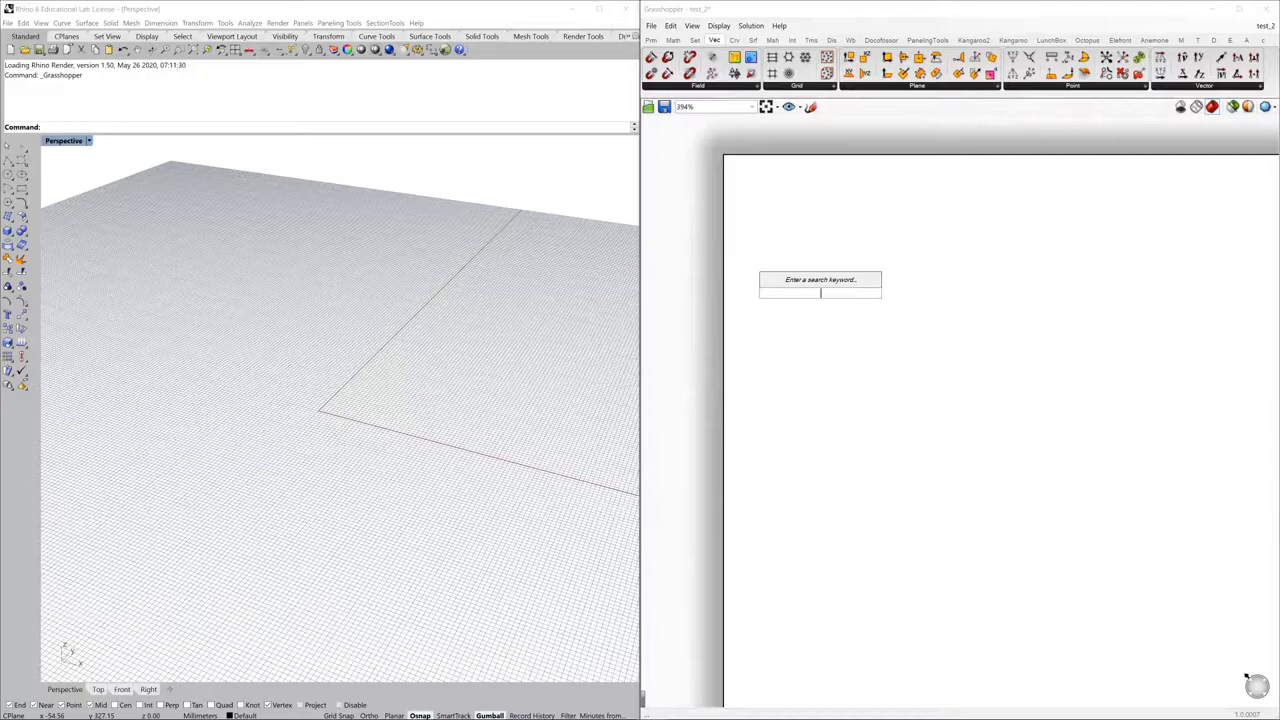
pyautogui.write('point')
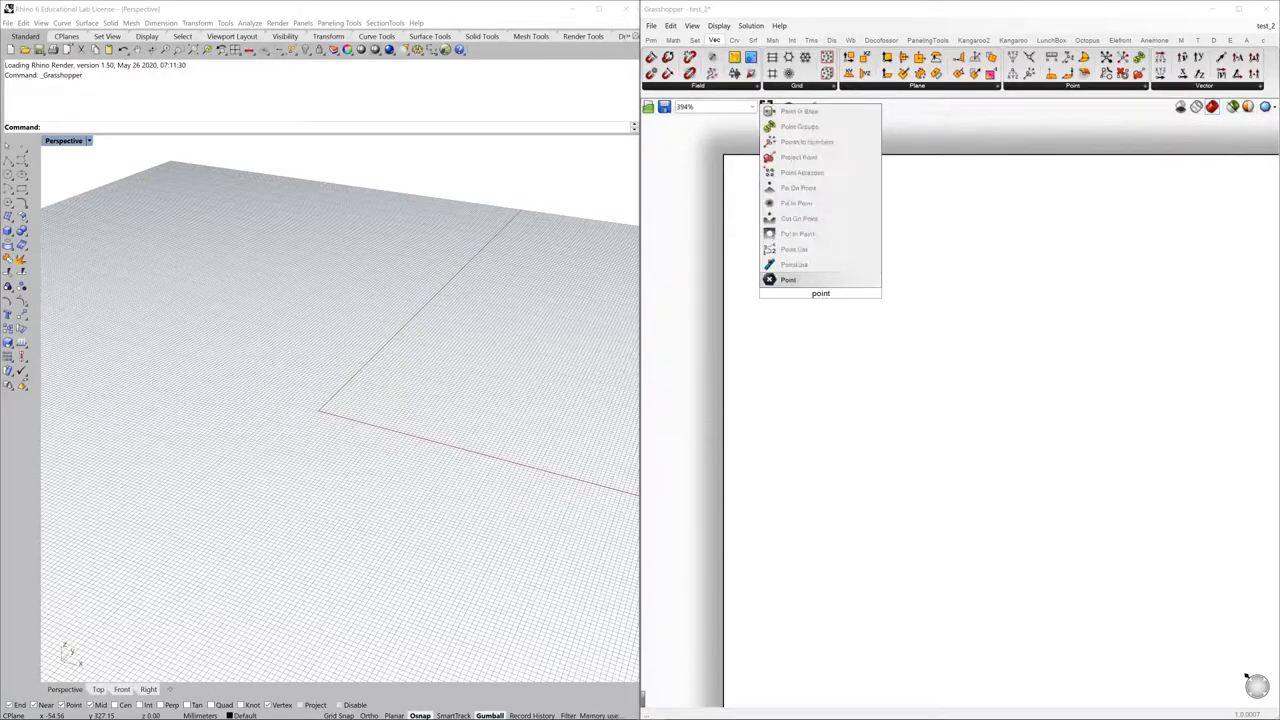
pyautogui.moveTo(789, 279)
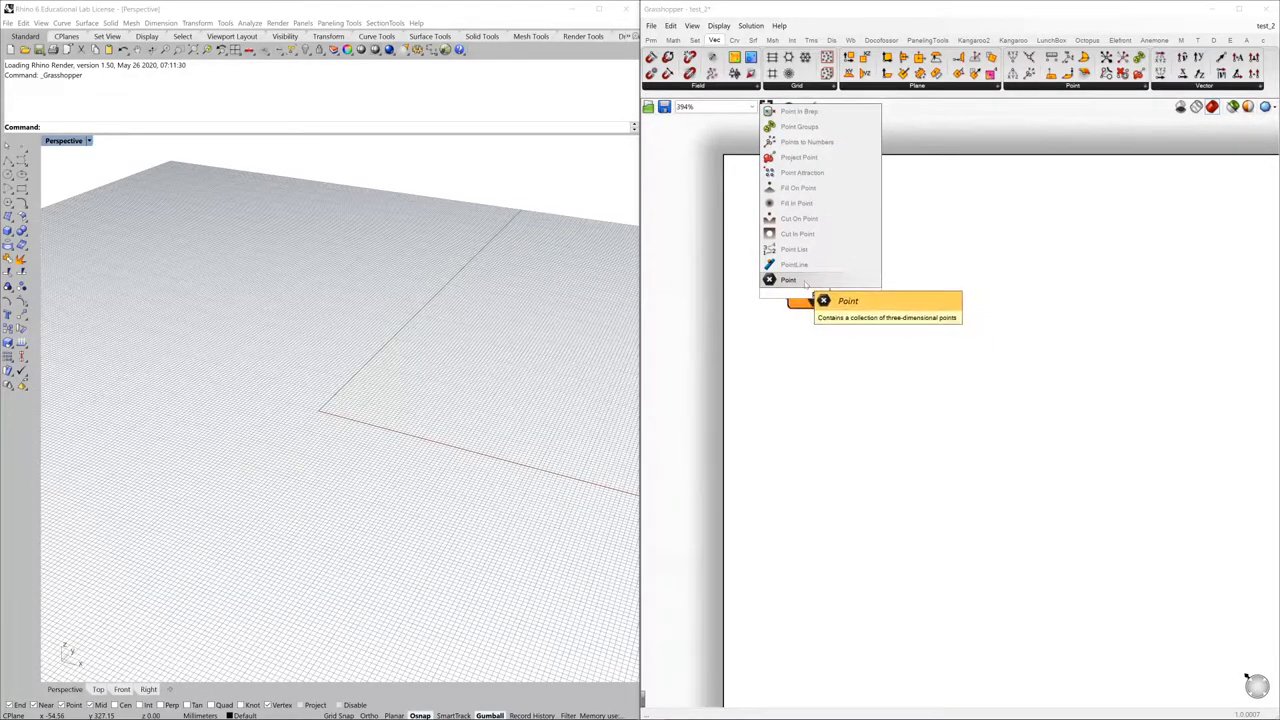
pyautogui.click(789, 280)
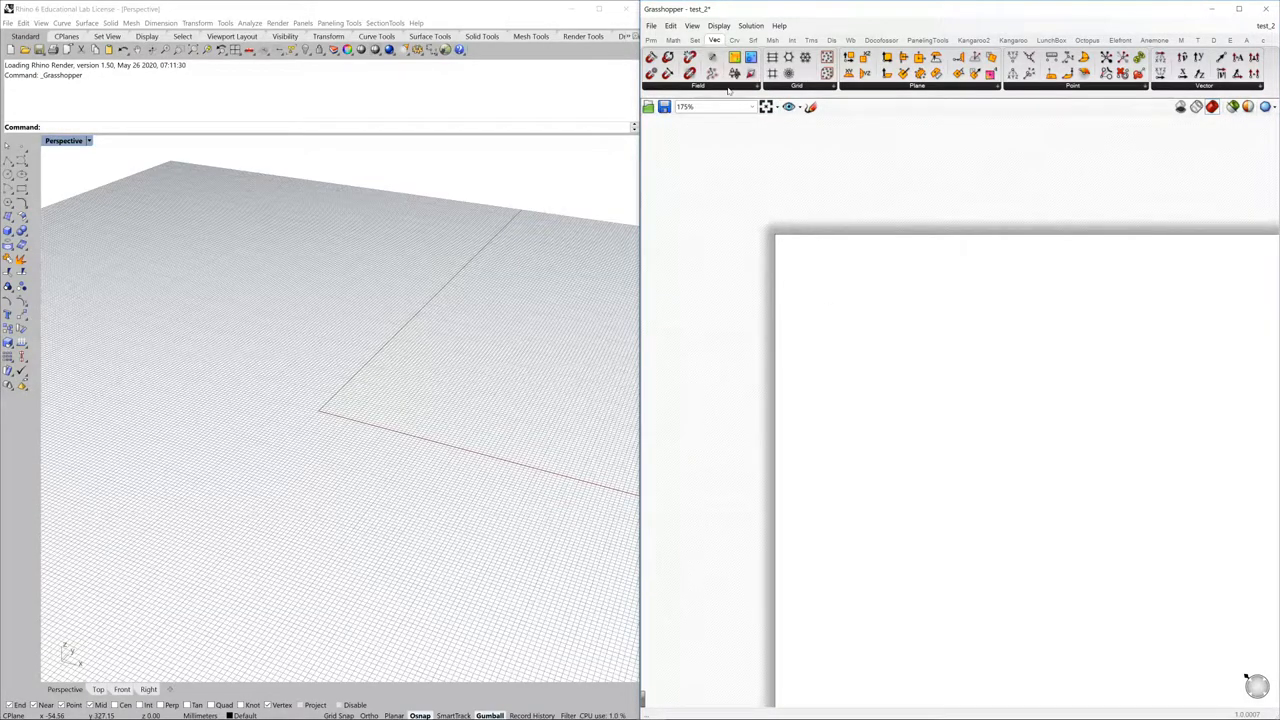
pyautogui.click(698, 85)
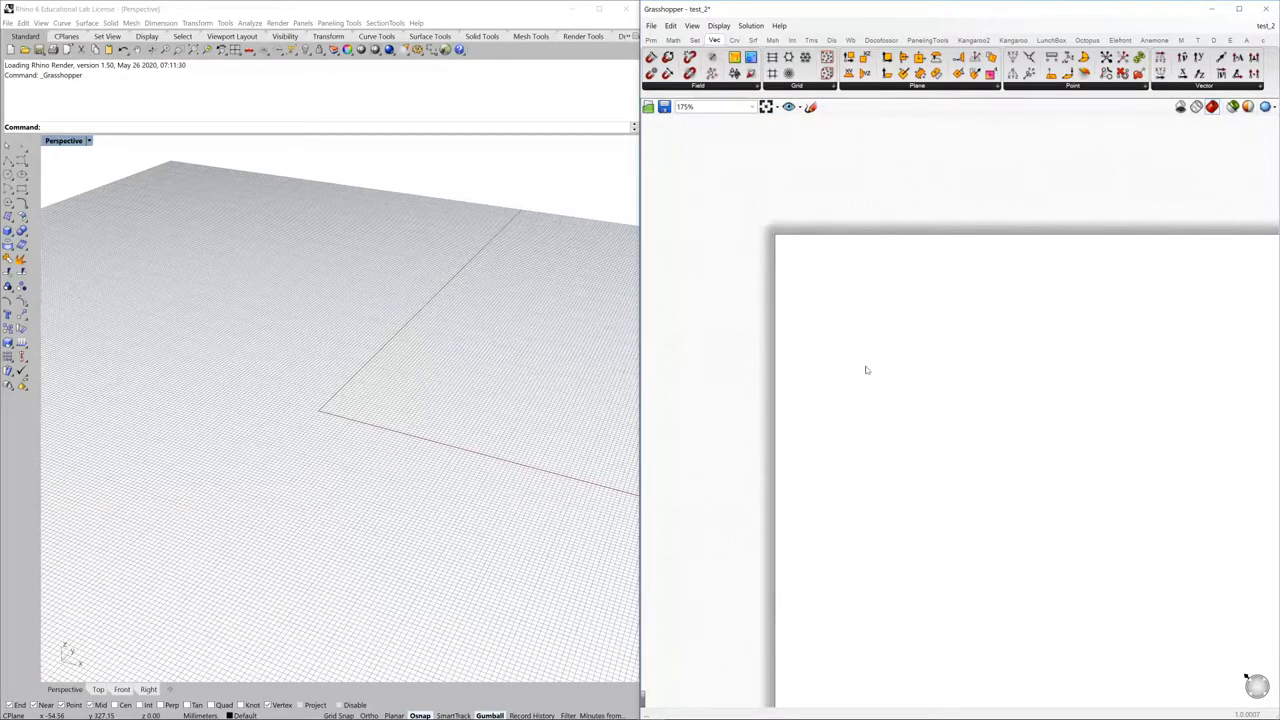
# Browse the Set tab's List panel, the Math tab and the Curve tab's components.
pyautogui.doubleClick(865, 352)
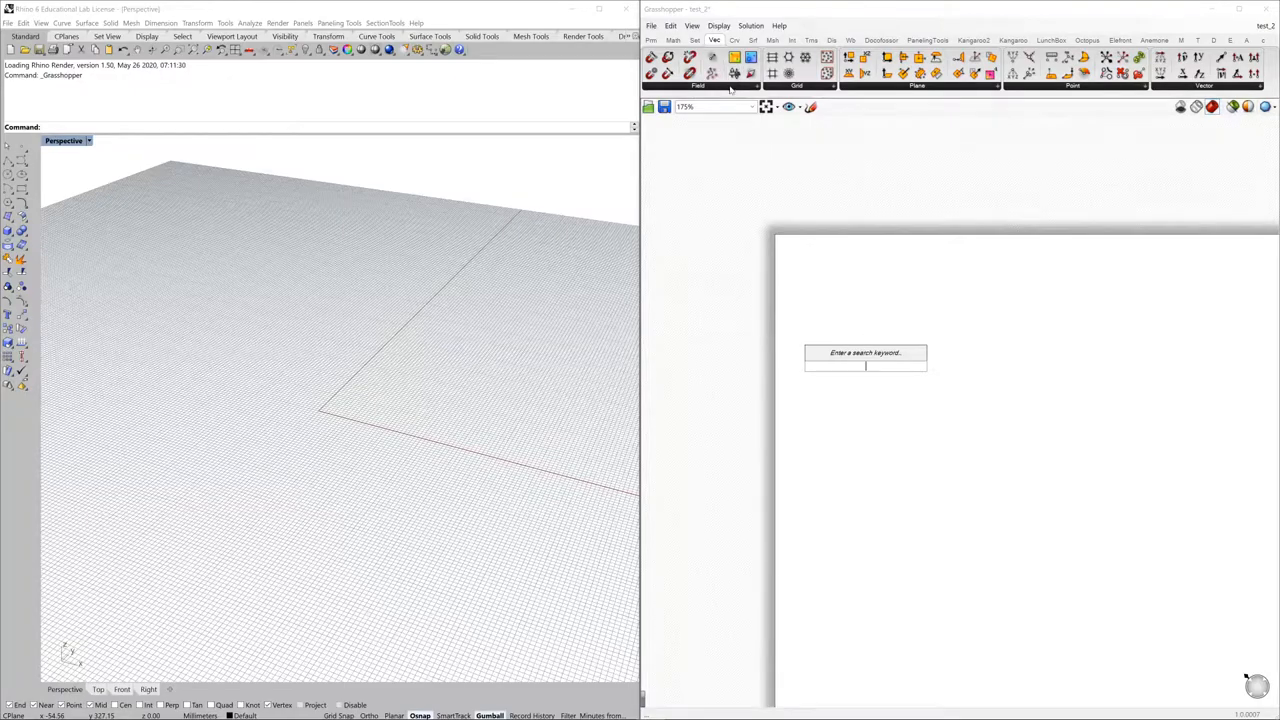
pyautogui.click(694, 40)
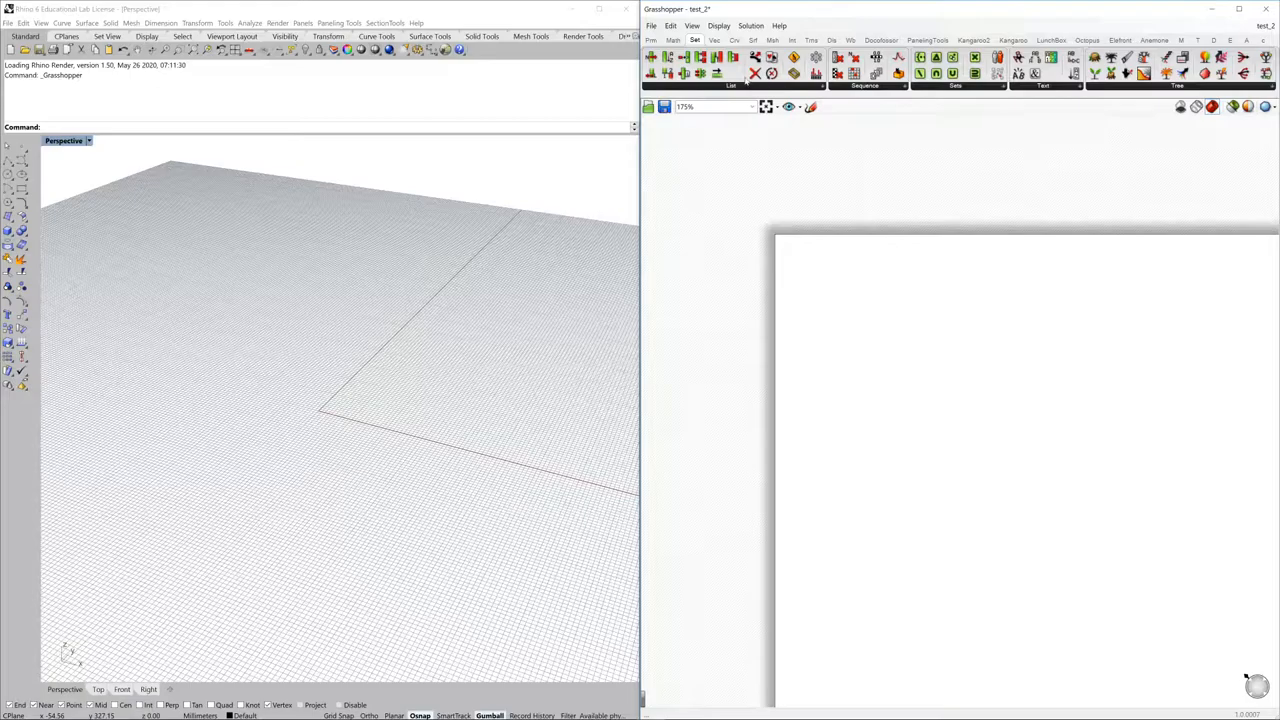
pyautogui.click(731, 85)
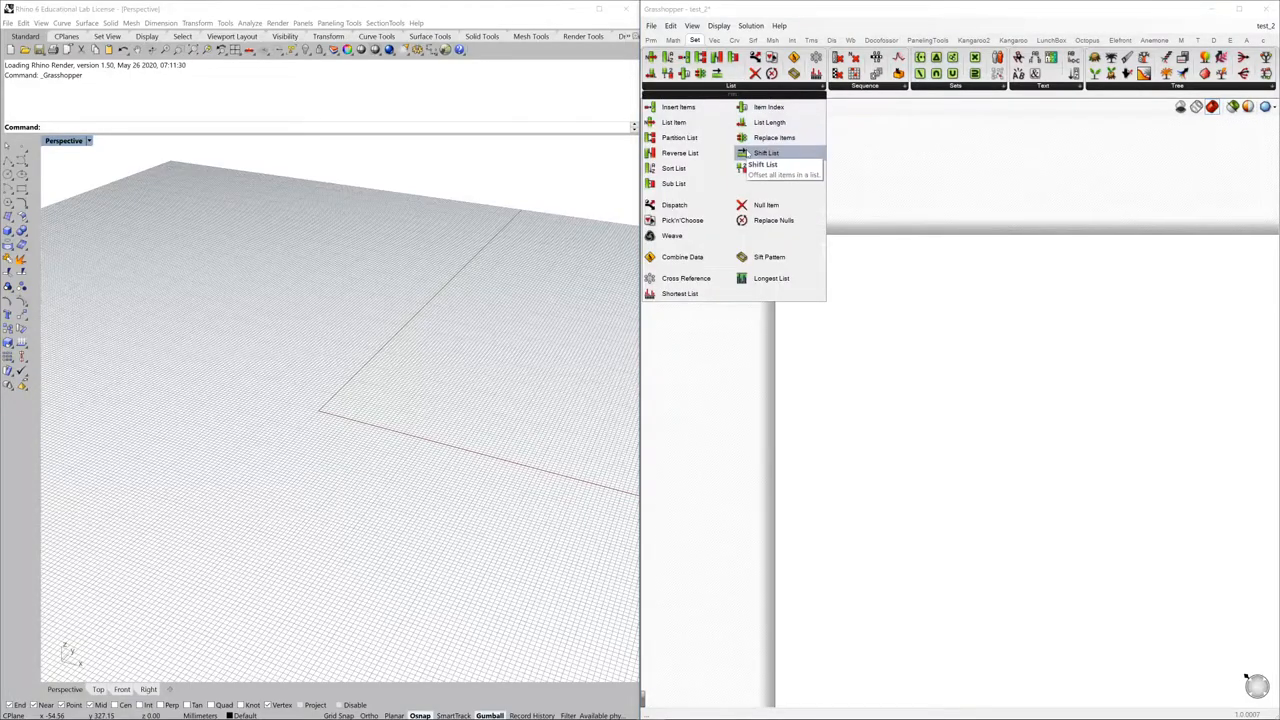
pyautogui.moveTo(765, 152)
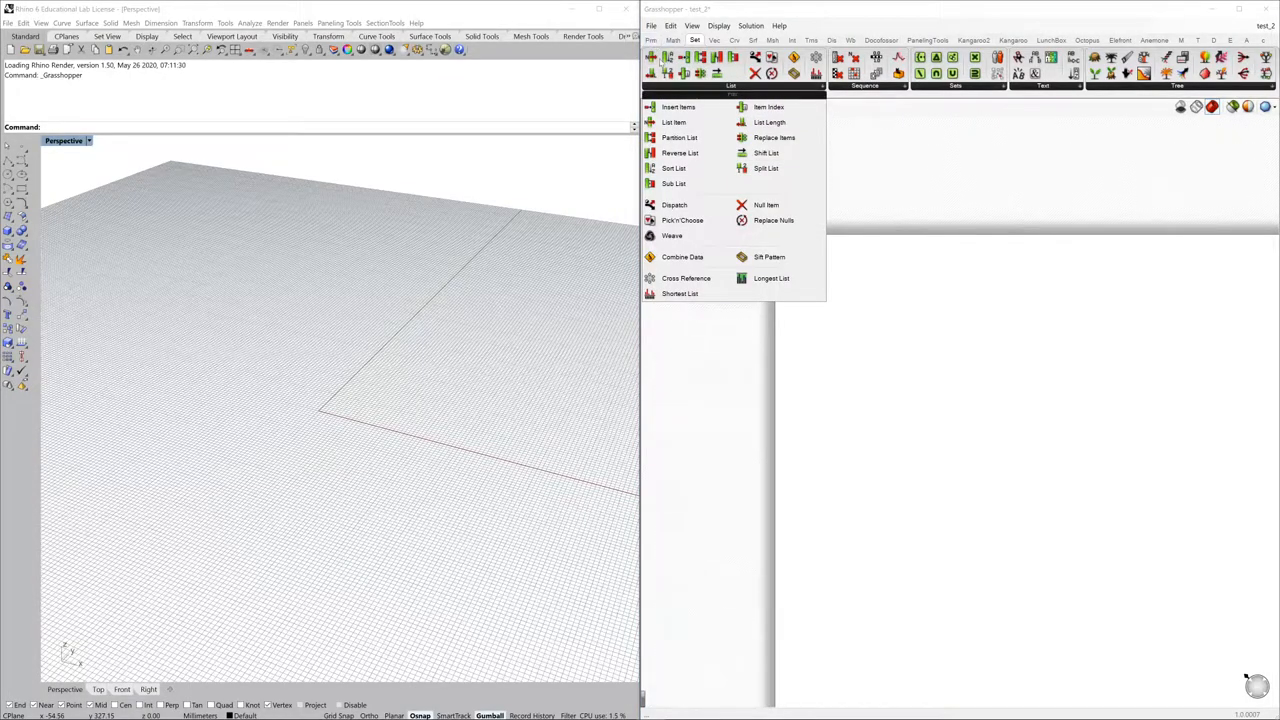
pyautogui.click(673, 40)
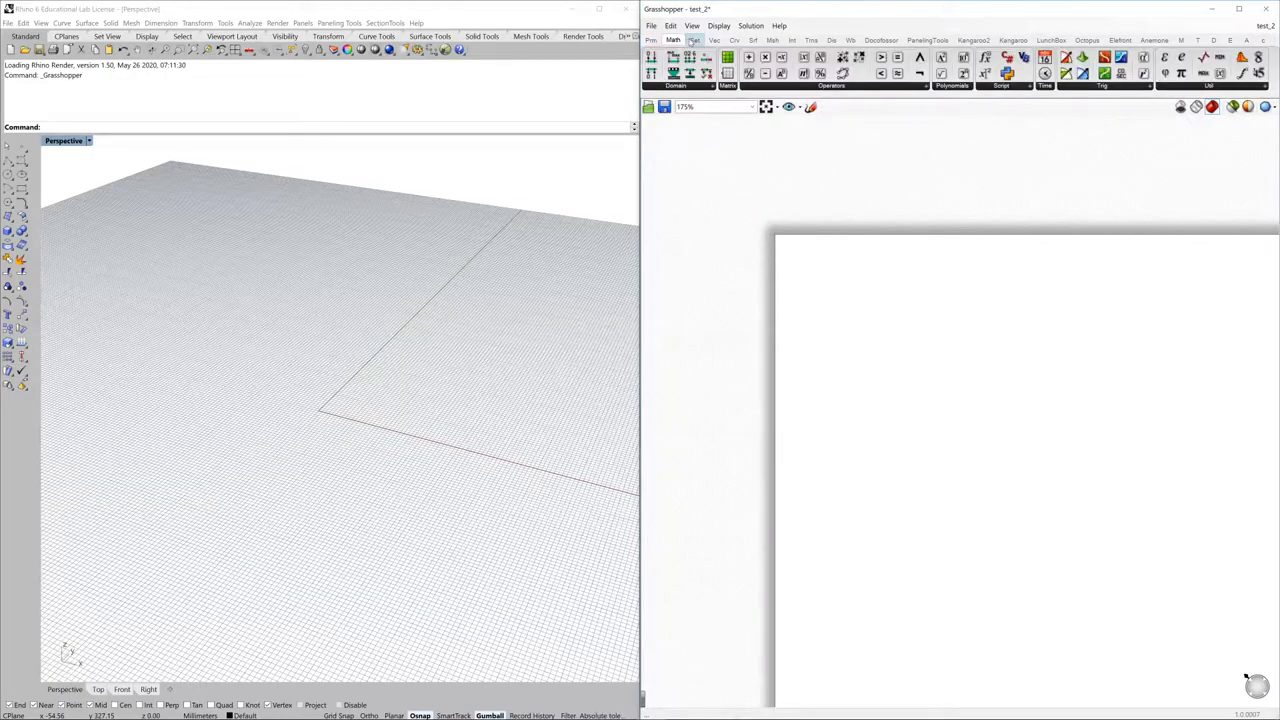
pyautogui.click(735, 40)
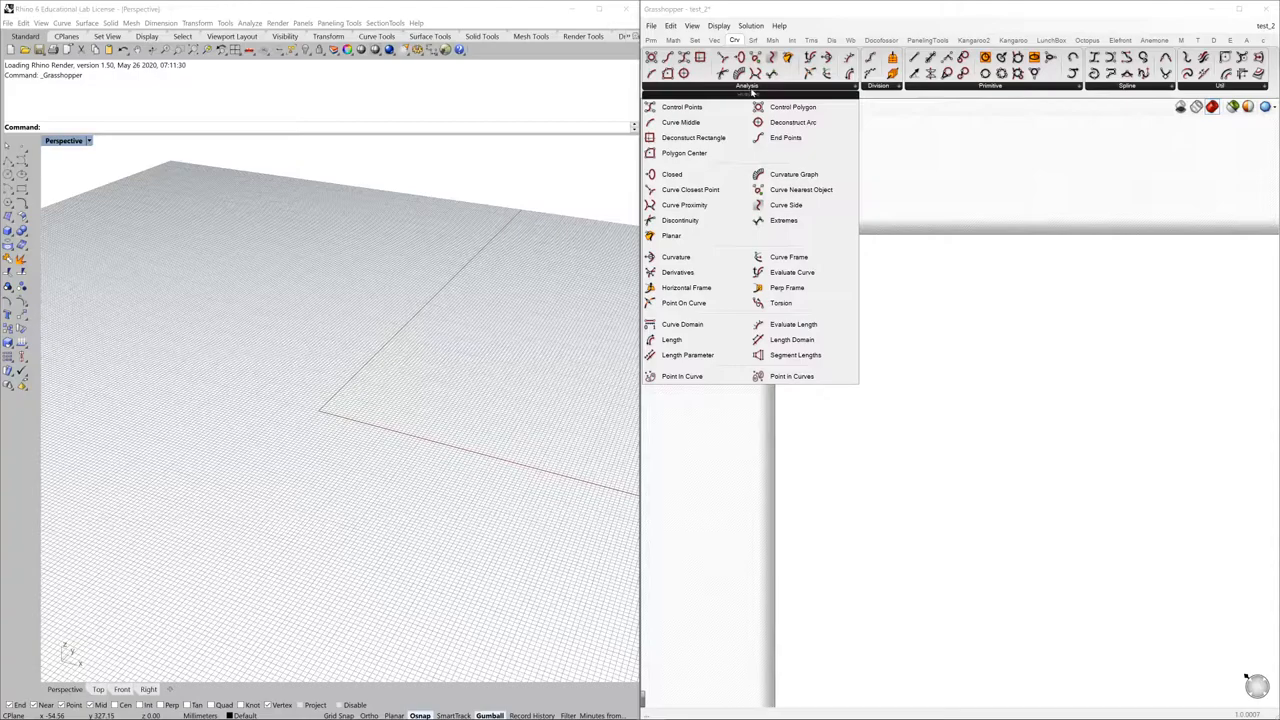
pyautogui.moveTo(684, 205)
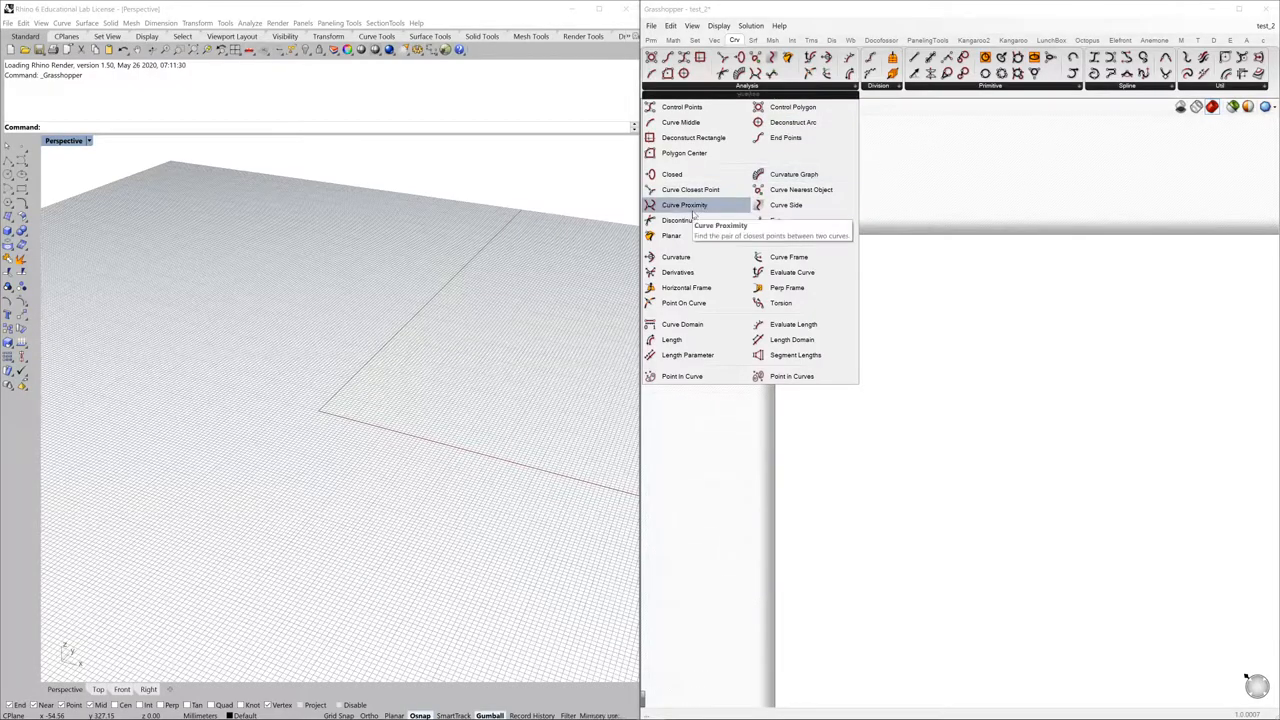
pyautogui.moveTo(680, 220)
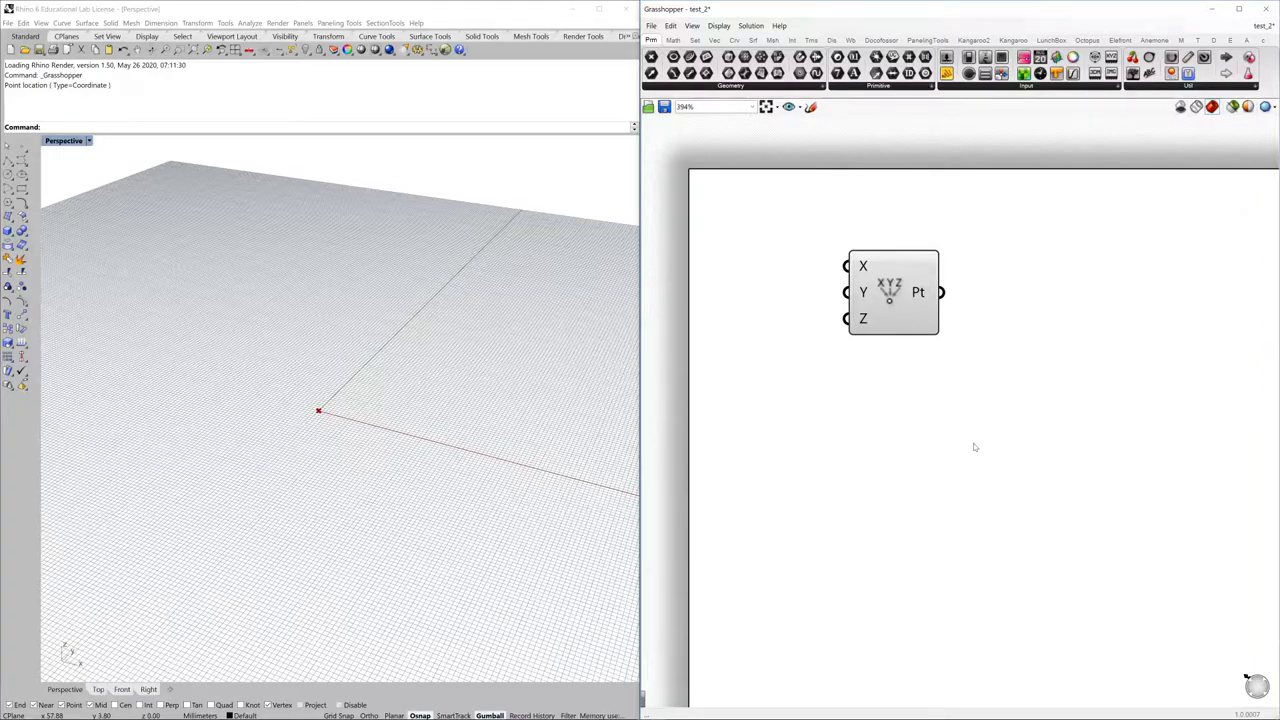
pyautogui.moveTo(863, 301)
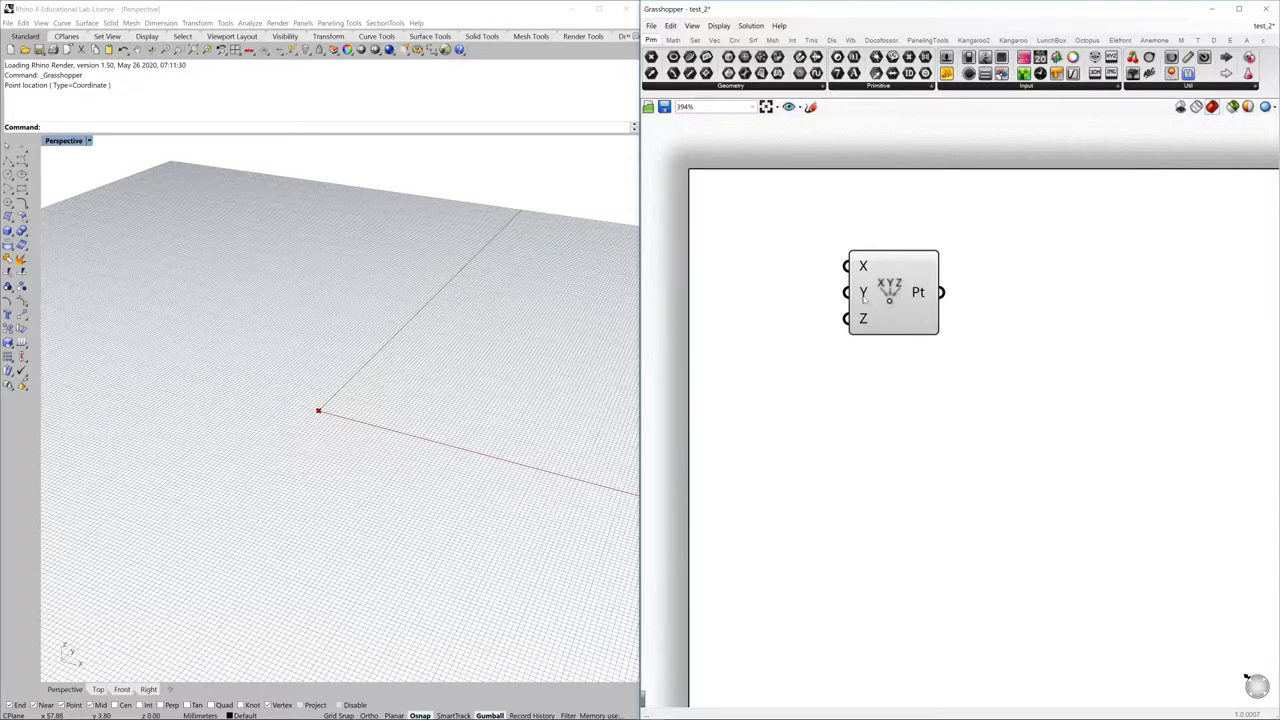
pyautogui.moveTo(795, 298)
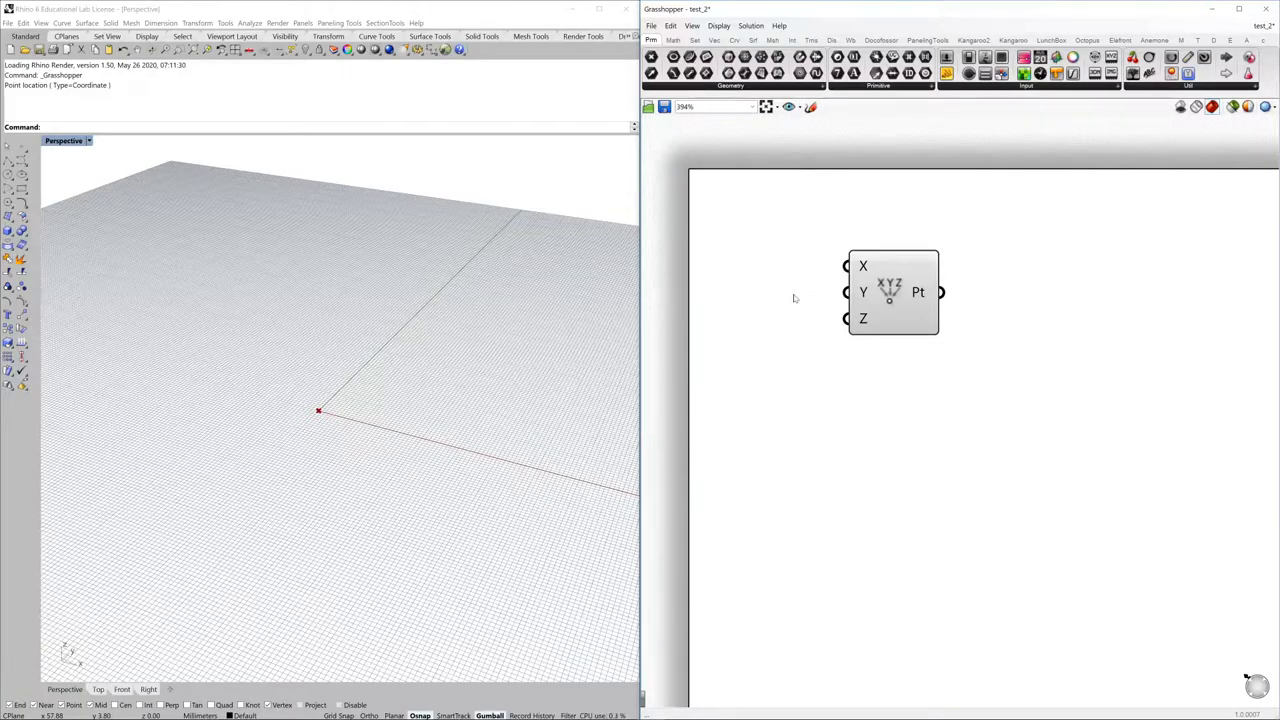
pyautogui.moveTo(718, 25)
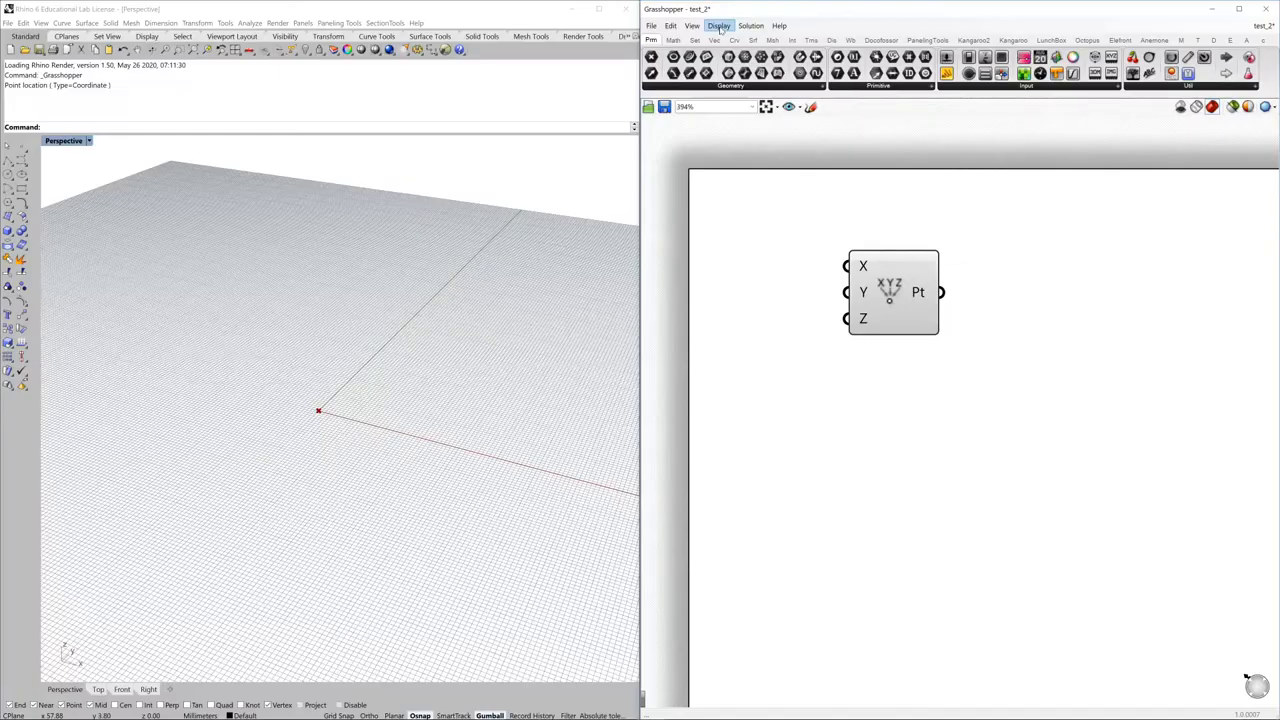
pyautogui.click(719, 25)
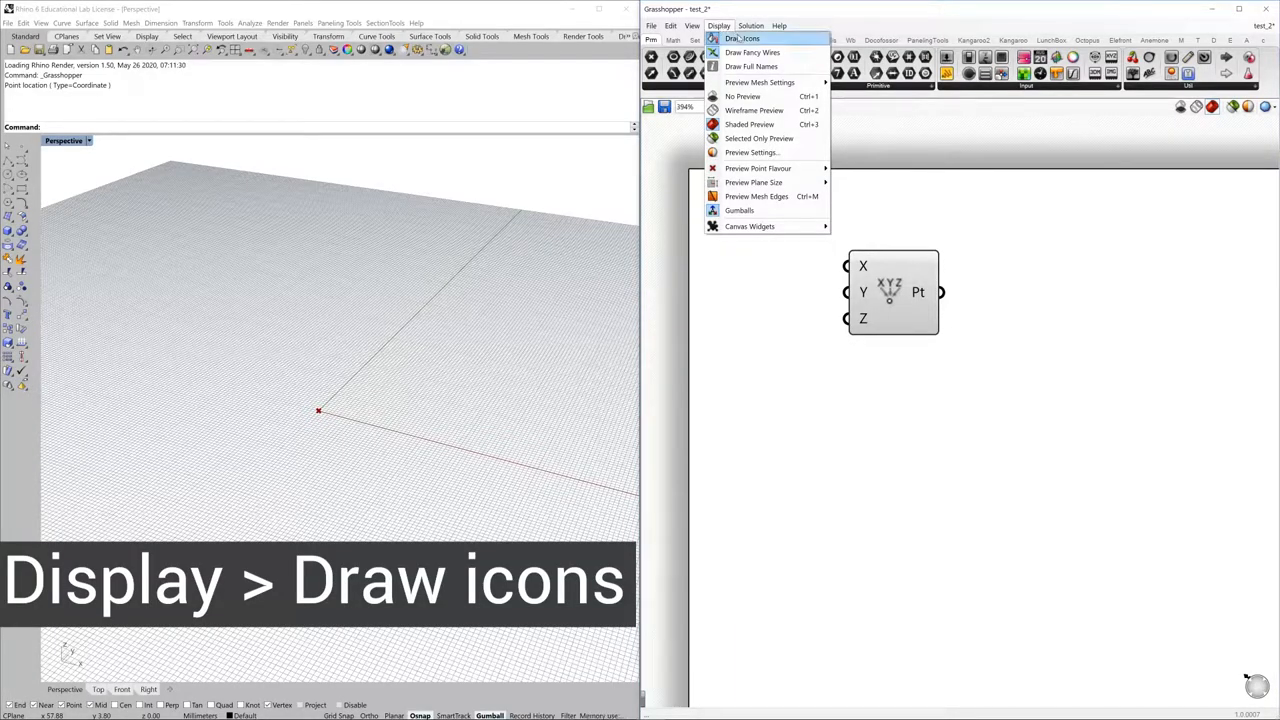
pyautogui.click(742, 38)
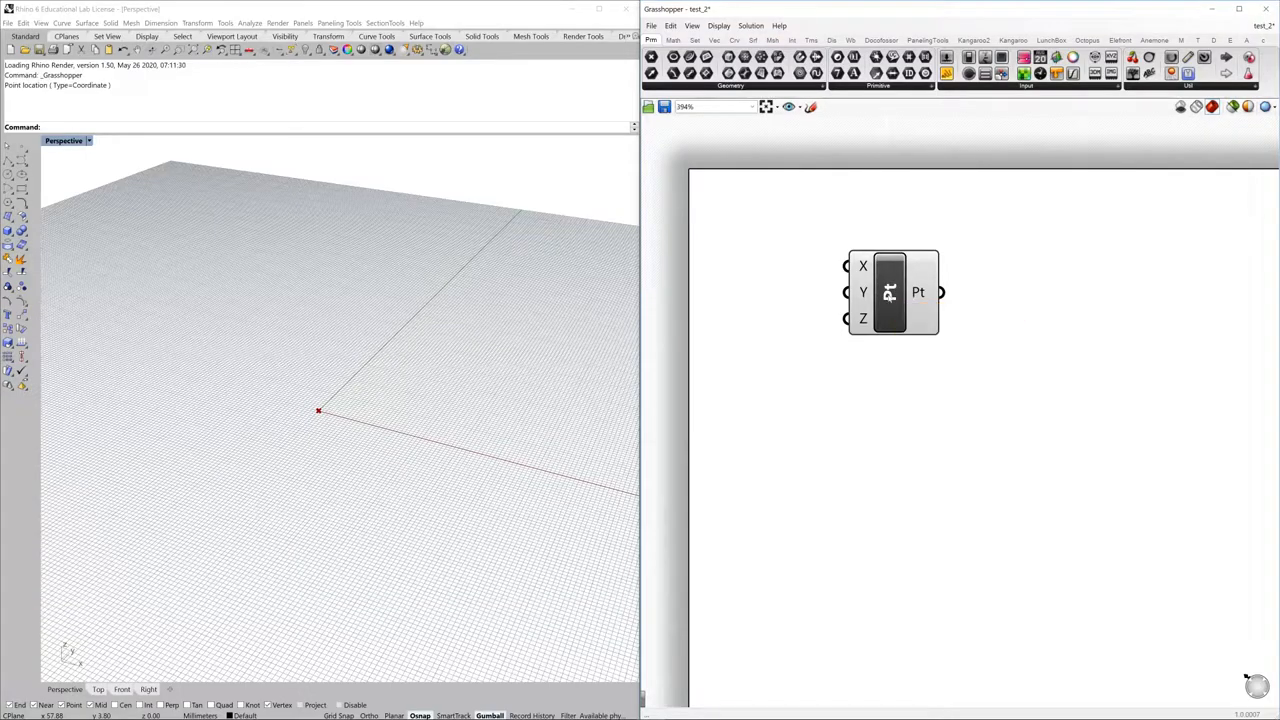
pyautogui.moveTo(890, 291)
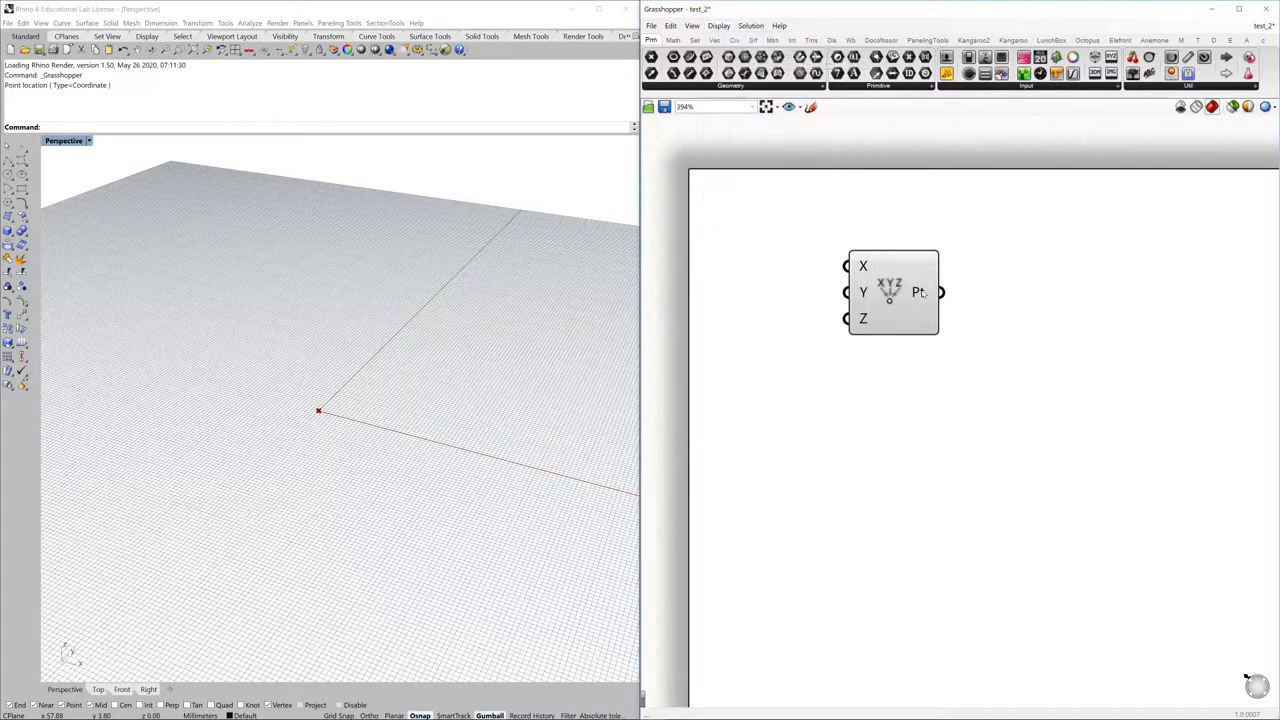
pyautogui.moveTo(880, 330)
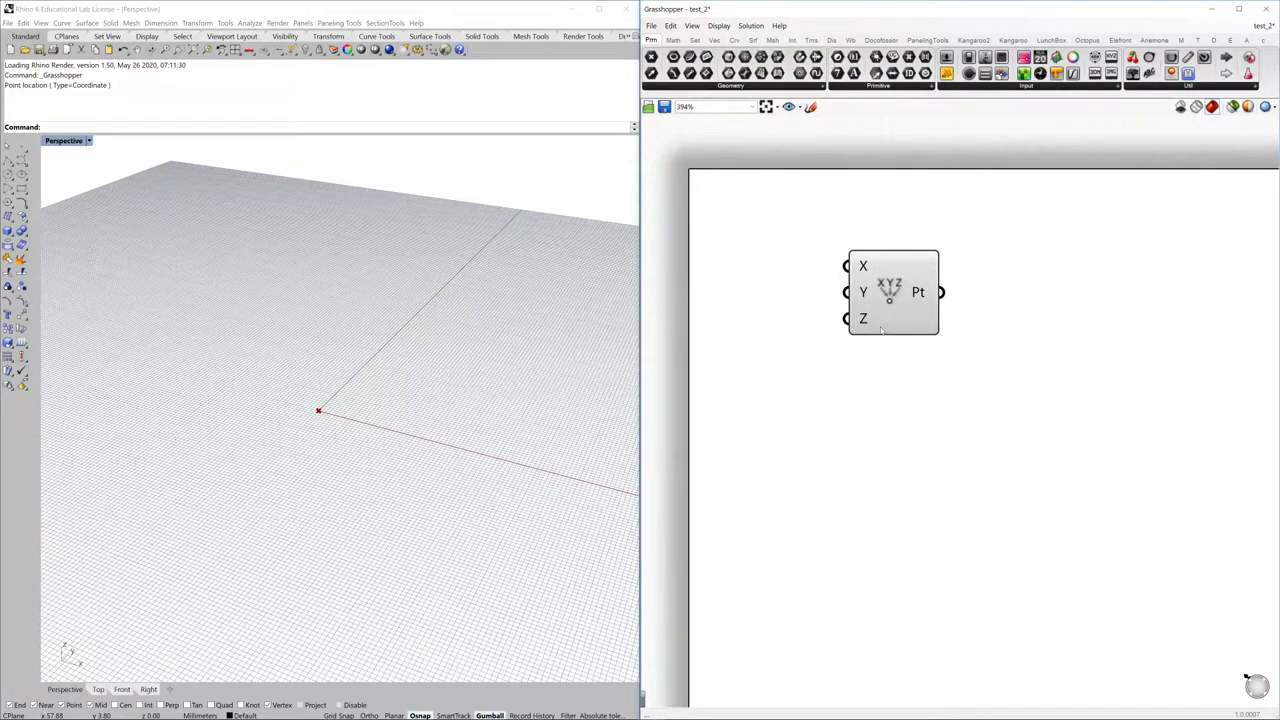
pyautogui.moveTo(860, 224)
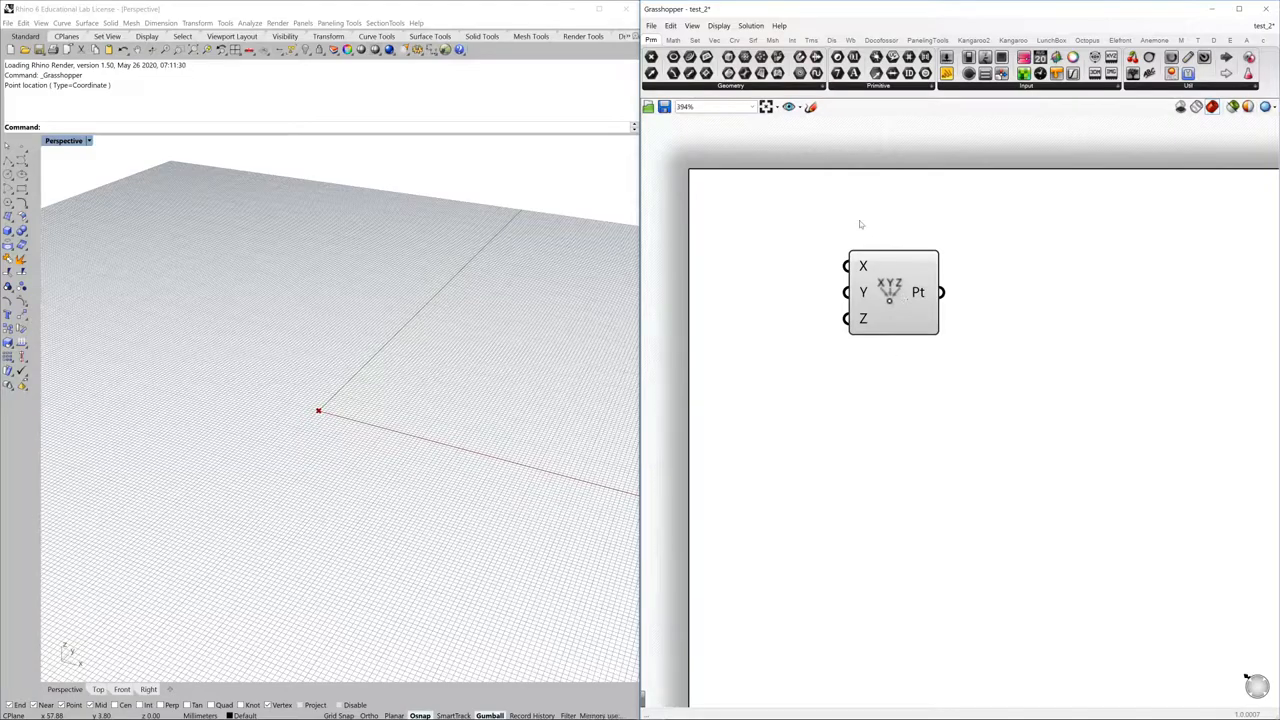
pyautogui.moveTo(863, 266)
pyautogui.write('Point x')
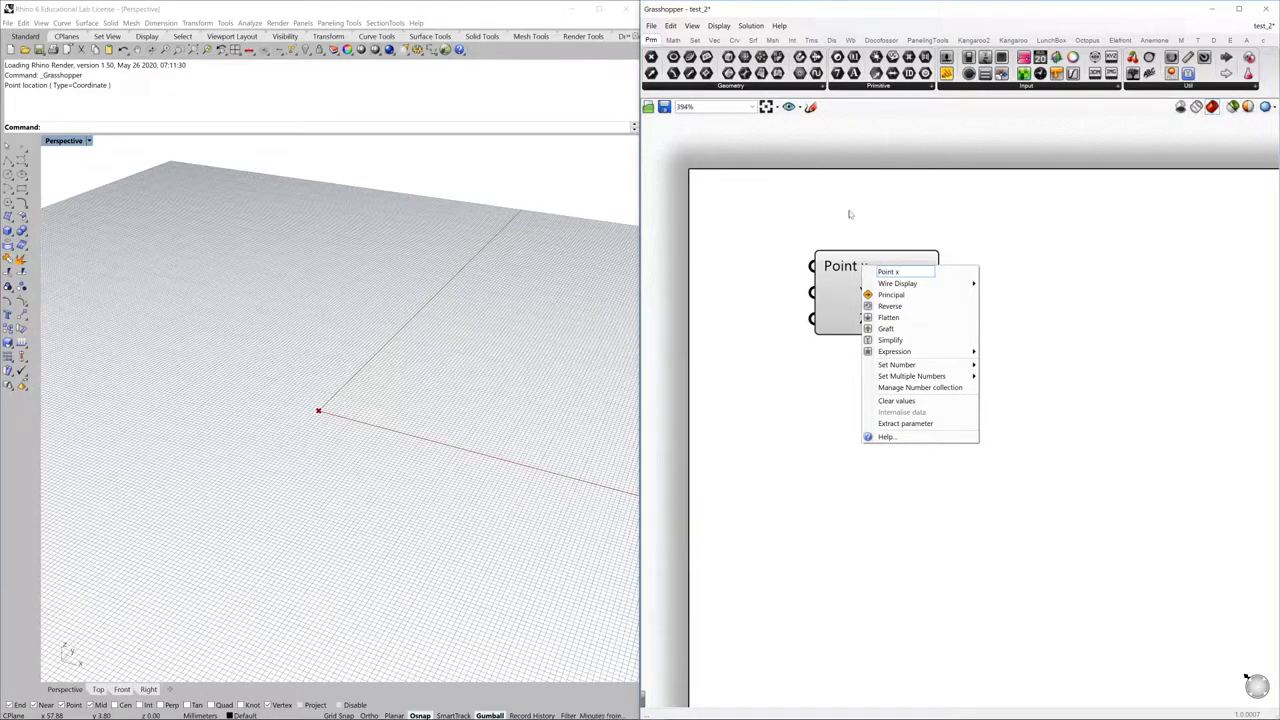
# Commit a numeric value on the Point x input, then bring up the z input's options.
pyautogui.click(888, 272)
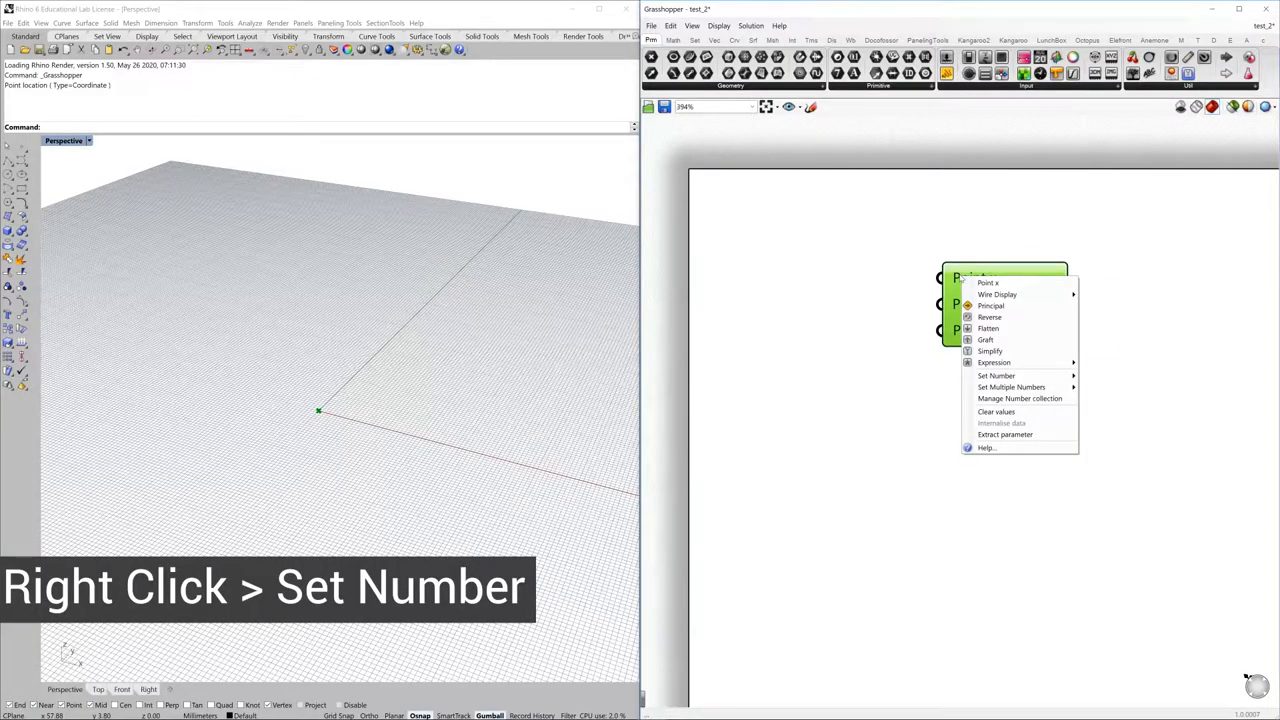
pyautogui.moveTo(996, 375)
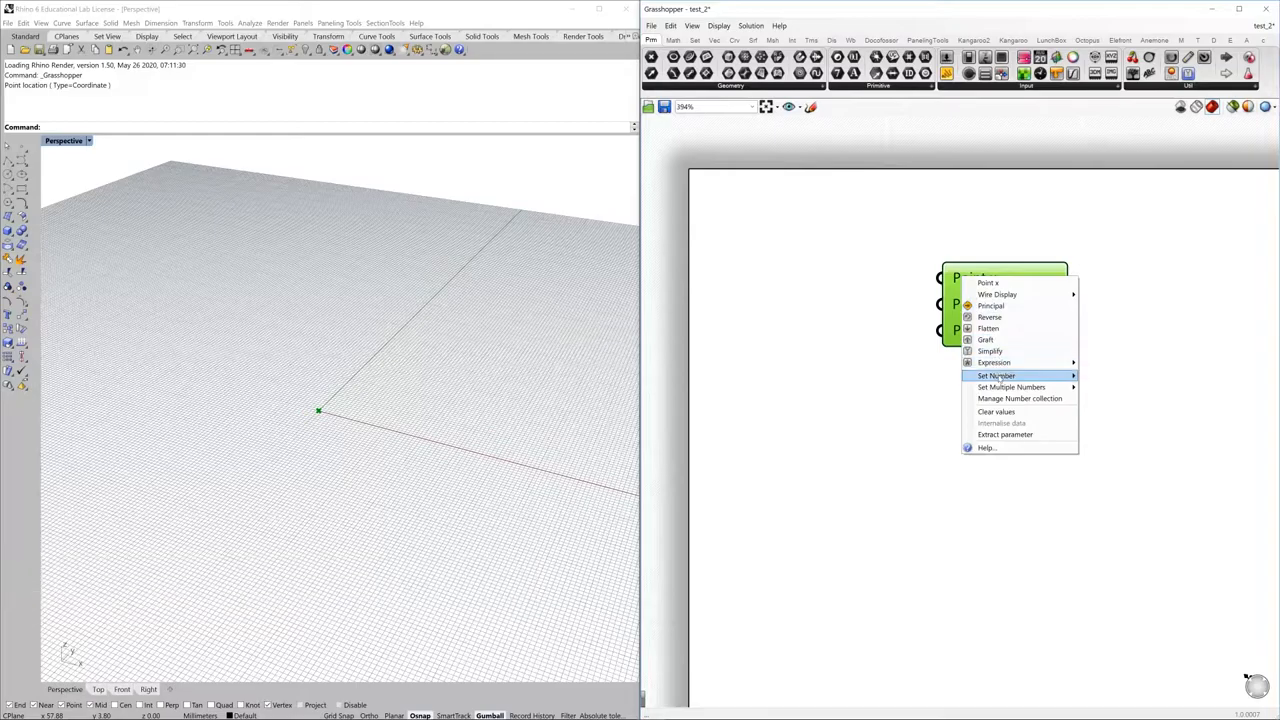
pyautogui.click(996, 375)
pyautogui.write('1')
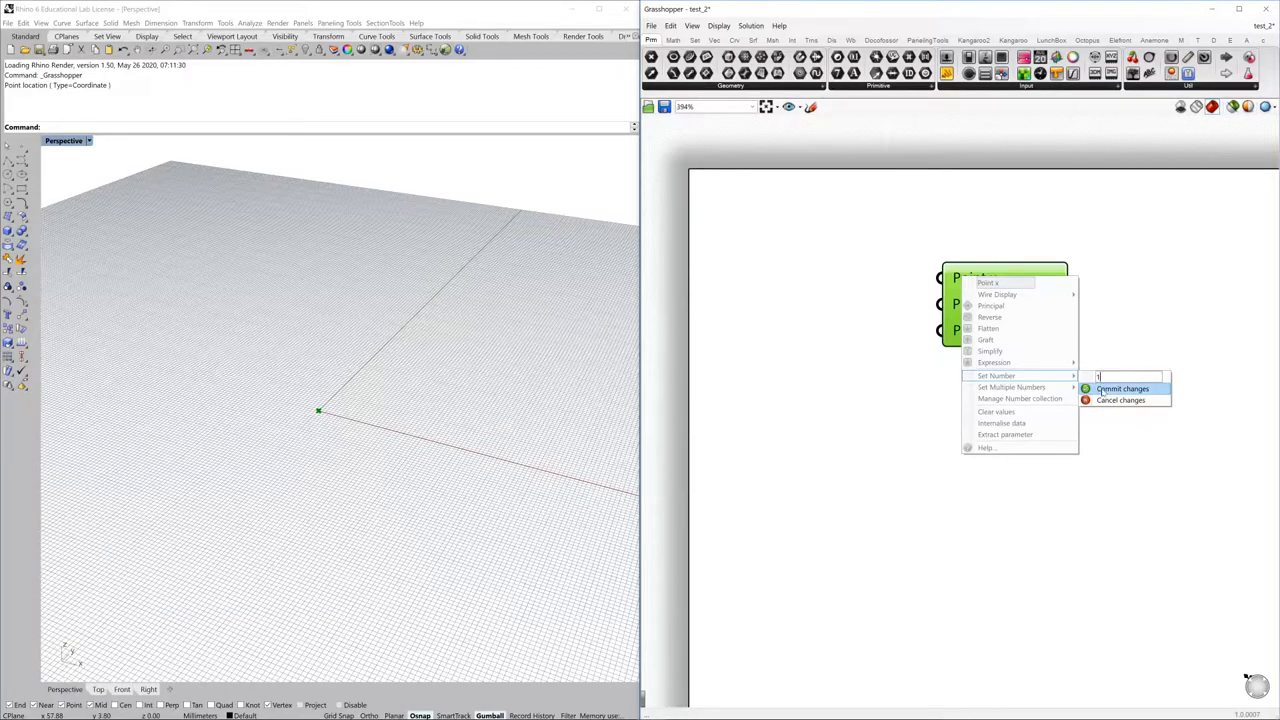
pyautogui.click(1121, 388)
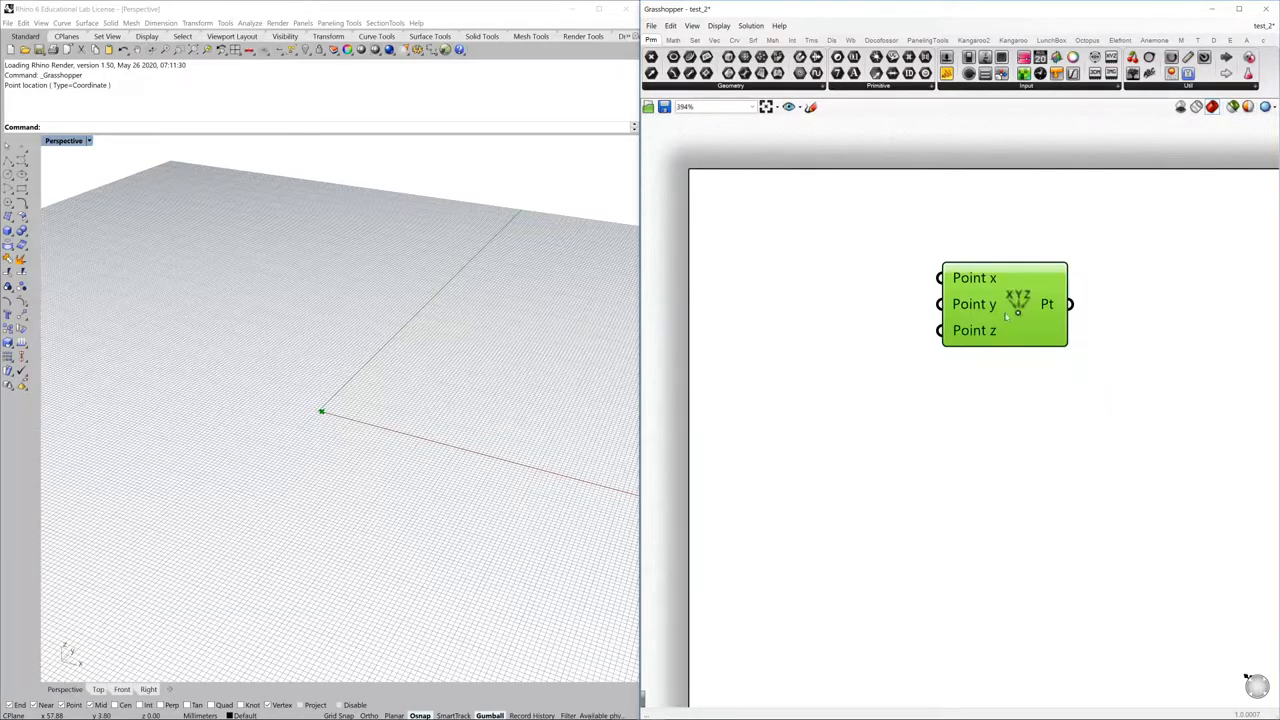
pyautogui.rightClick(974, 304)
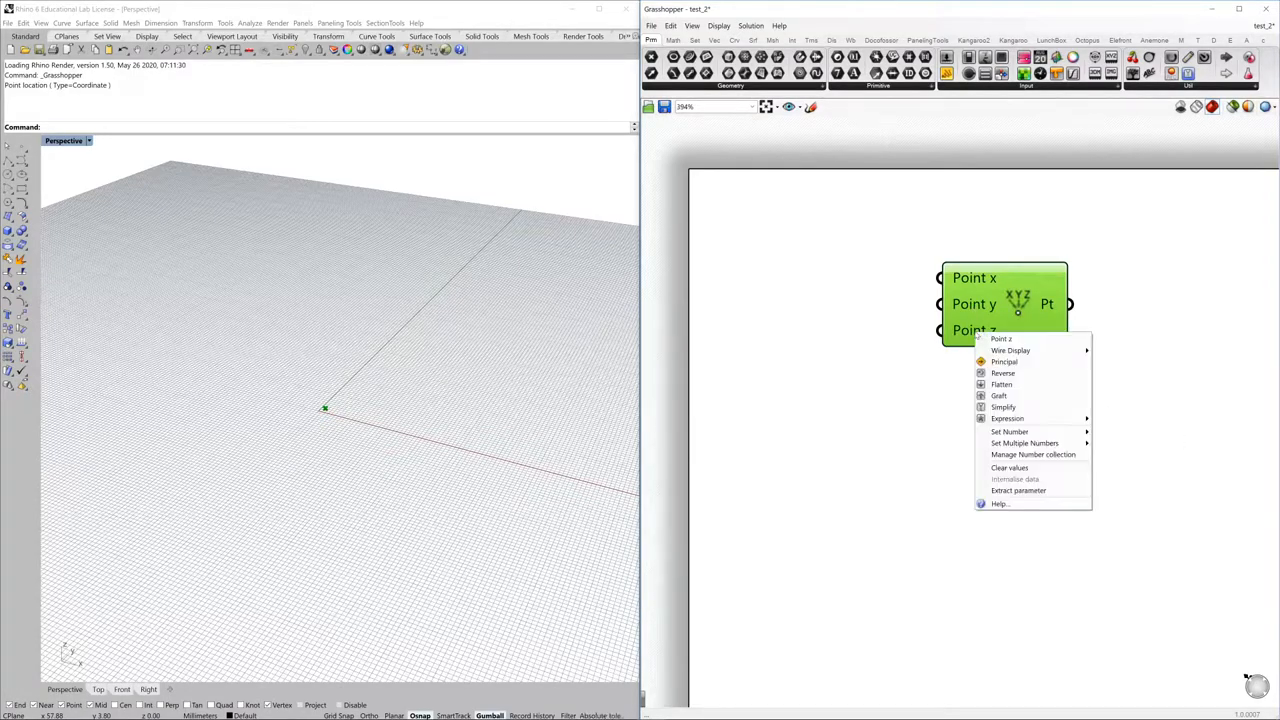
pyautogui.moveTo(1009, 431)
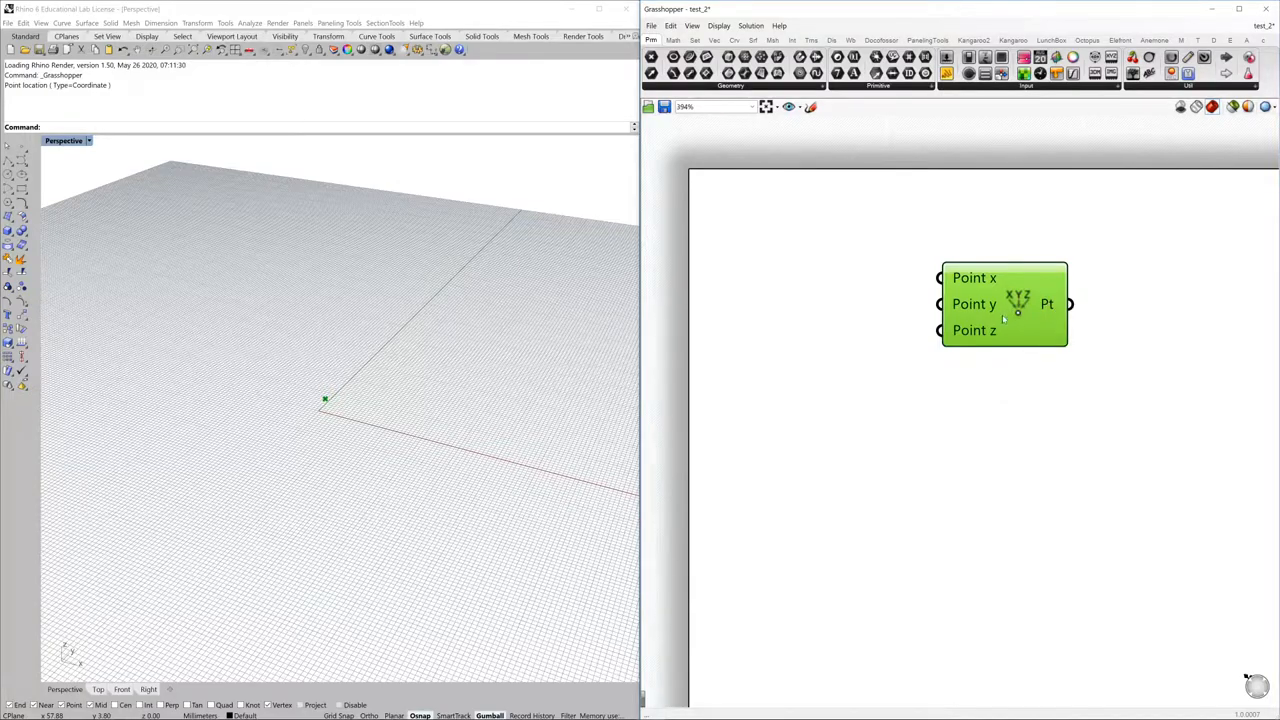
# Orbit the Rhino view to inspect the previewed point at {1, 2, 3}.
pyautogui.moveTo(1005, 303); pyautogui.dragTo(1000, 323)
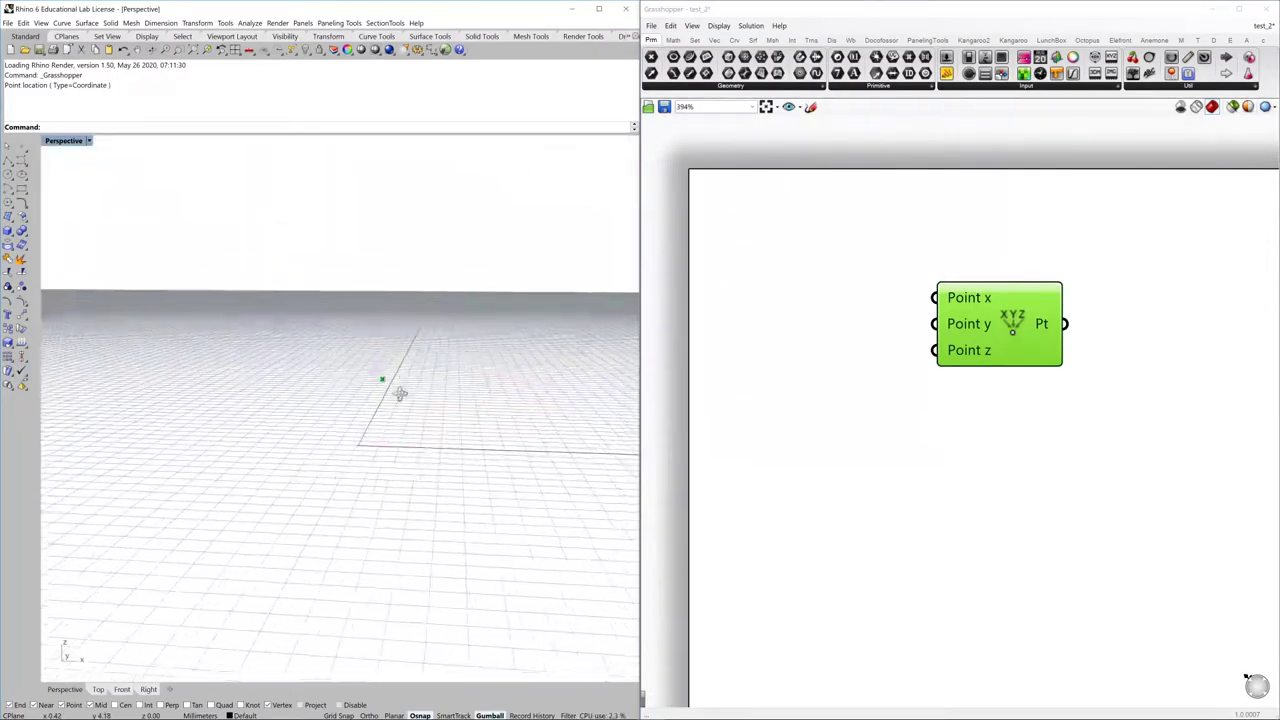
pyautogui.moveTo(400, 400); pyautogui.dragTo(350, 420)
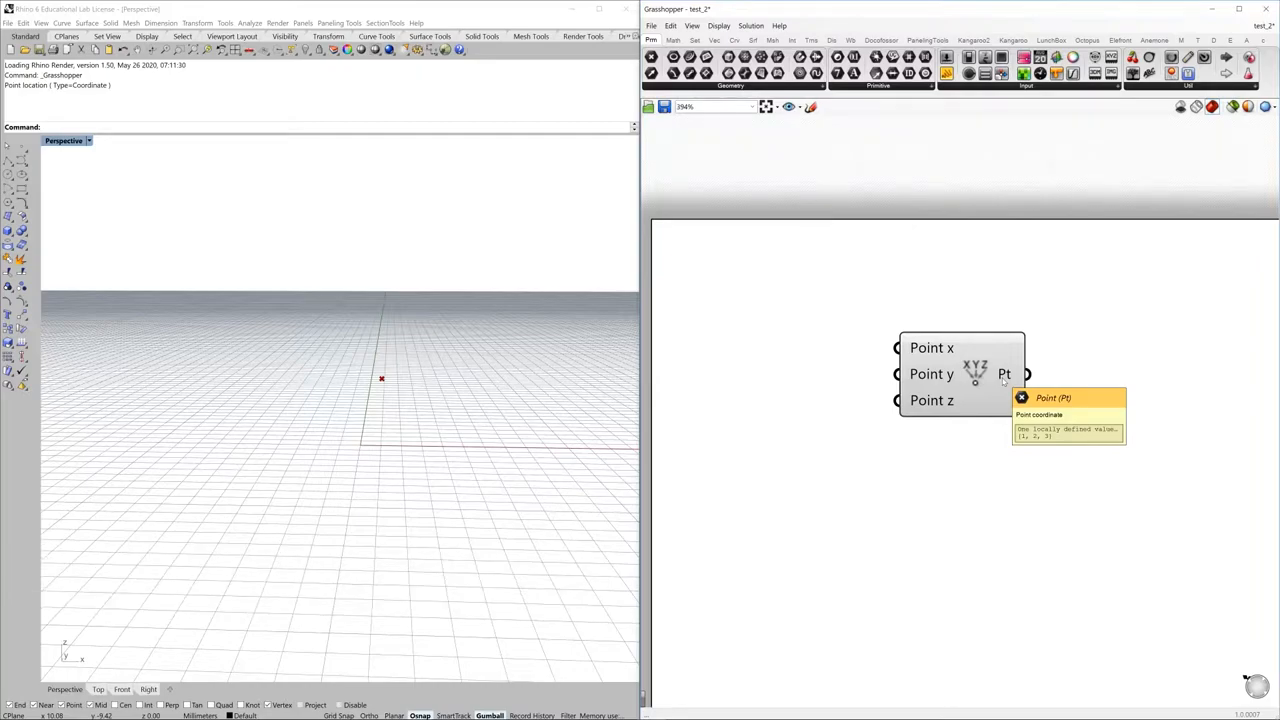
pyautogui.moveTo(958, 380)
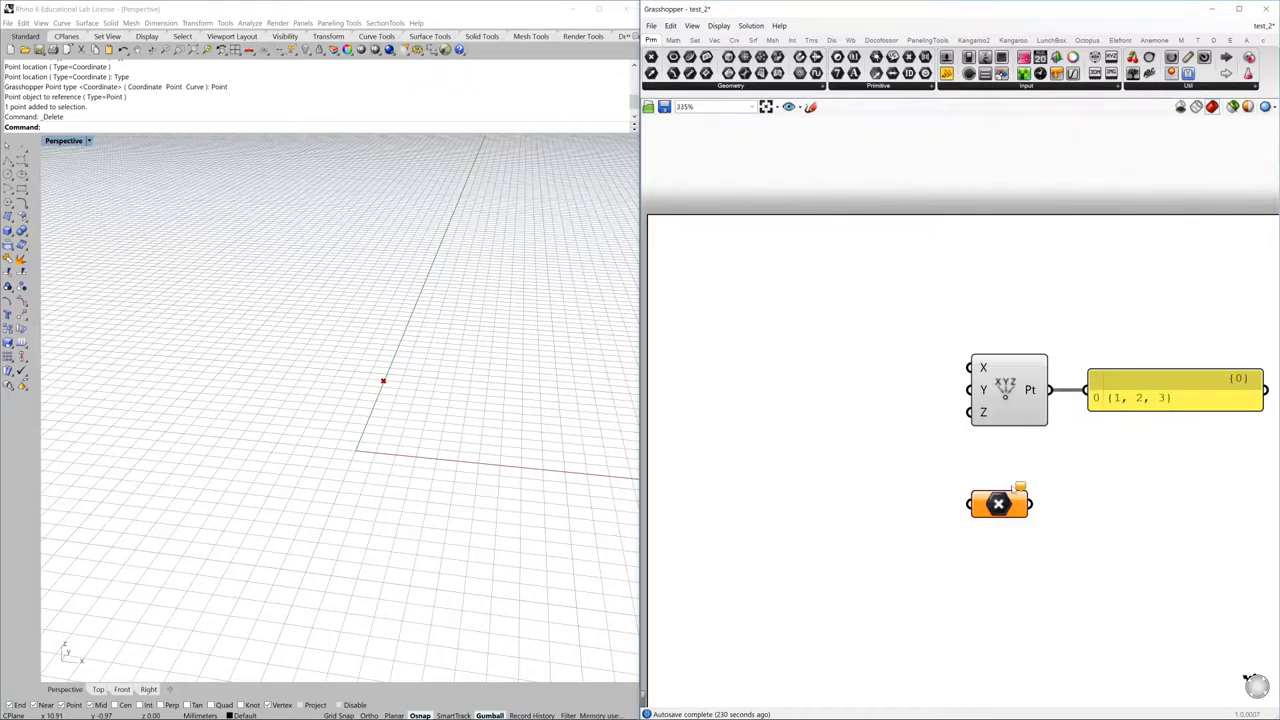
pyautogui.moveTo(726, 408)
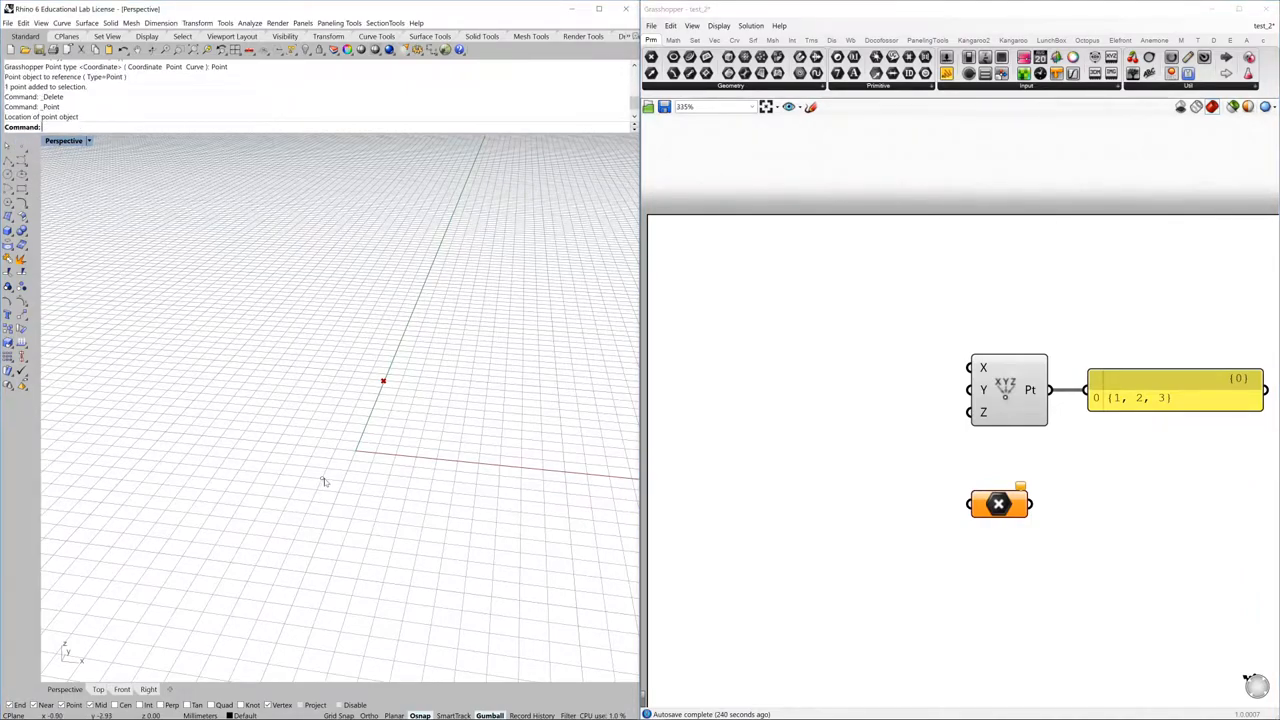
pyautogui.moveTo(324, 494)
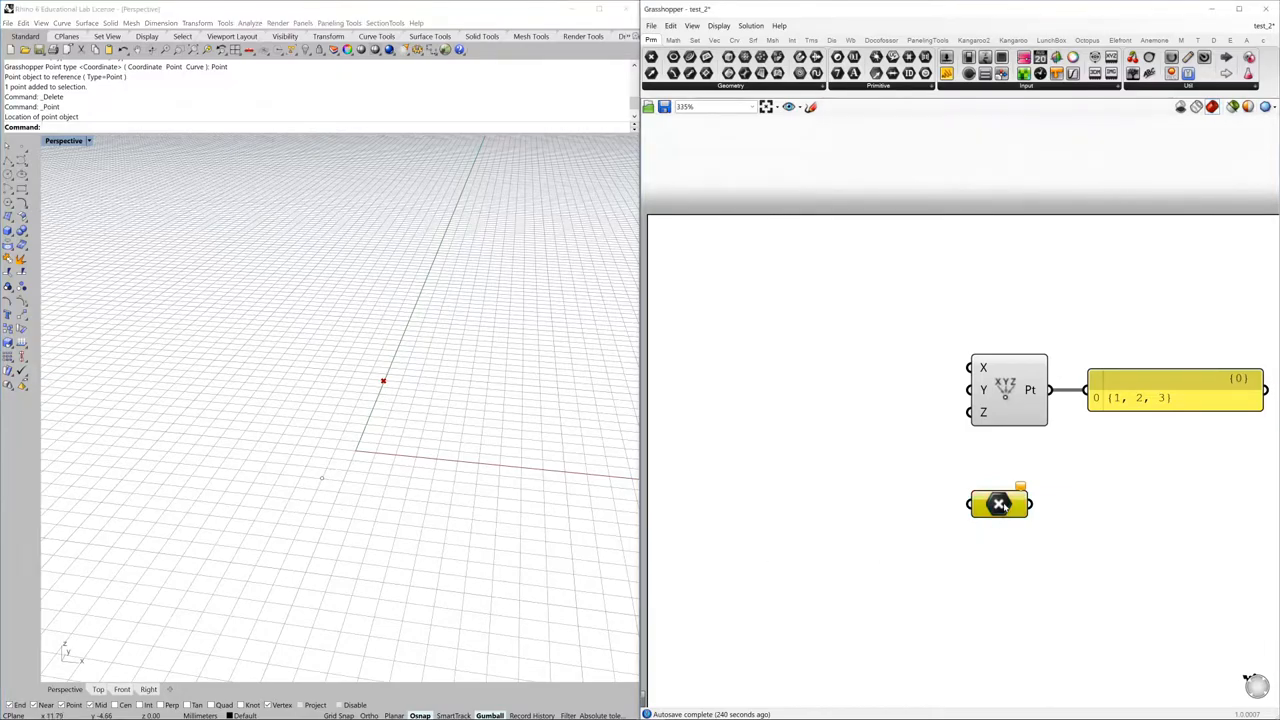
# Reference the Rhino point into the empty point parameter with Set one Point.
pyautogui.rightClick(998, 503)
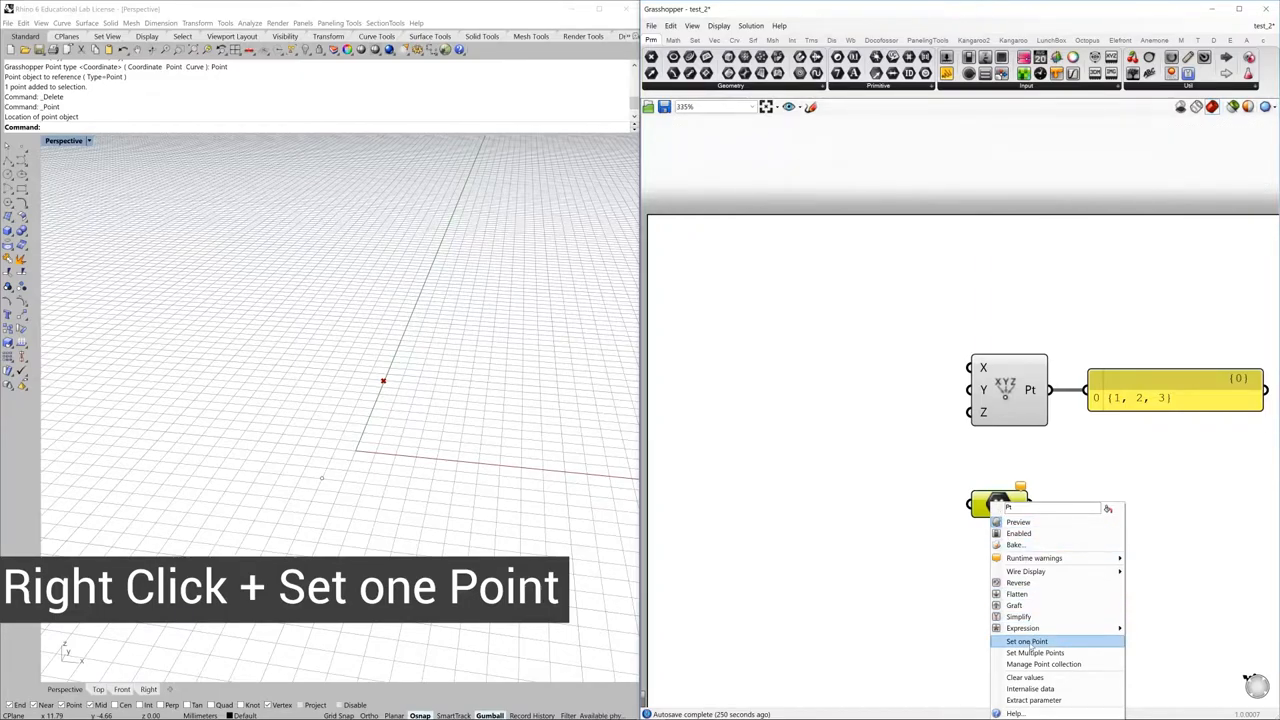
pyautogui.click(1026, 641)
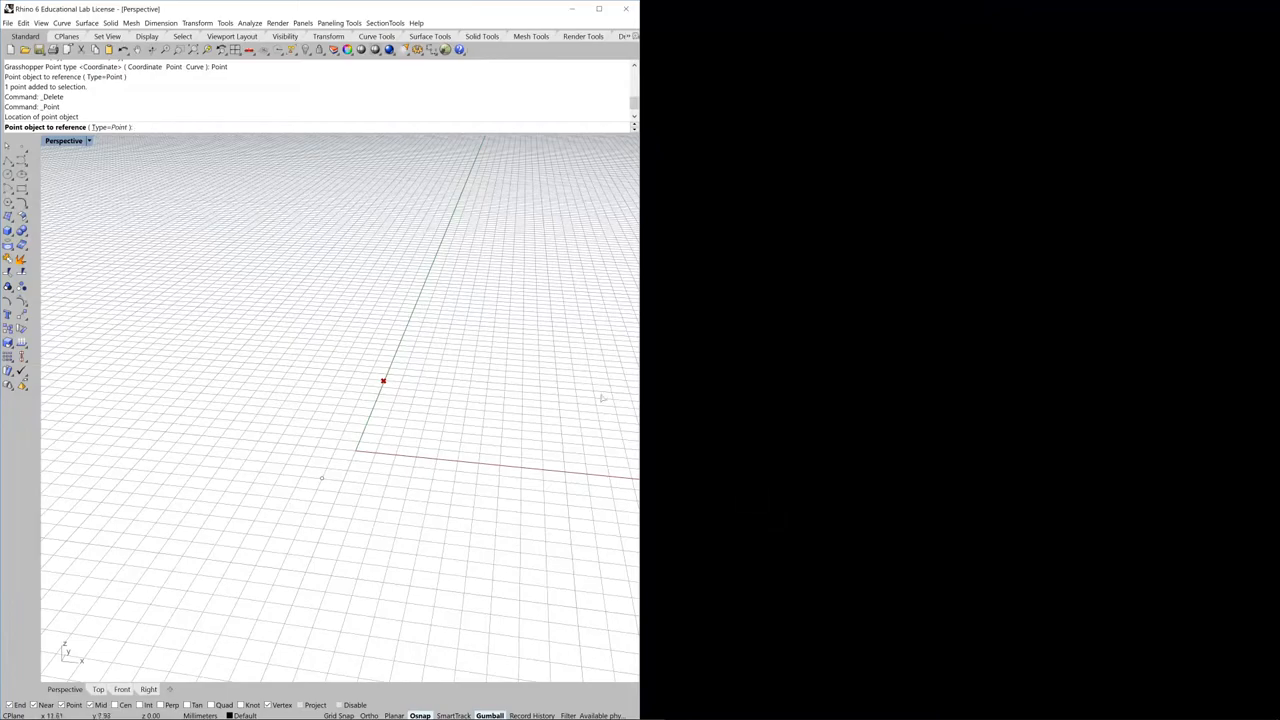
pyautogui.moveTo(322, 490)
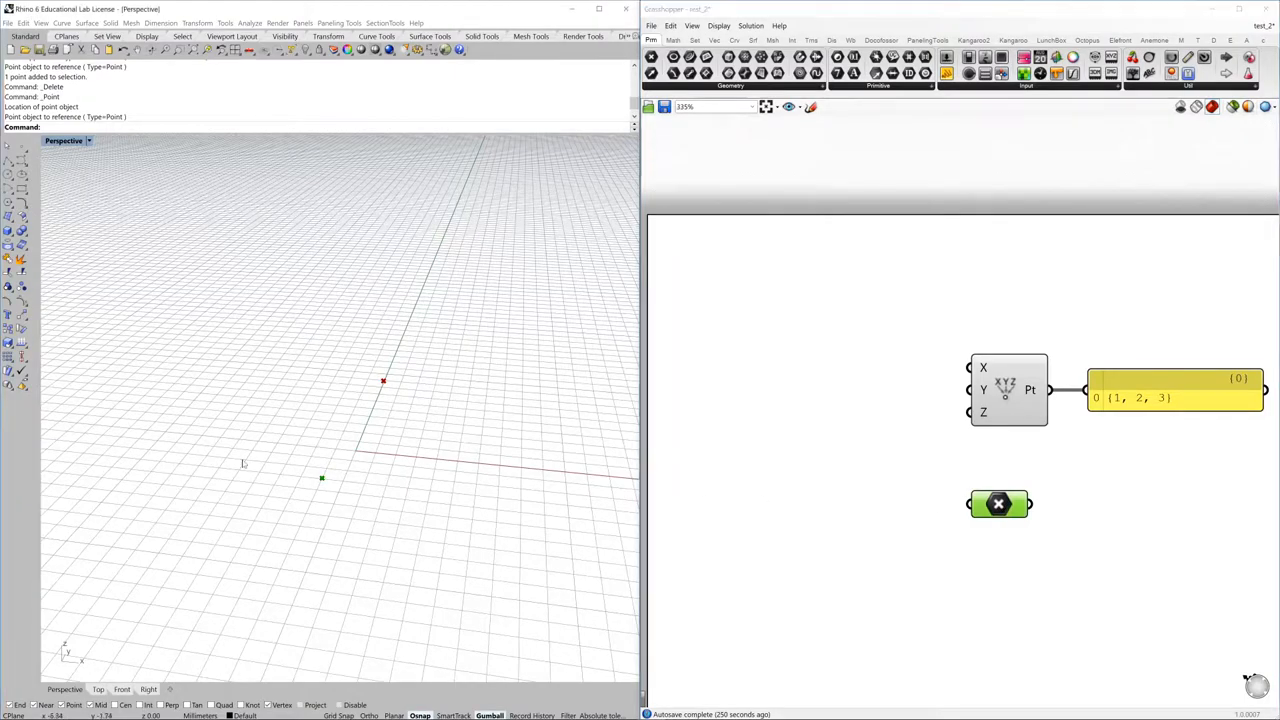
pyautogui.click(321, 477)
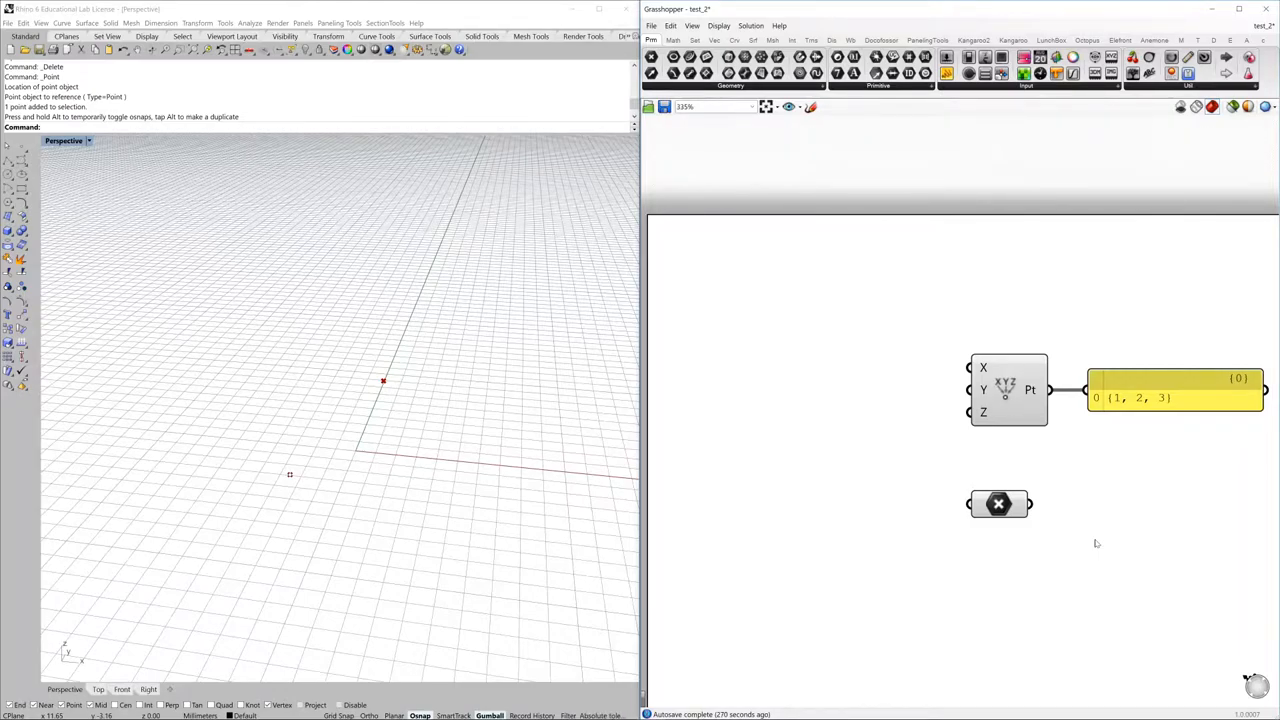
pyautogui.moveTo(1124, 573)
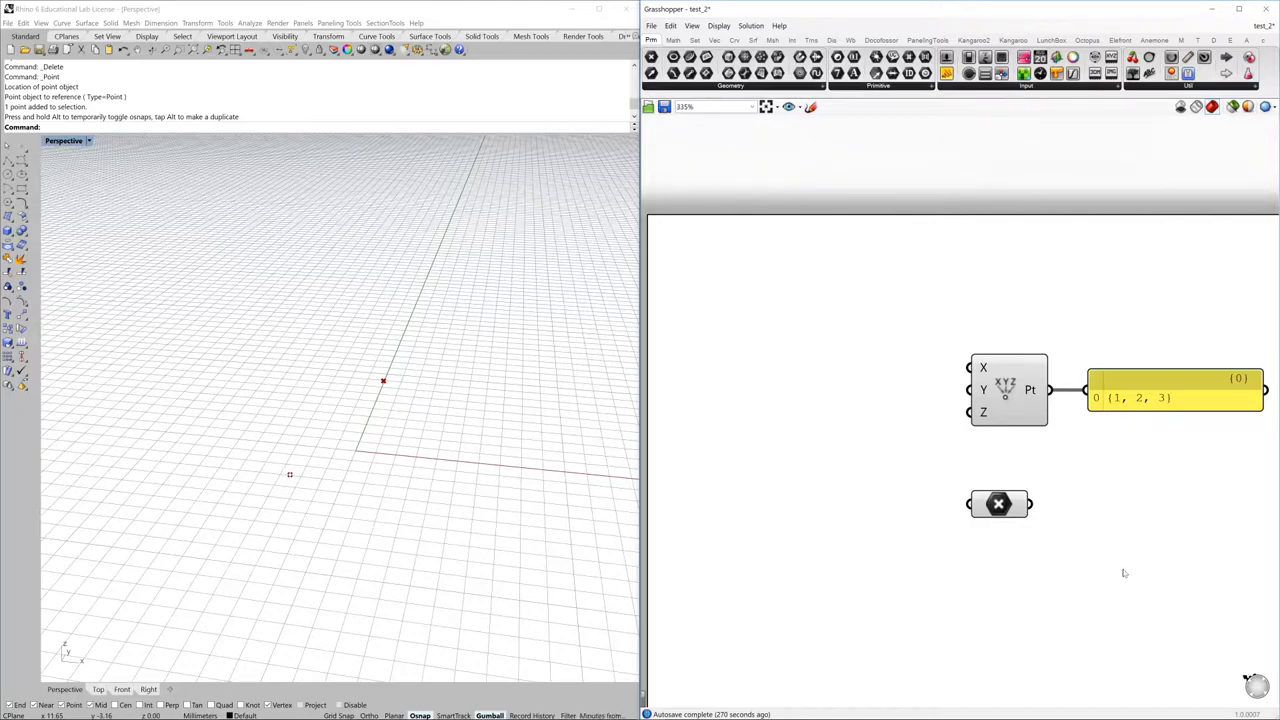
pyautogui.moveTo(1085, 658)
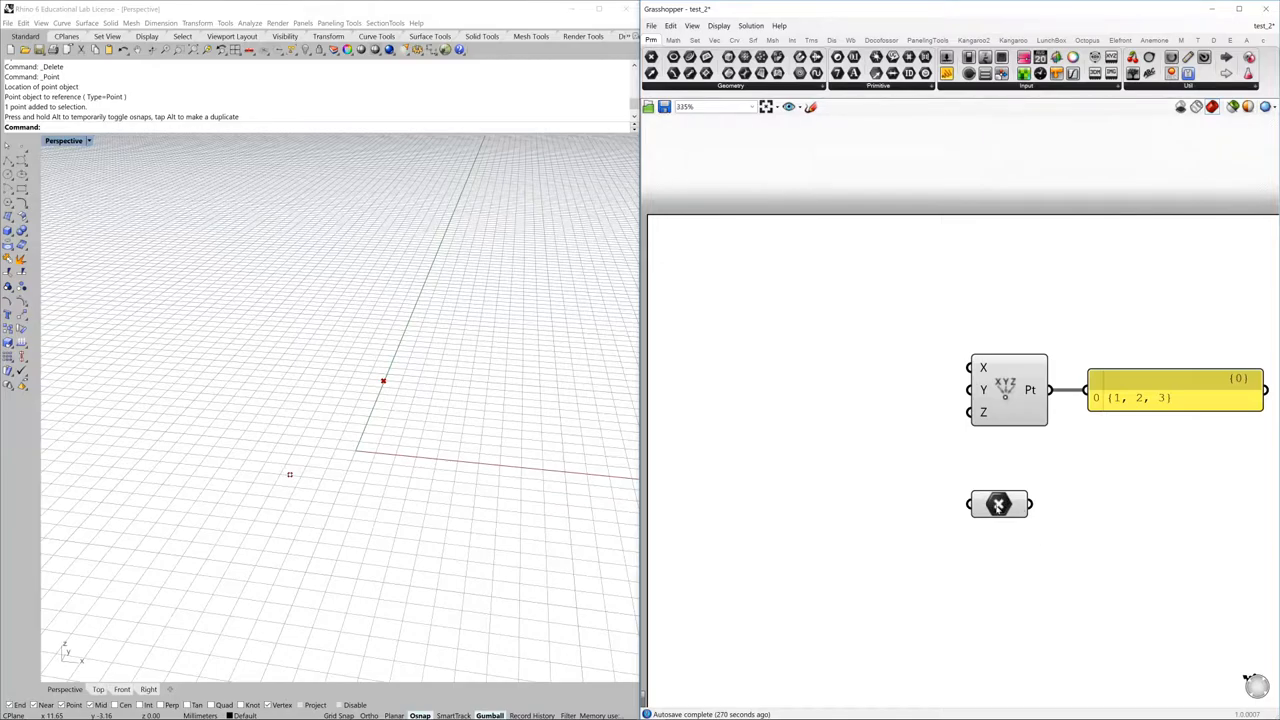
# Internalise the point parameter's referenced data and save the test_2 definition.
pyautogui.rightClick(998, 503)
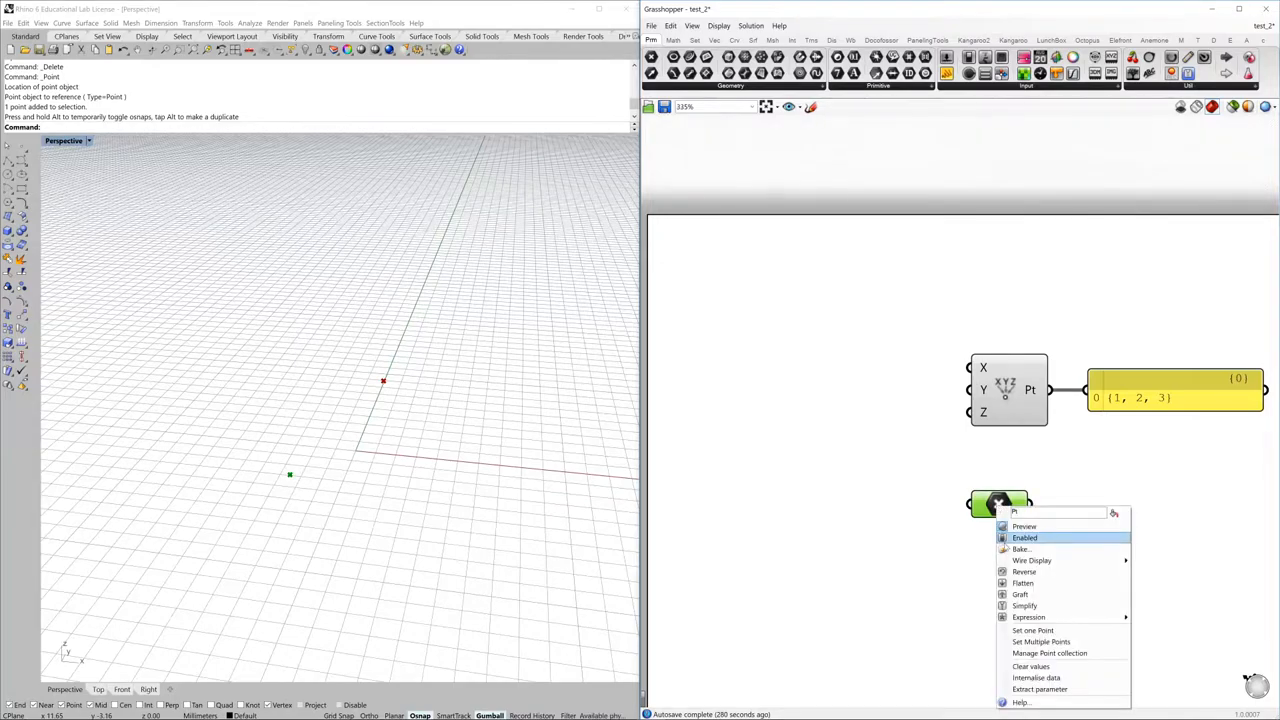
pyautogui.moveTo(1036, 678)
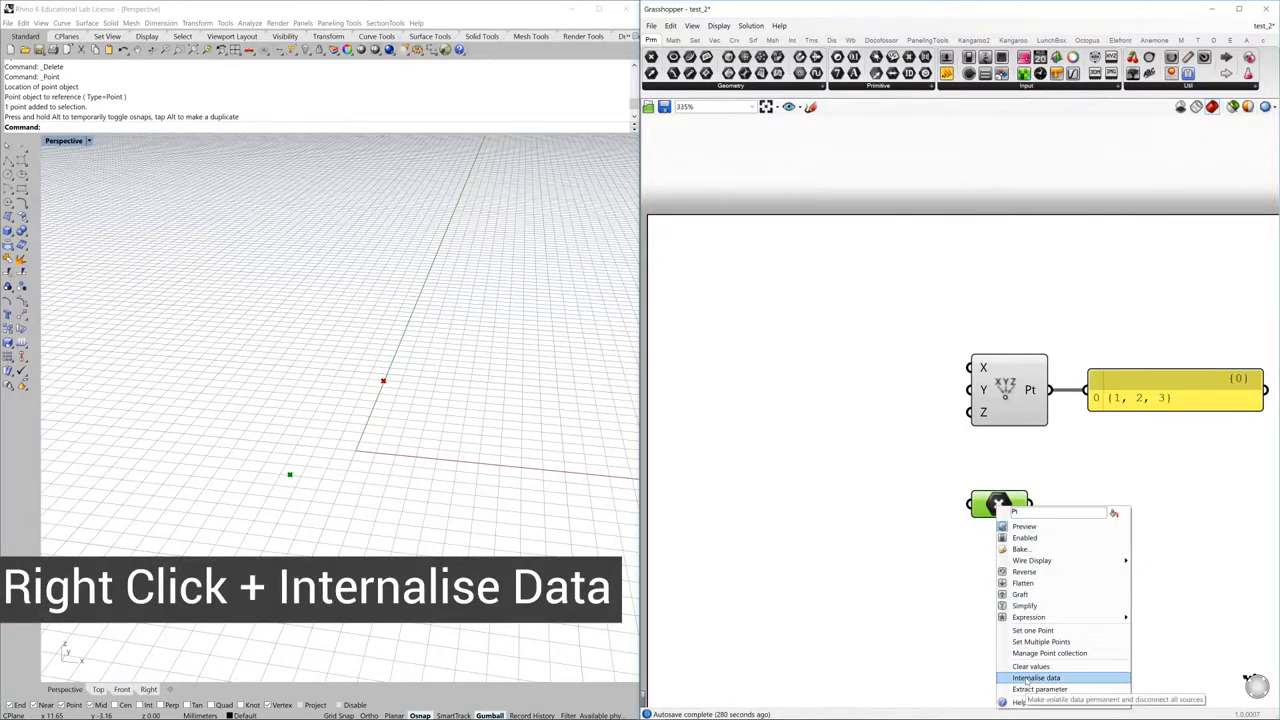
pyautogui.click(1036, 677)
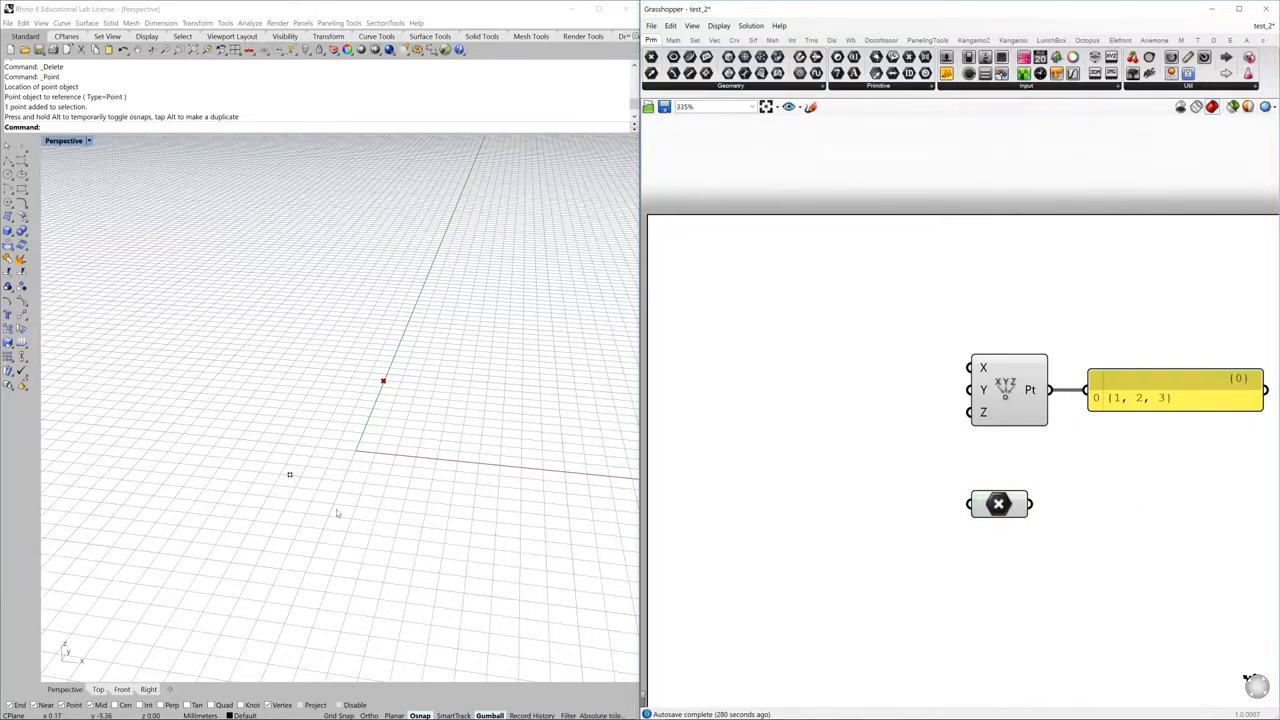
pyautogui.click(290, 474)
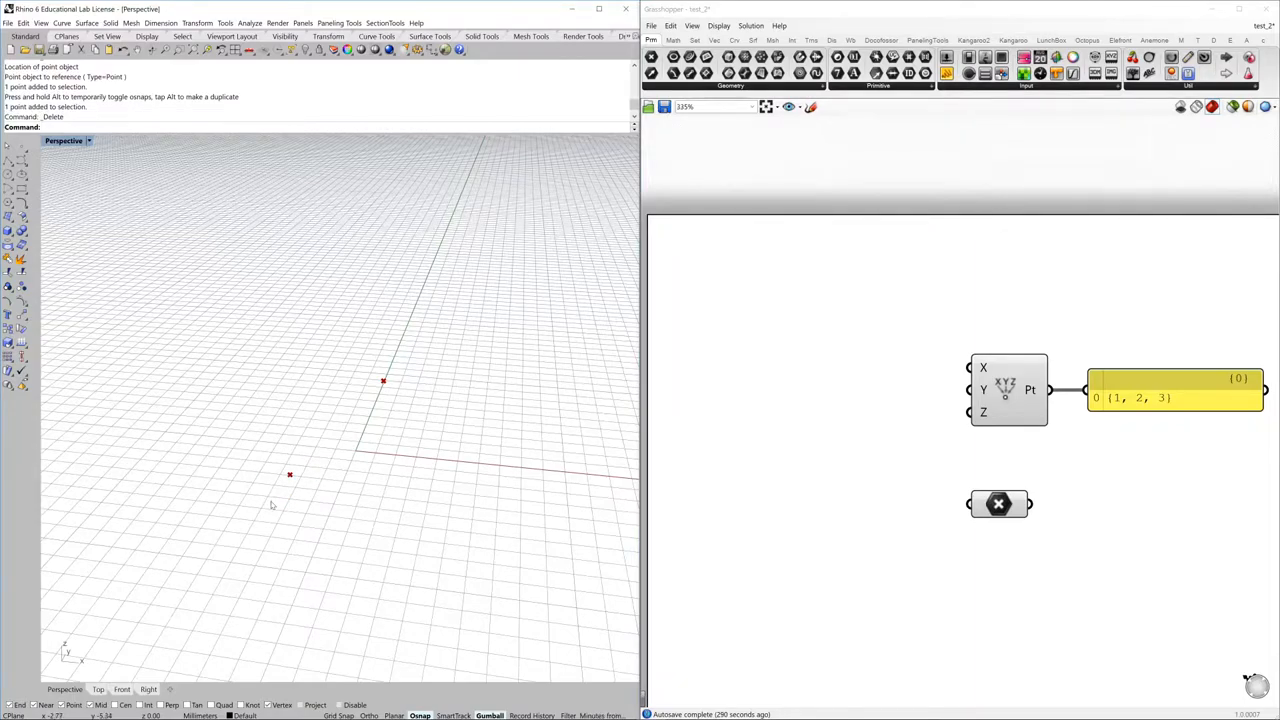
pyautogui.moveTo(602, 432)
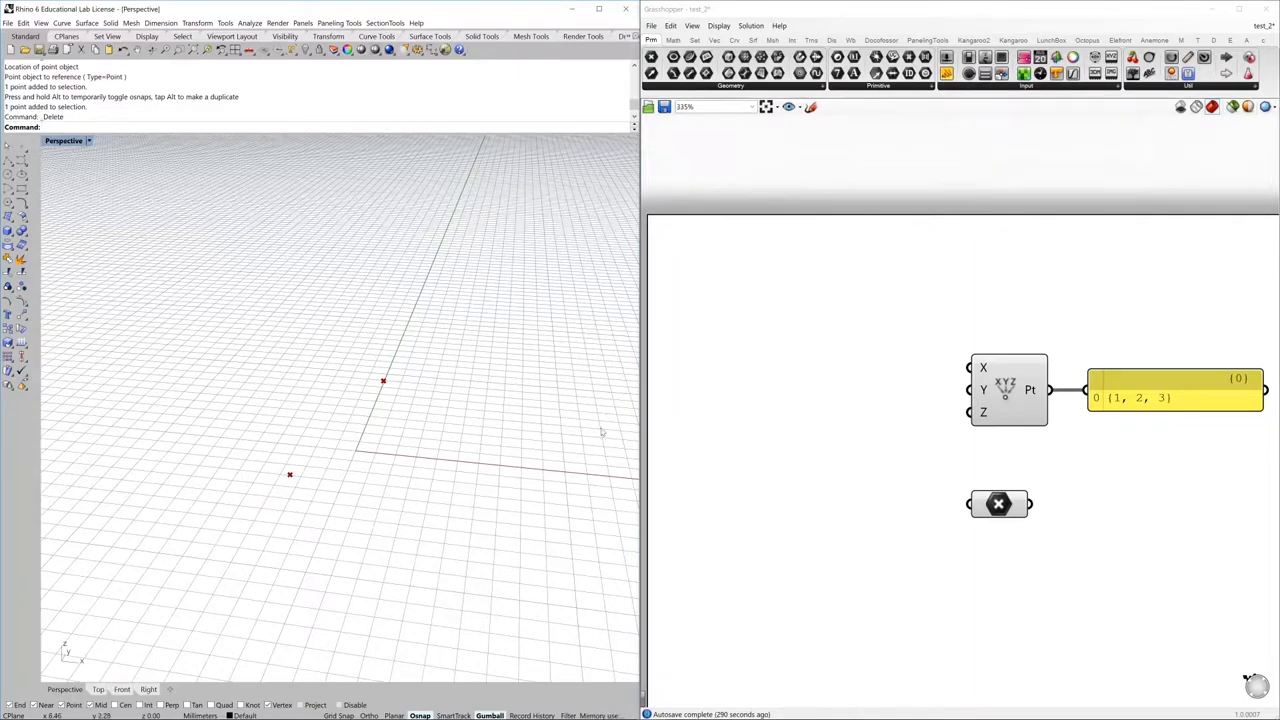
pyautogui.press('ctrl+s')
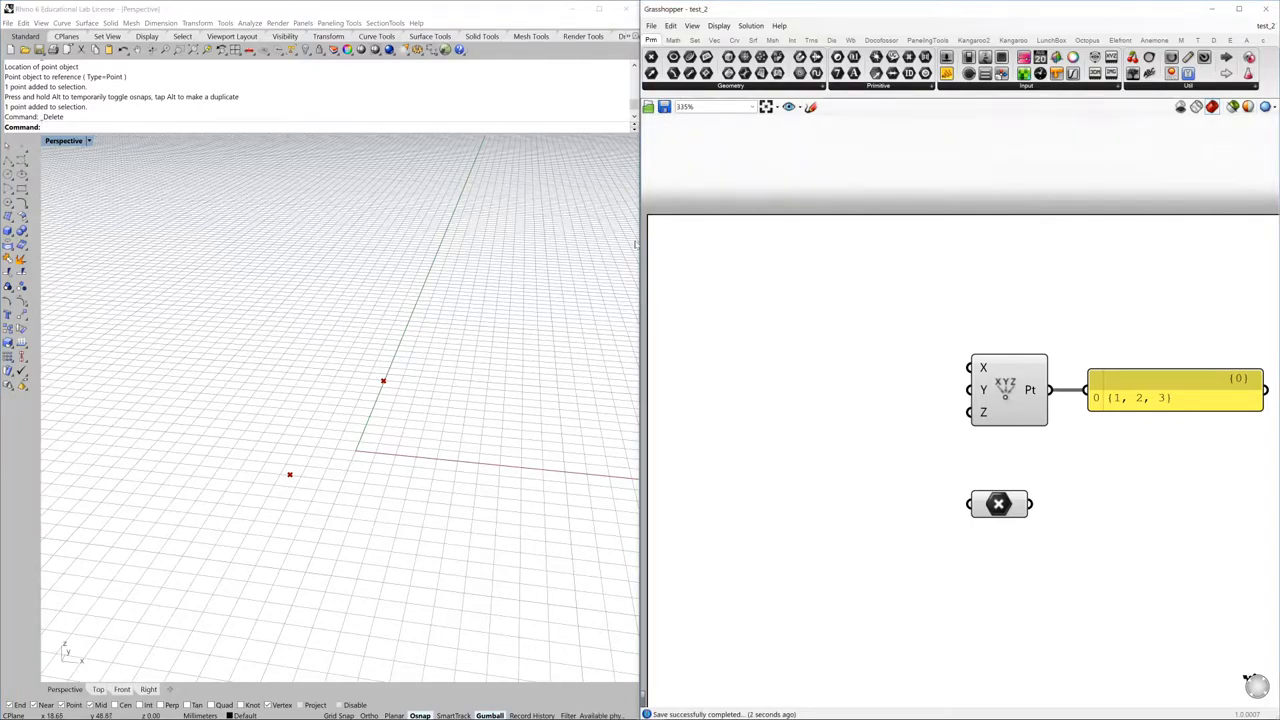
pyautogui.moveTo(818, 387)
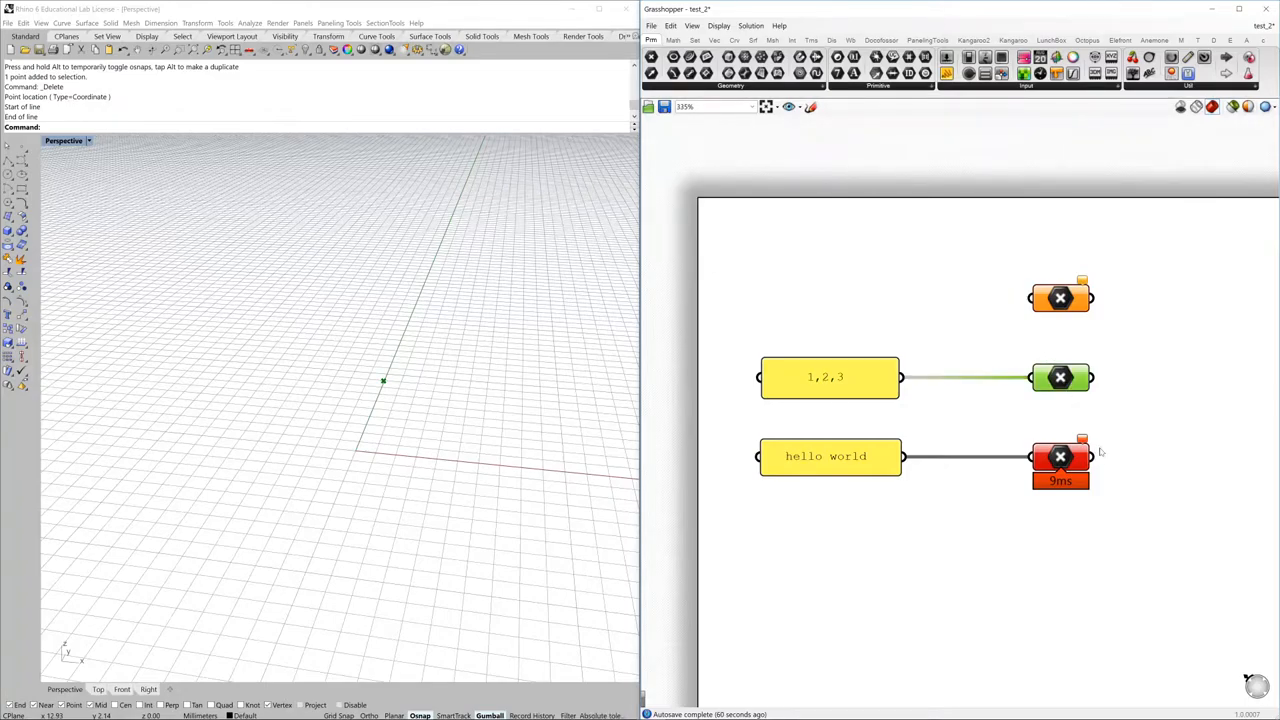
pyautogui.moveTo(1067, 453)
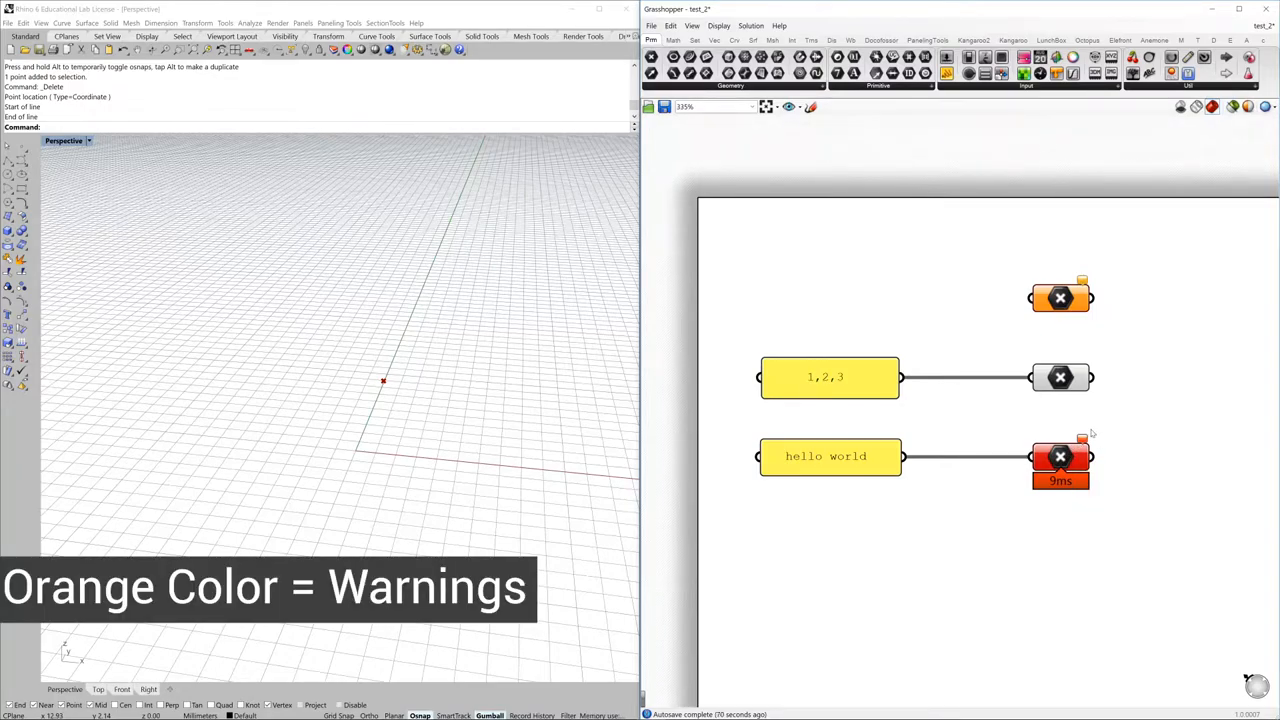
pyautogui.moveTo(1113, 429)
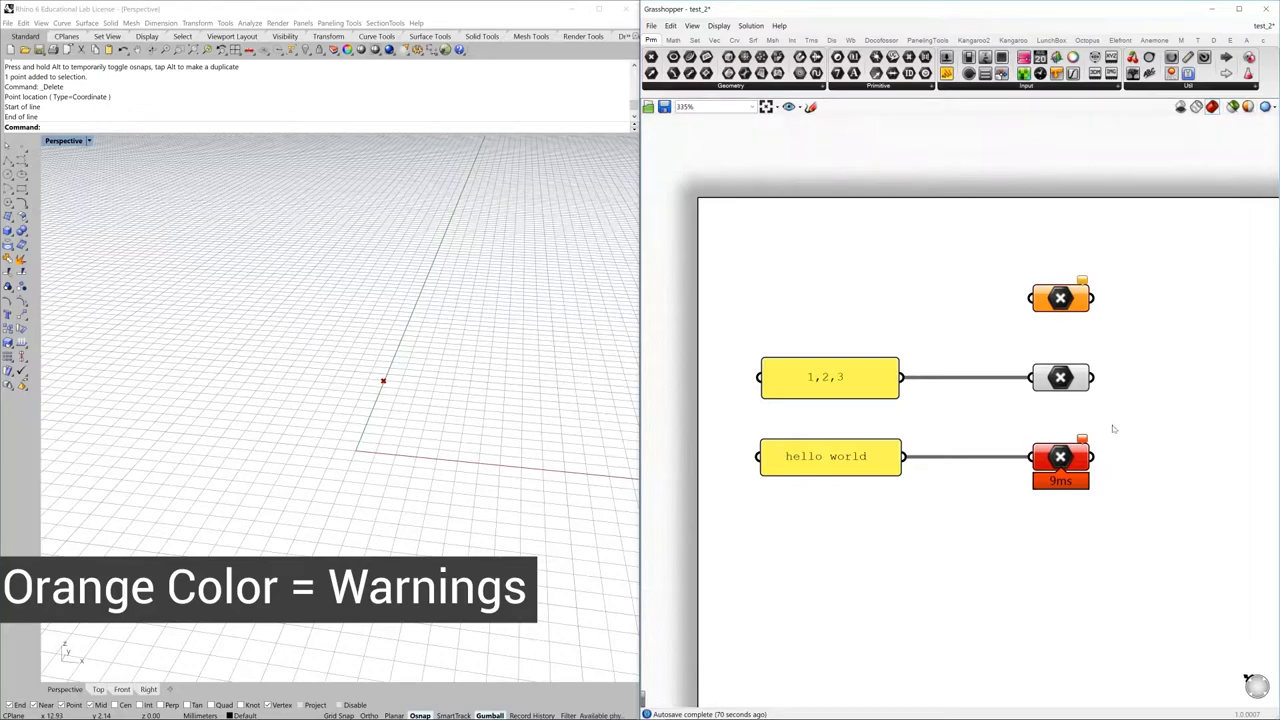
pyautogui.moveTo(1114, 369)
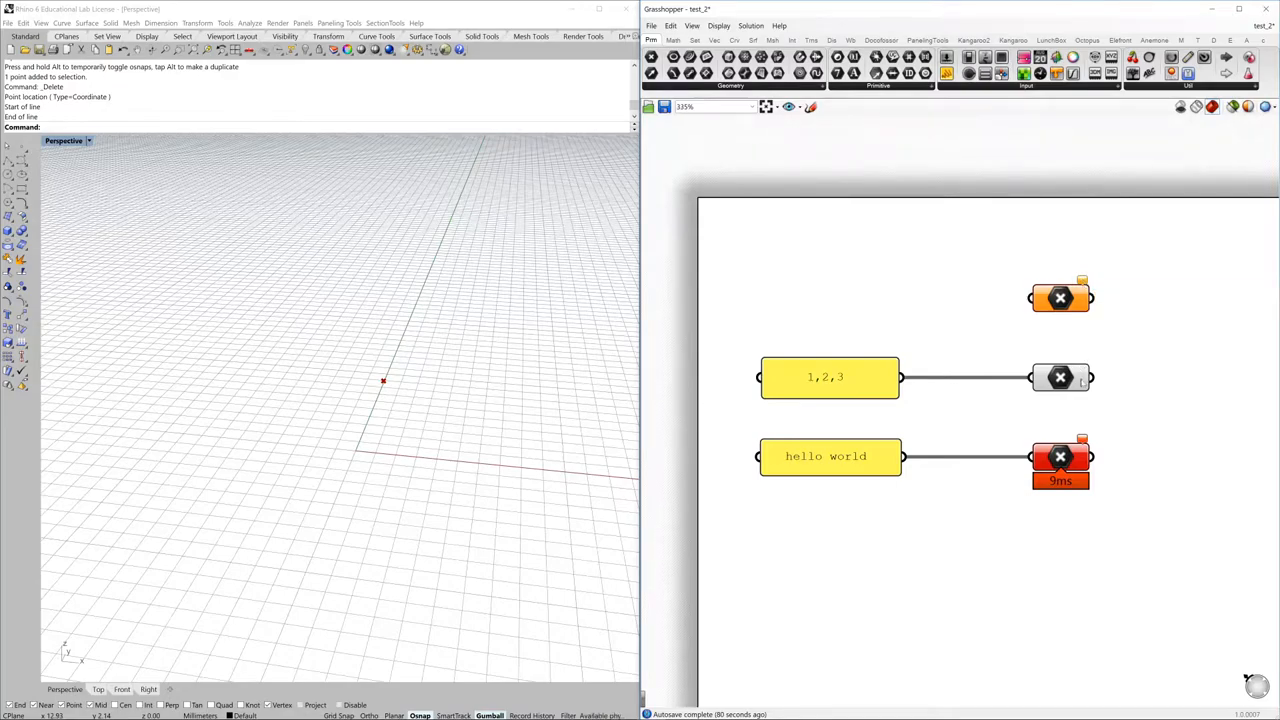
pyautogui.moveTo(1075, 388)
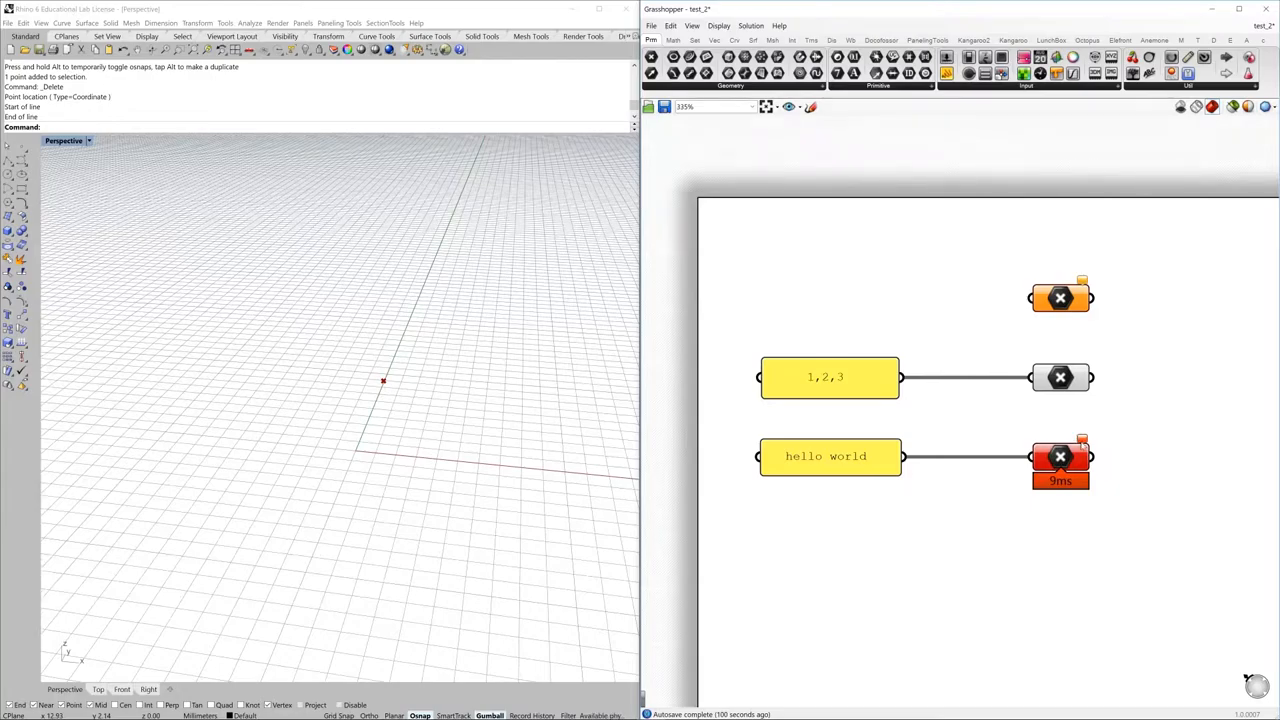
pyautogui.moveTo(1082, 440)
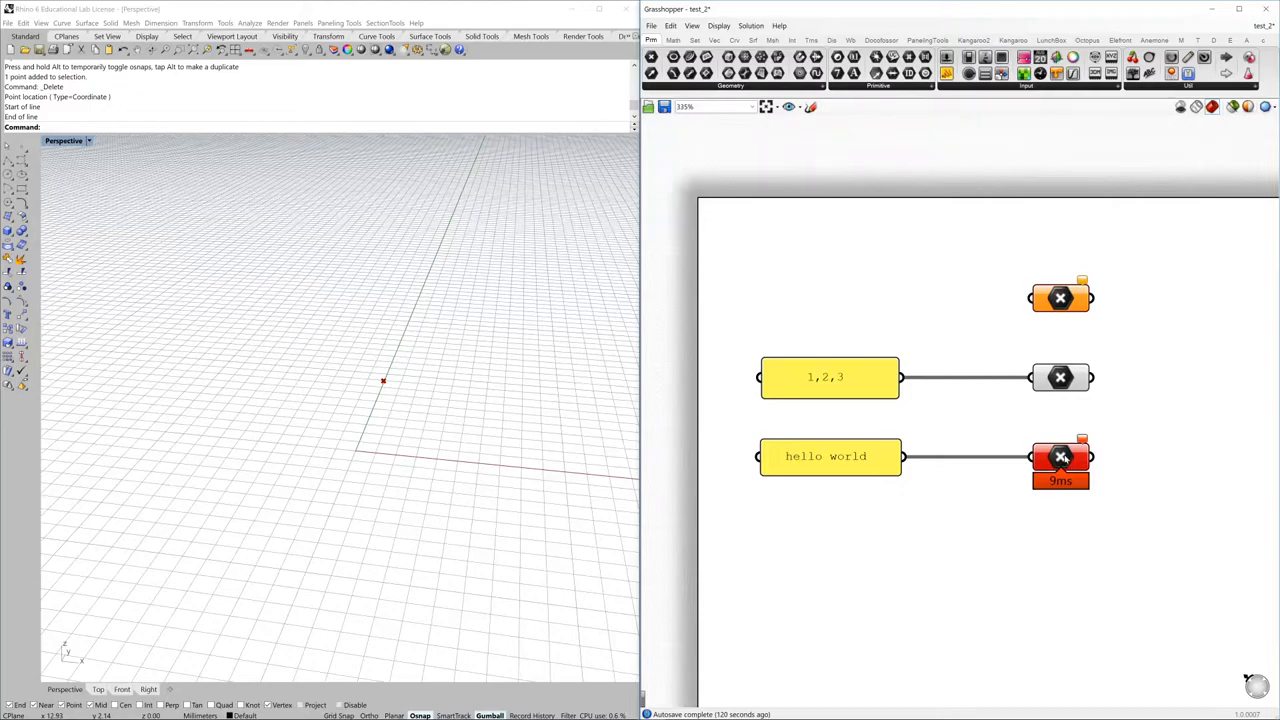
pyautogui.moveTo(1063, 459)
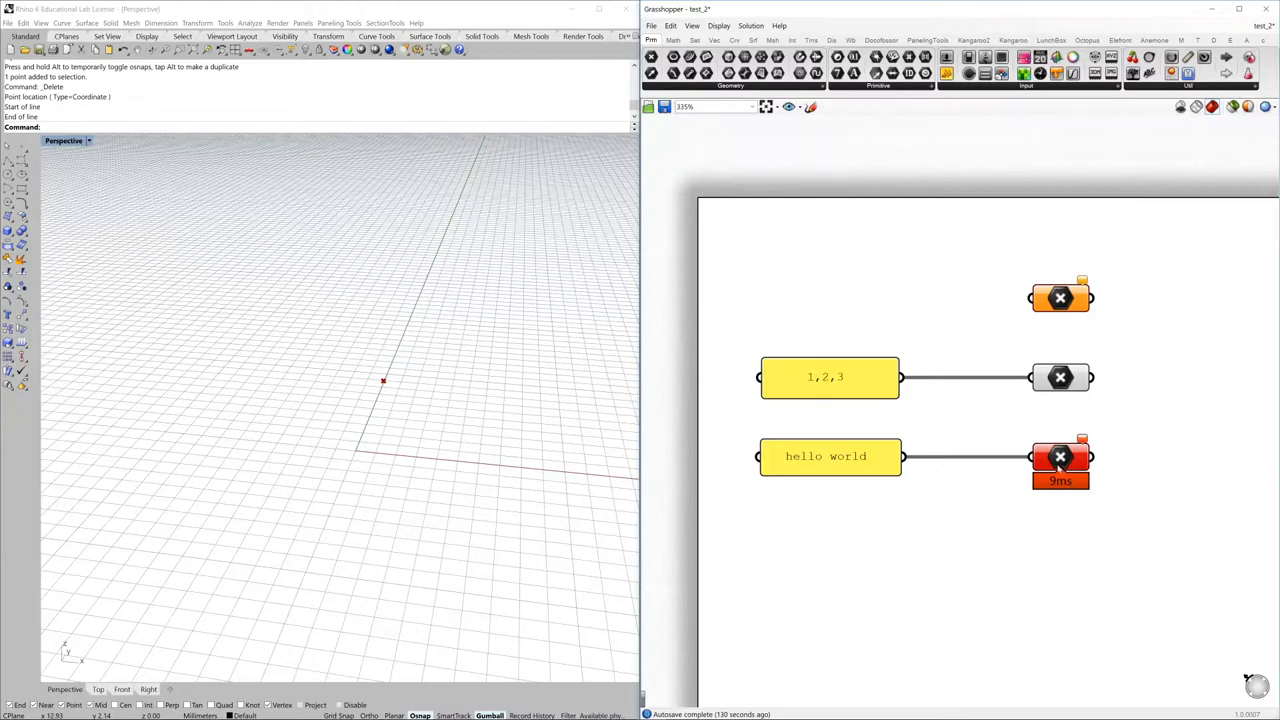
pyautogui.moveTo(1038, 528)
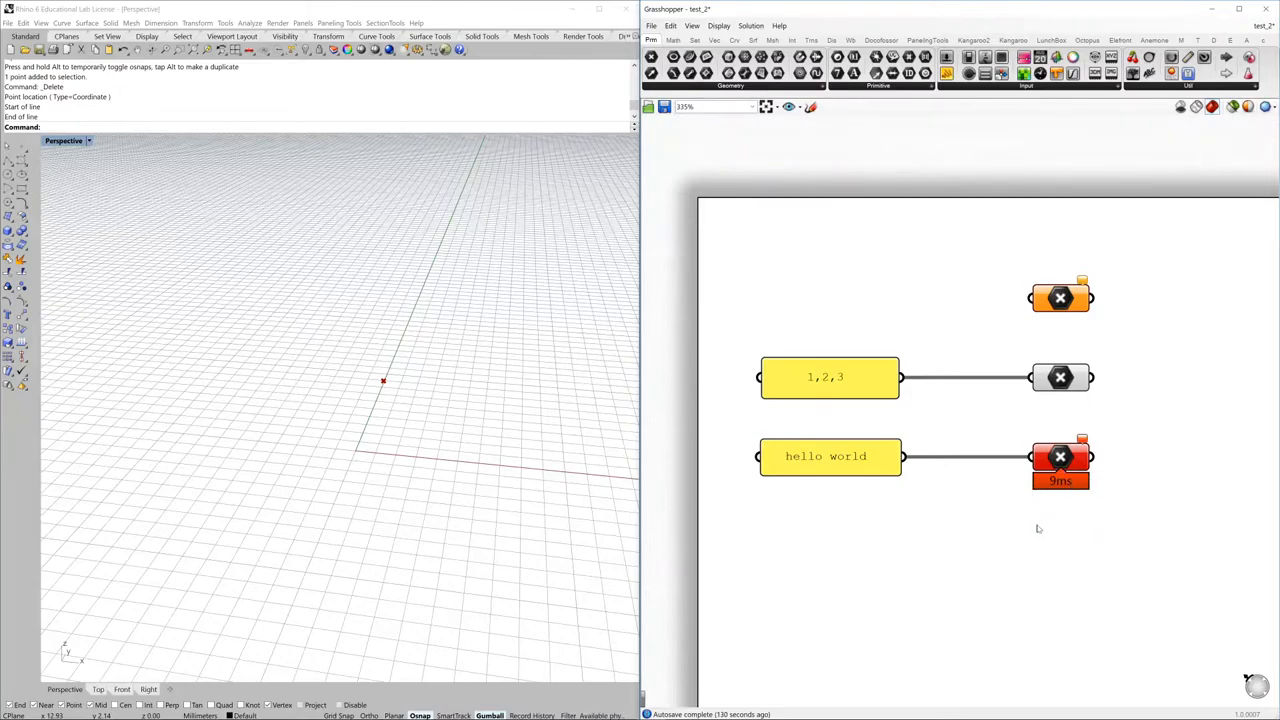
# Enable Draw Fancy Wires from the Display menu.
pyautogui.click(719, 25)
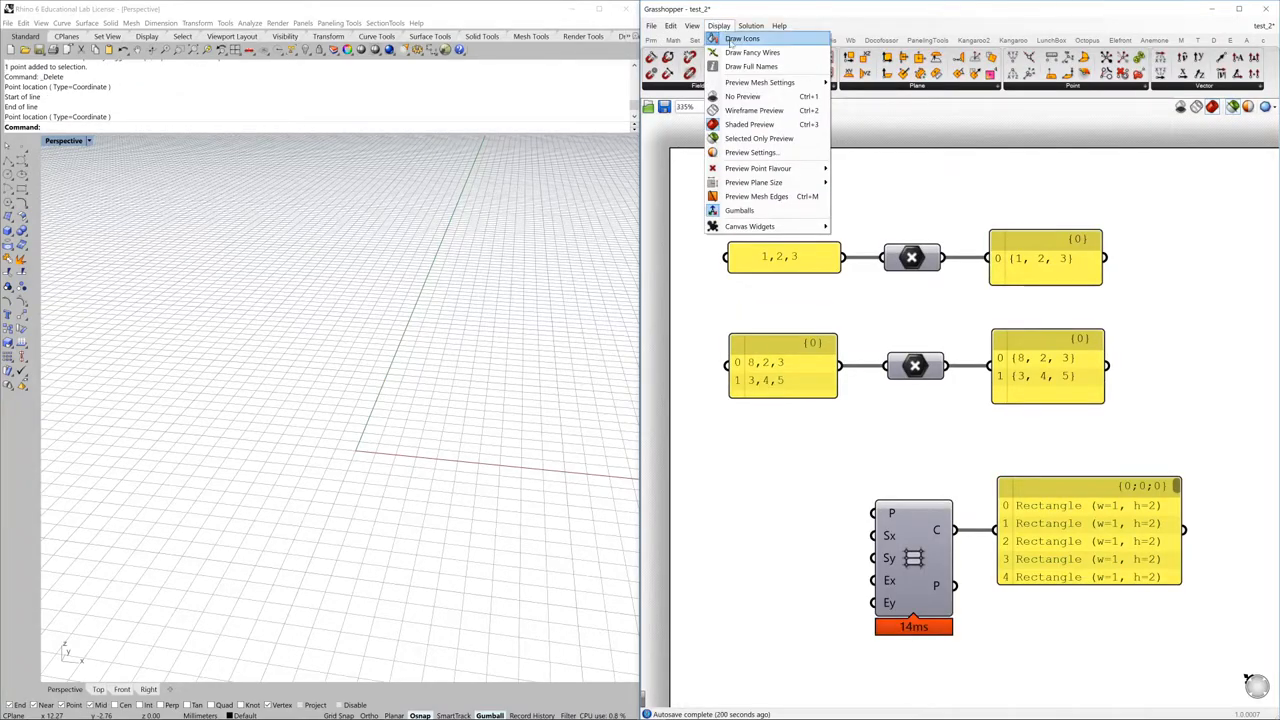
pyautogui.moveTo(752, 52)
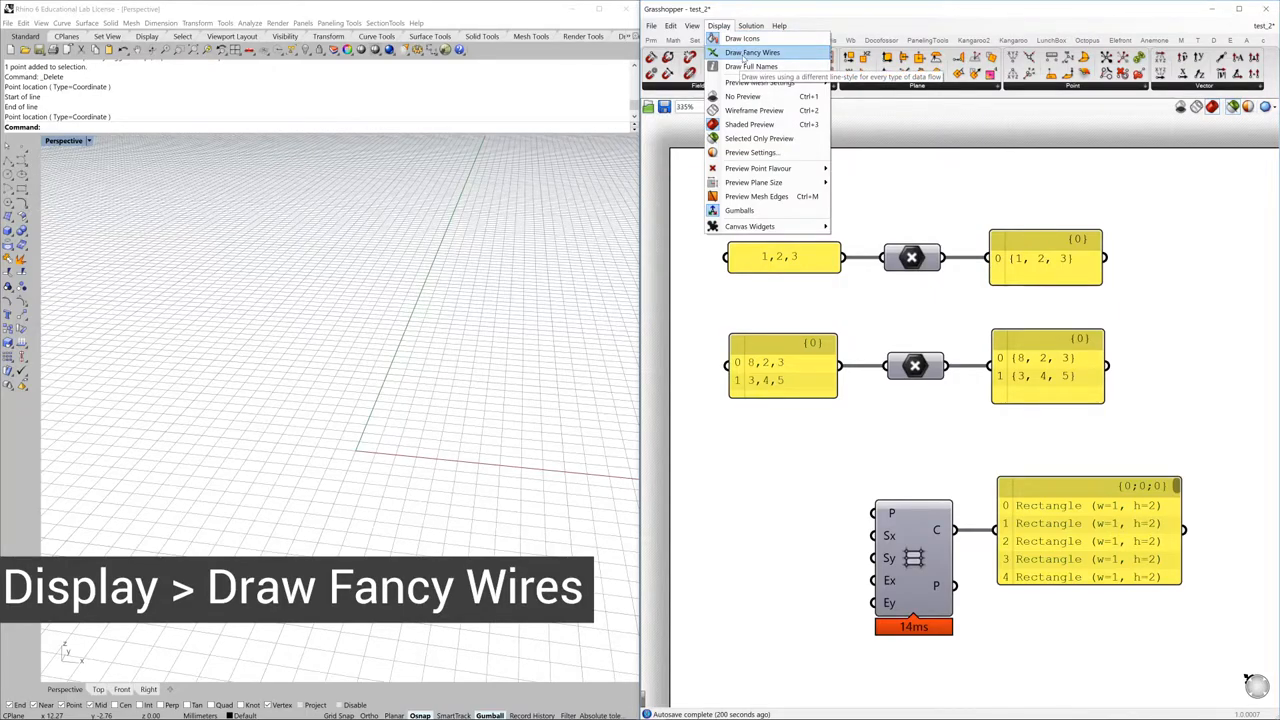
pyautogui.click(752, 52)
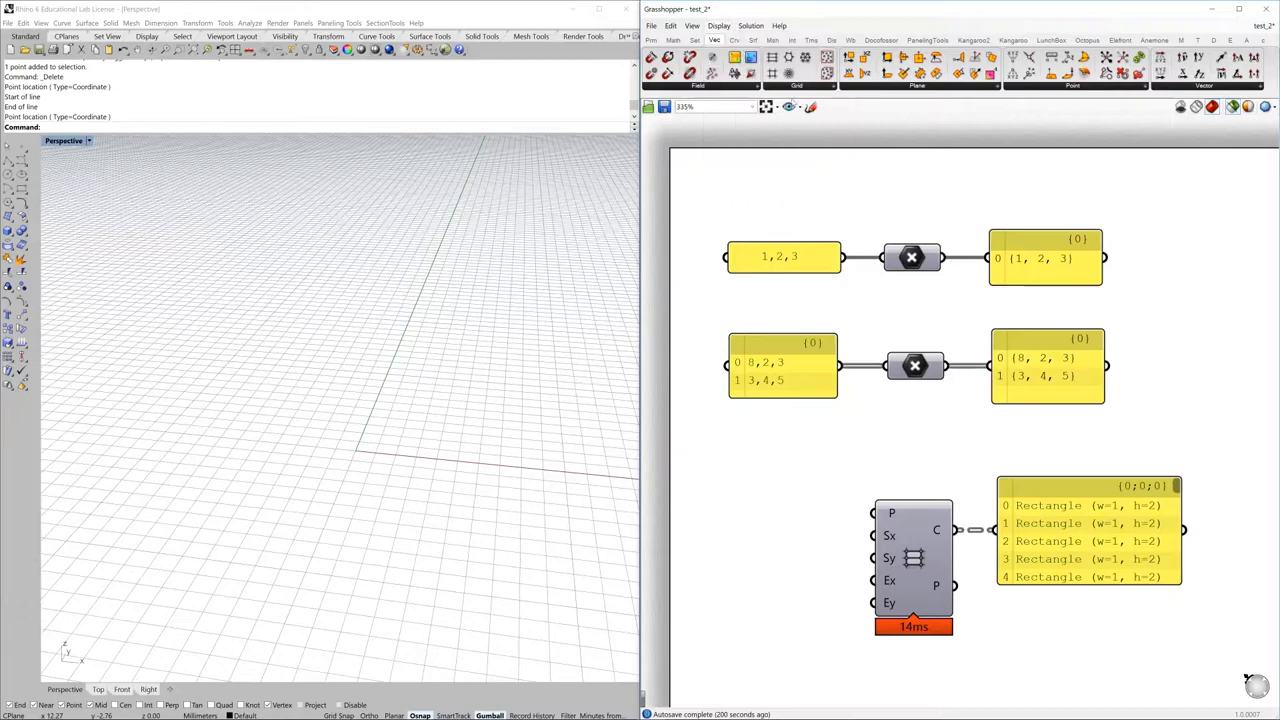
pyautogui.moveTo(987, 504)
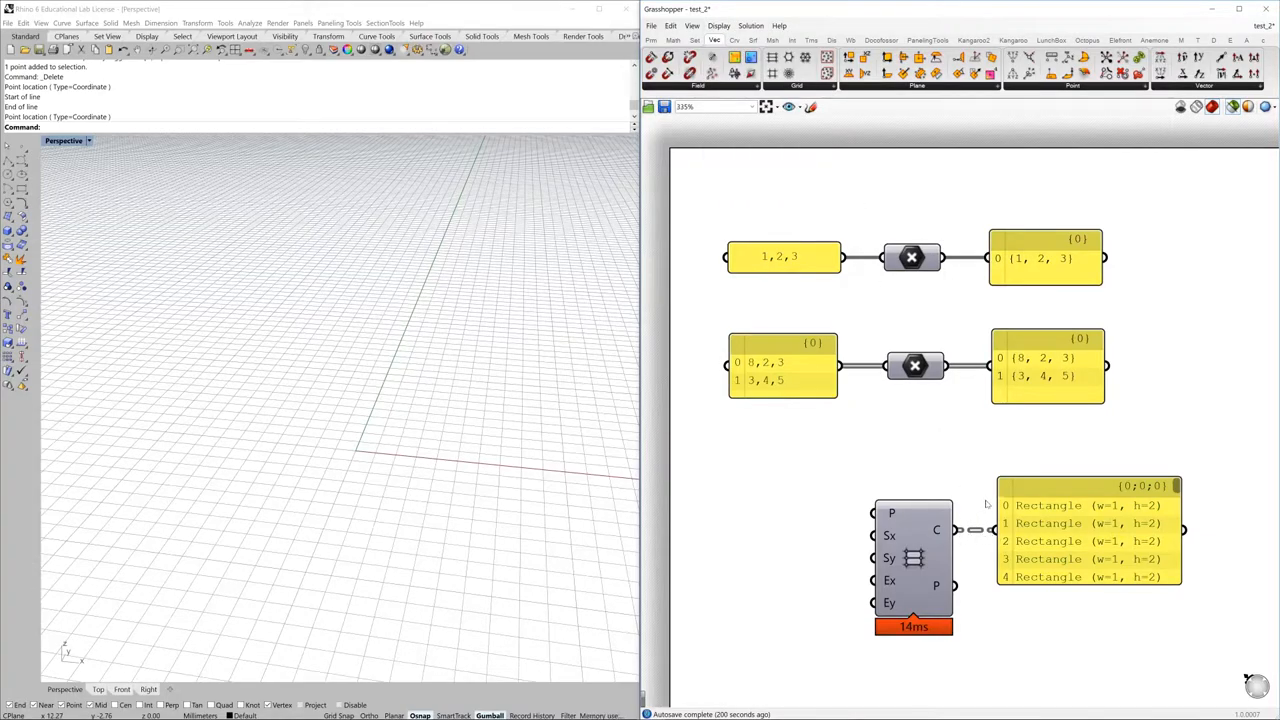
pyautogui.moveTo(977, 258)
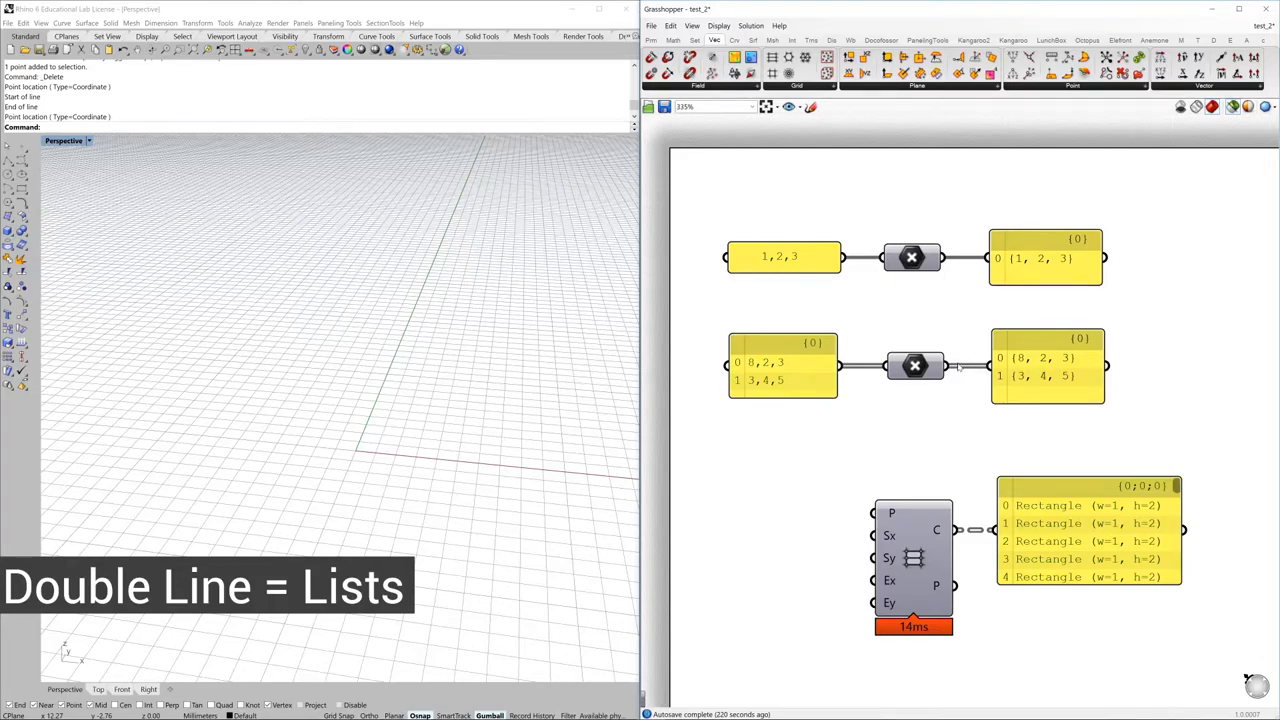
pyautogui.moveTo(993, 542)
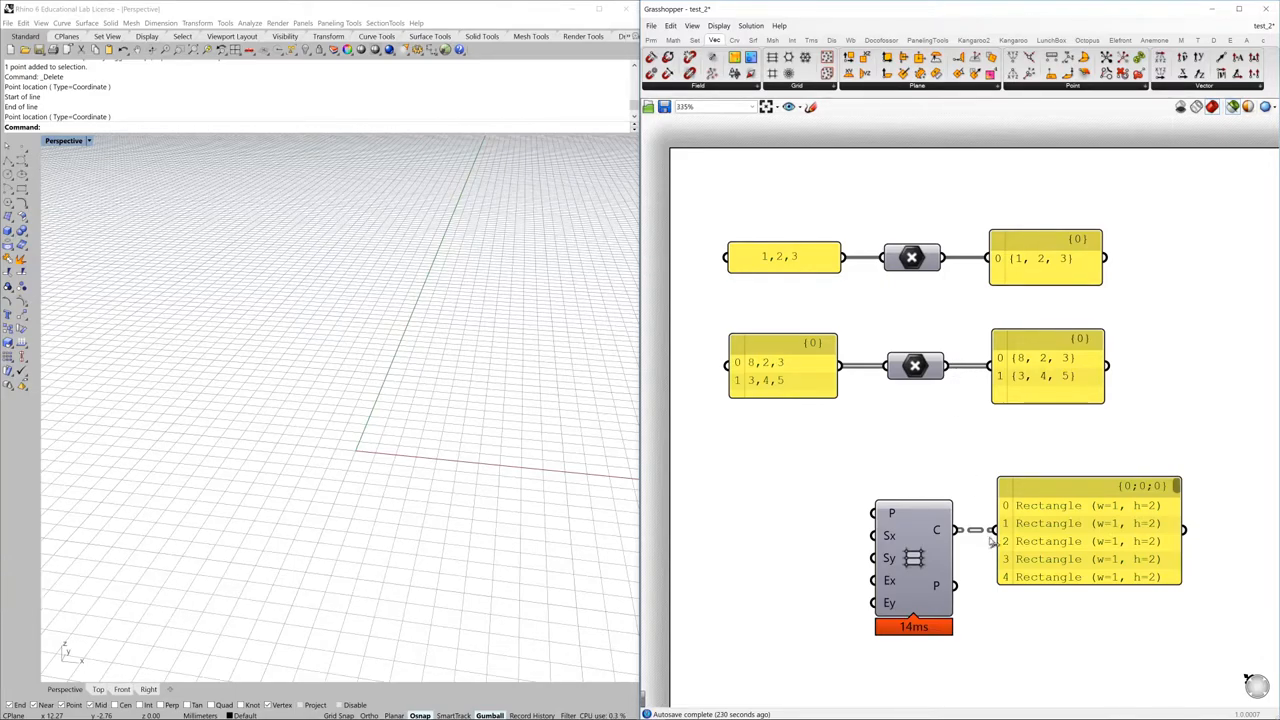
pyautogui.moveTo(965, 535)
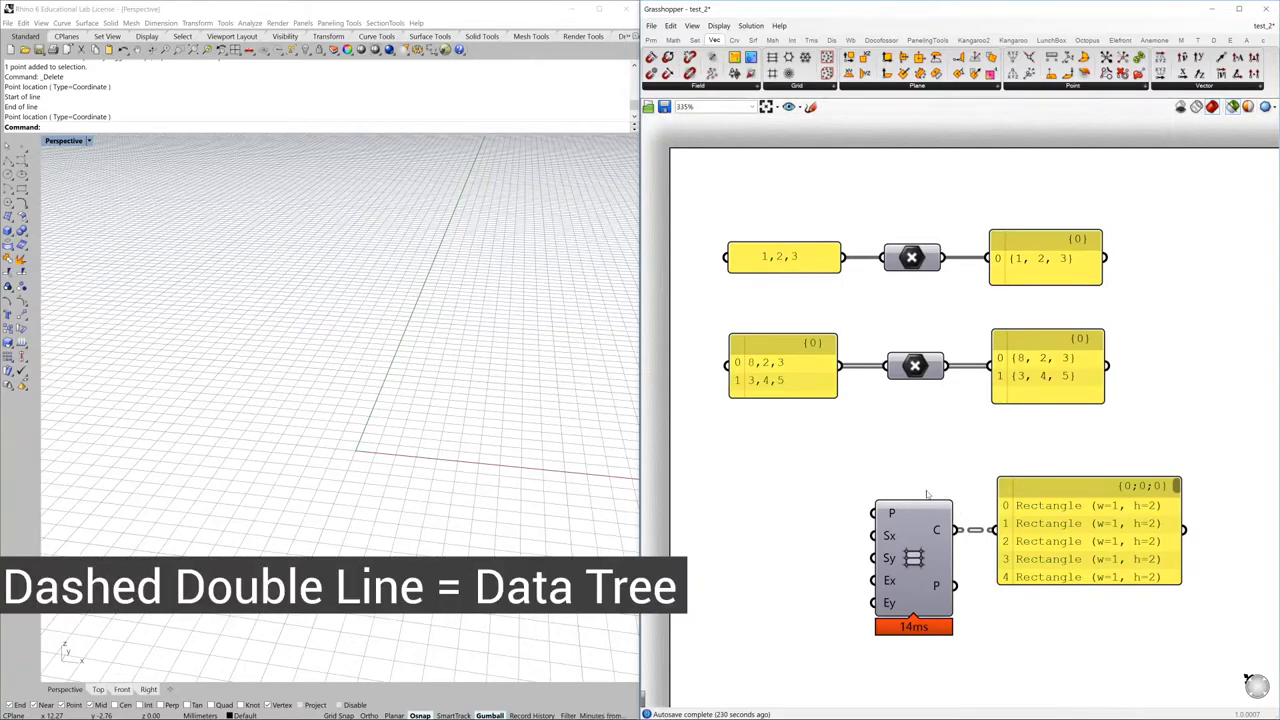
pyautogui.moveTo(972, 523)
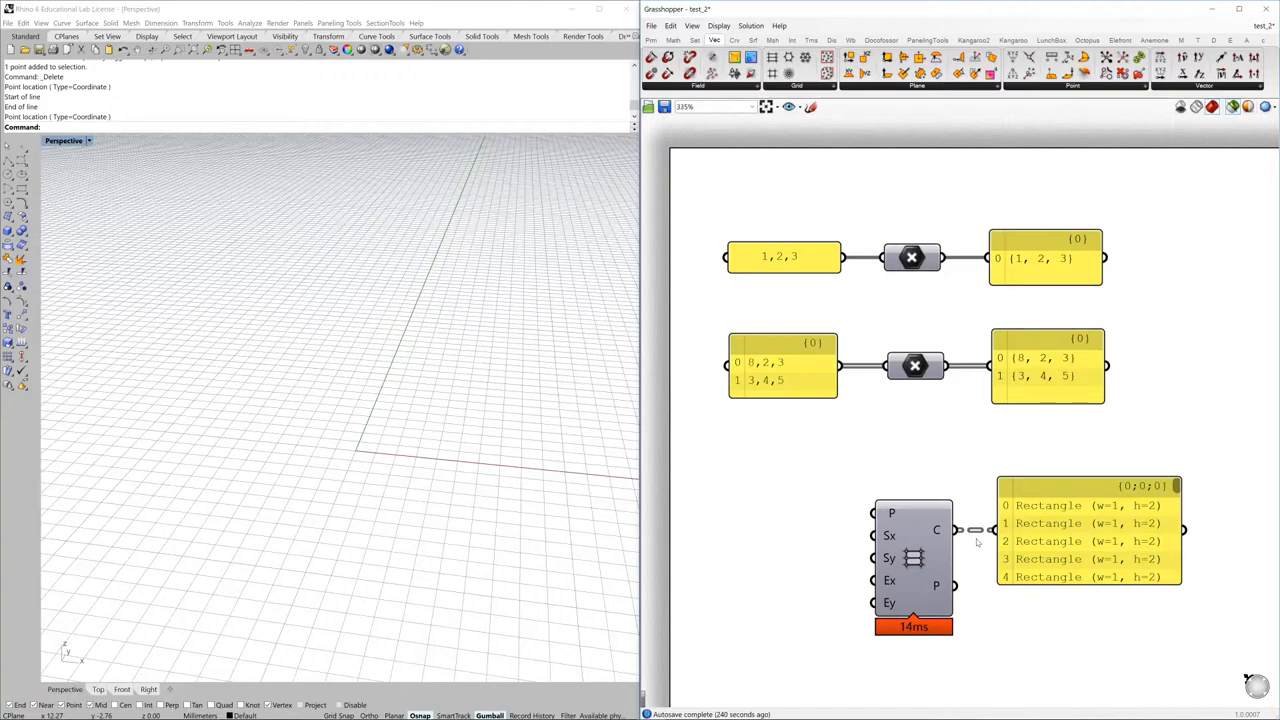
pyautogui.moveTo(911, 258)
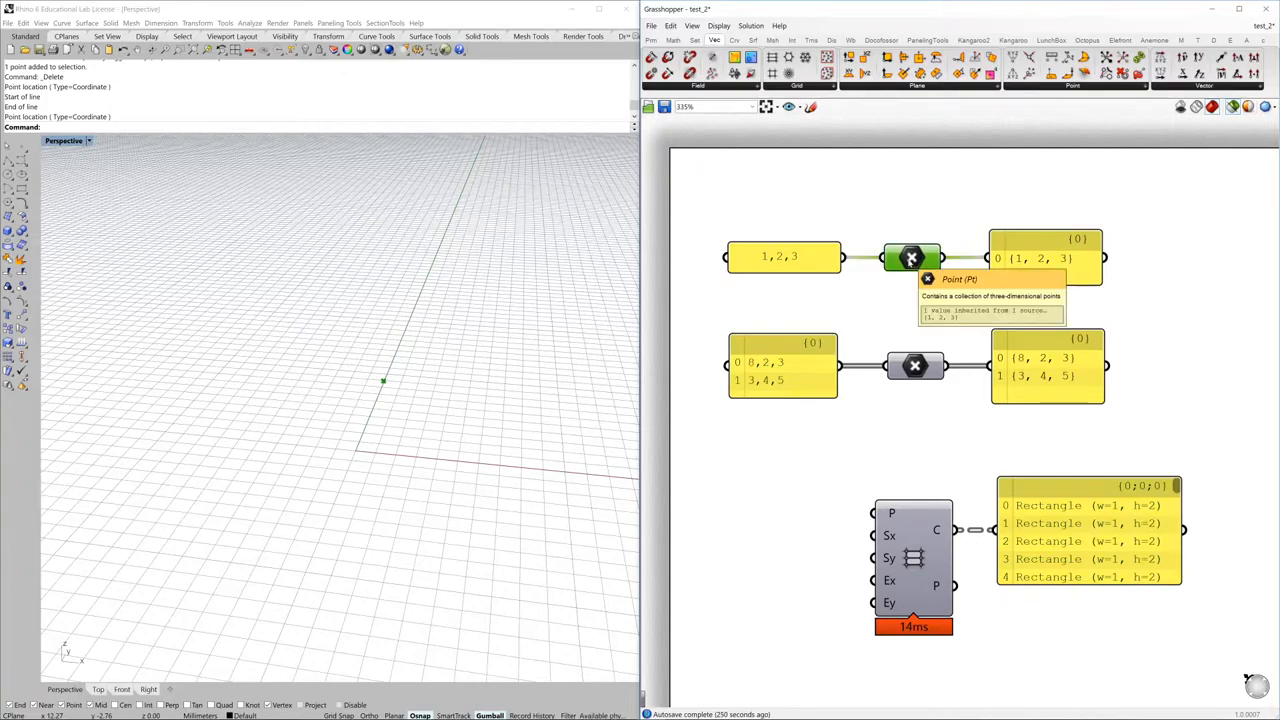
# Toggle preview off for the top and second point parameters.
pyautogui.rightClick(911, 258)
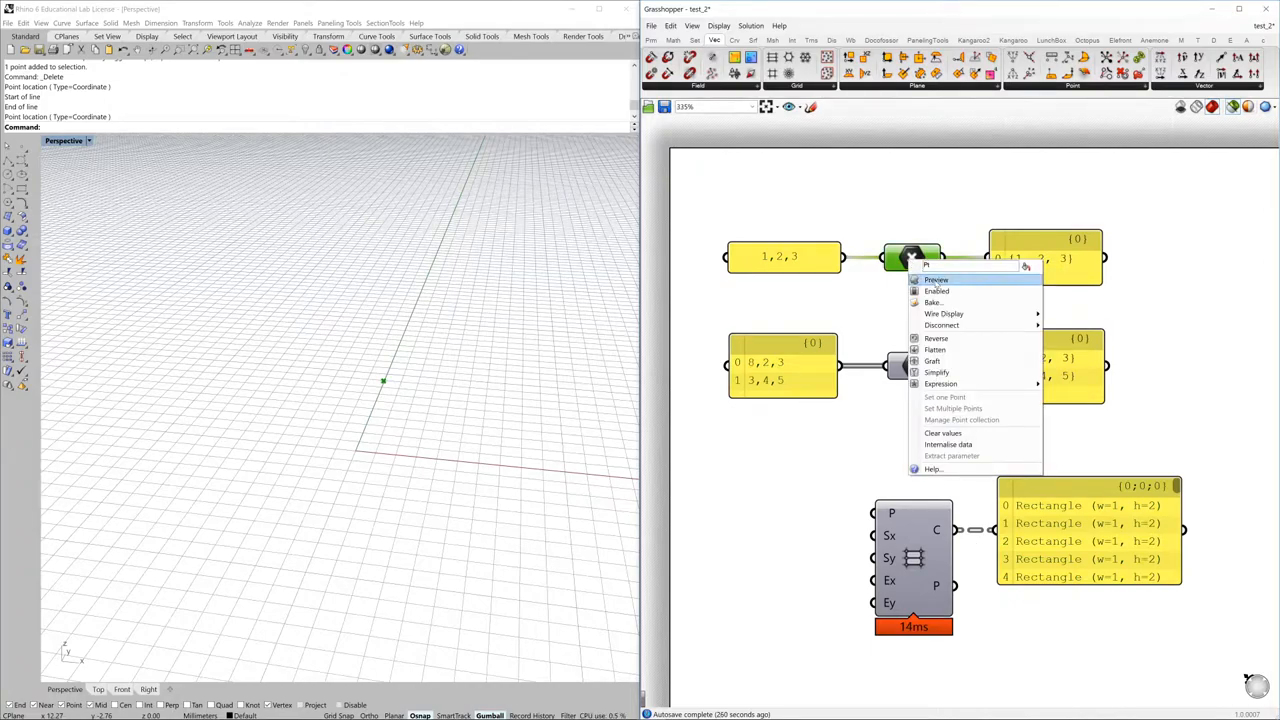
pyautogui.click(935, 279)
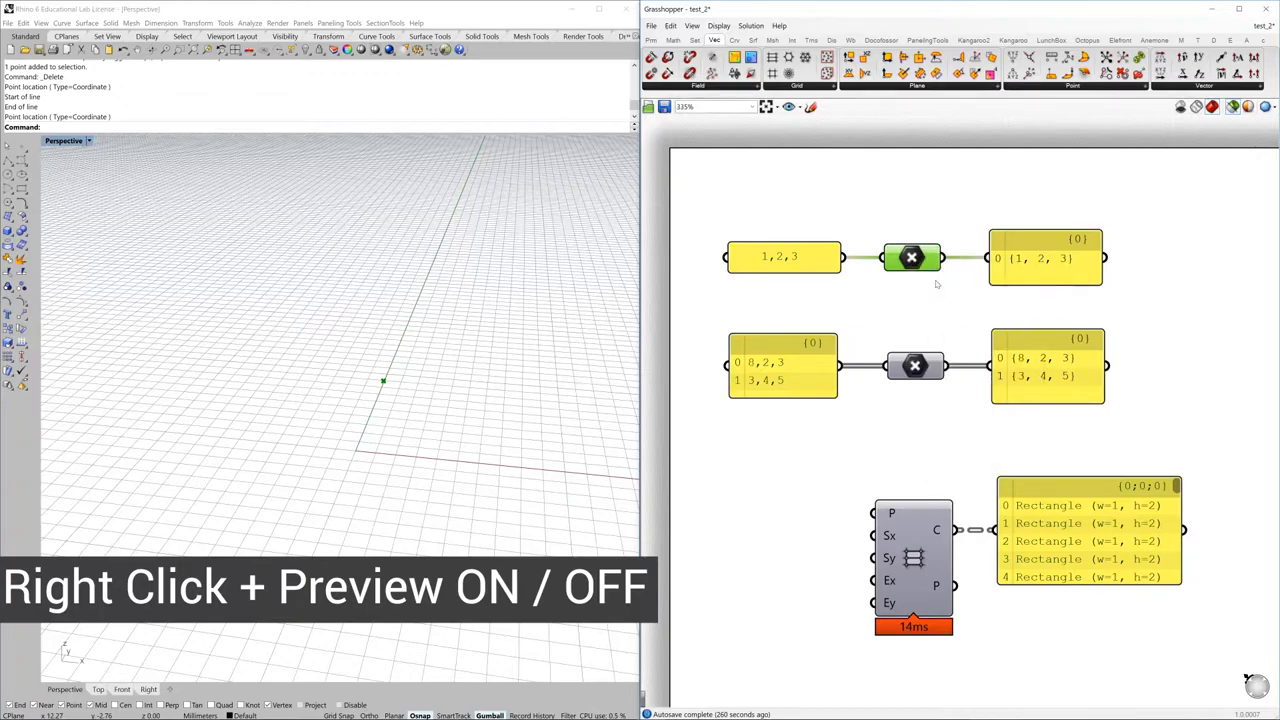
pyautogui.rightClick(911, 258)
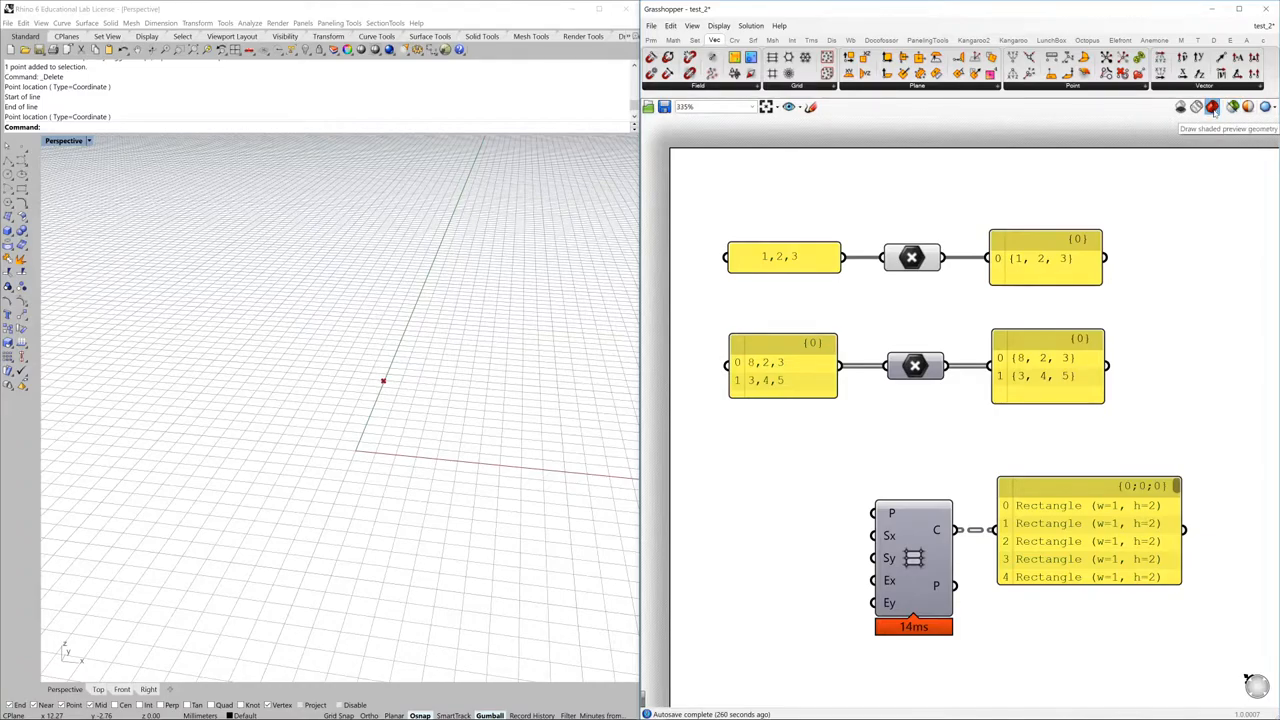
pyautogui.moveTo(1020, 221)
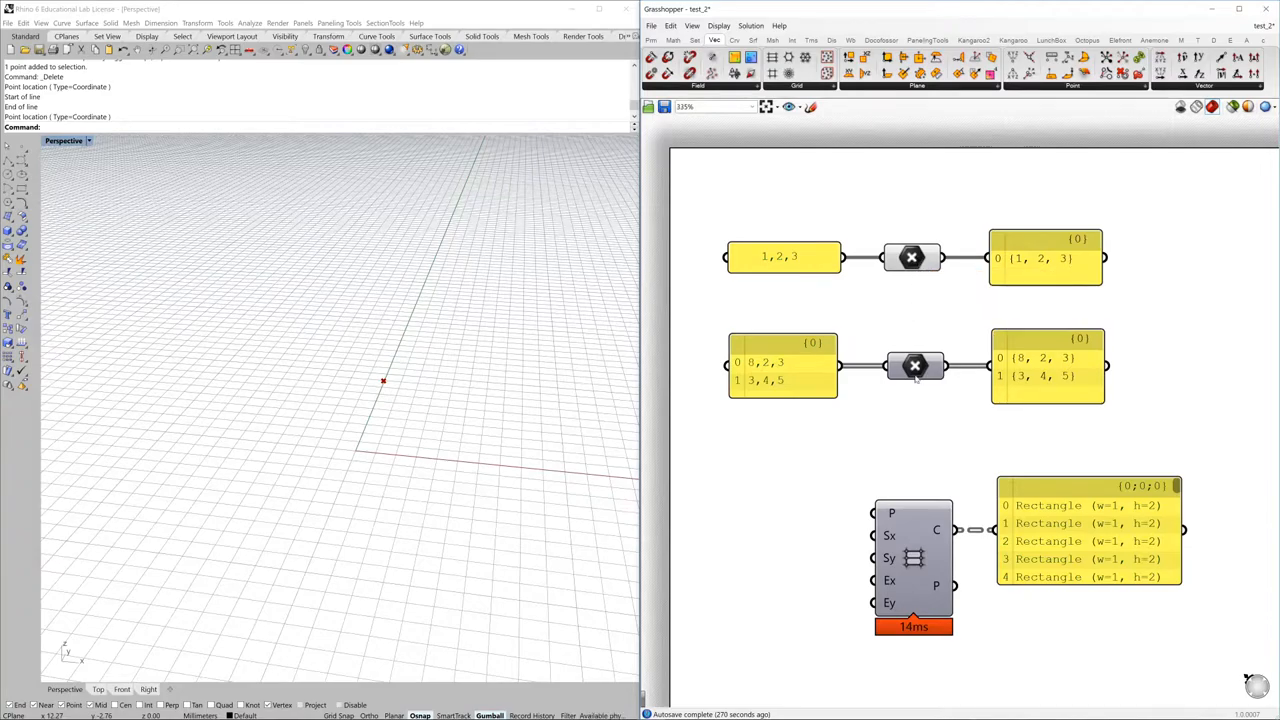
pyautogui.rightClick(912, 365)
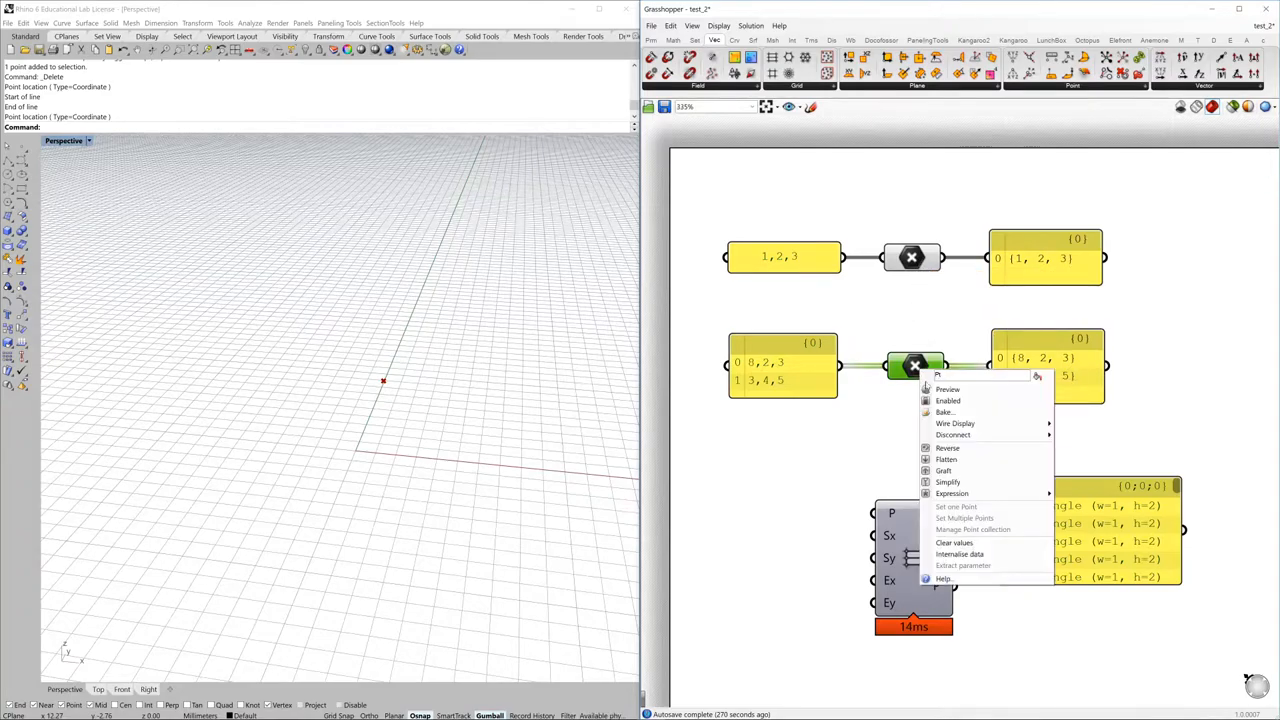
pyautogui.moveTo(947, 389)
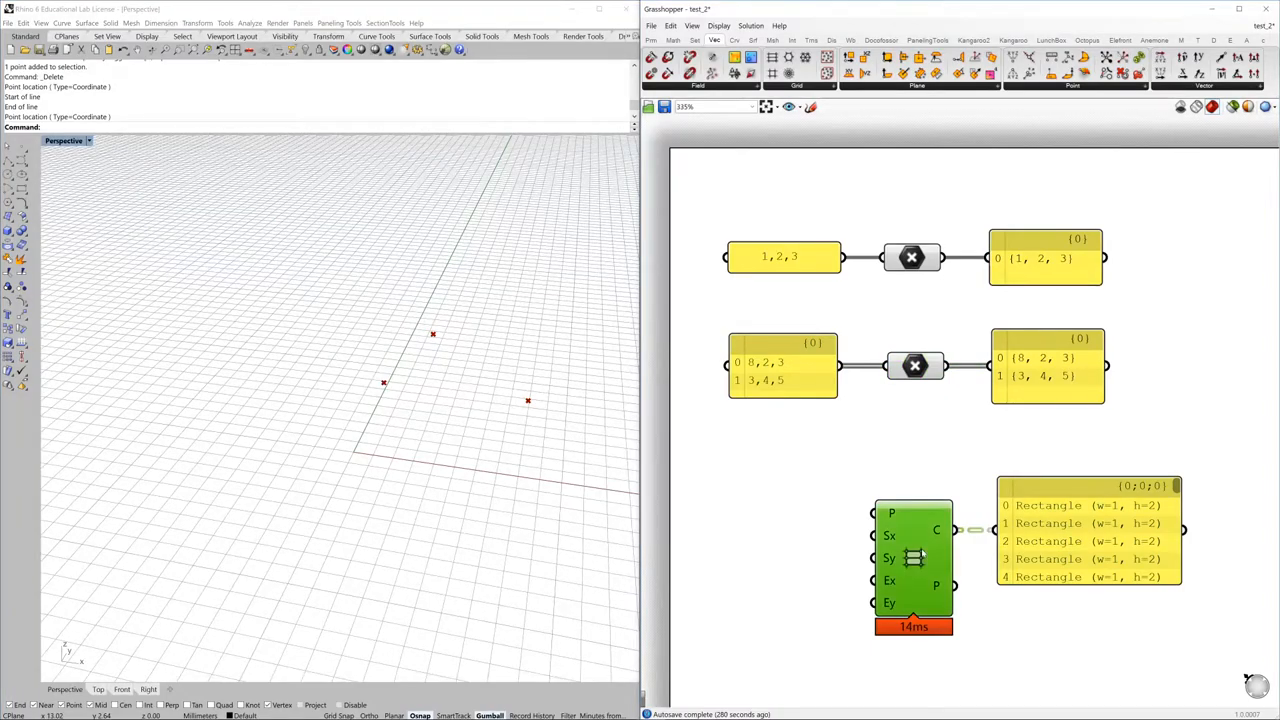
# Switch off the Rectangular Grid component's preview, clearing its geometry from the viewport.
pyautogui.rightClick(913, 557)
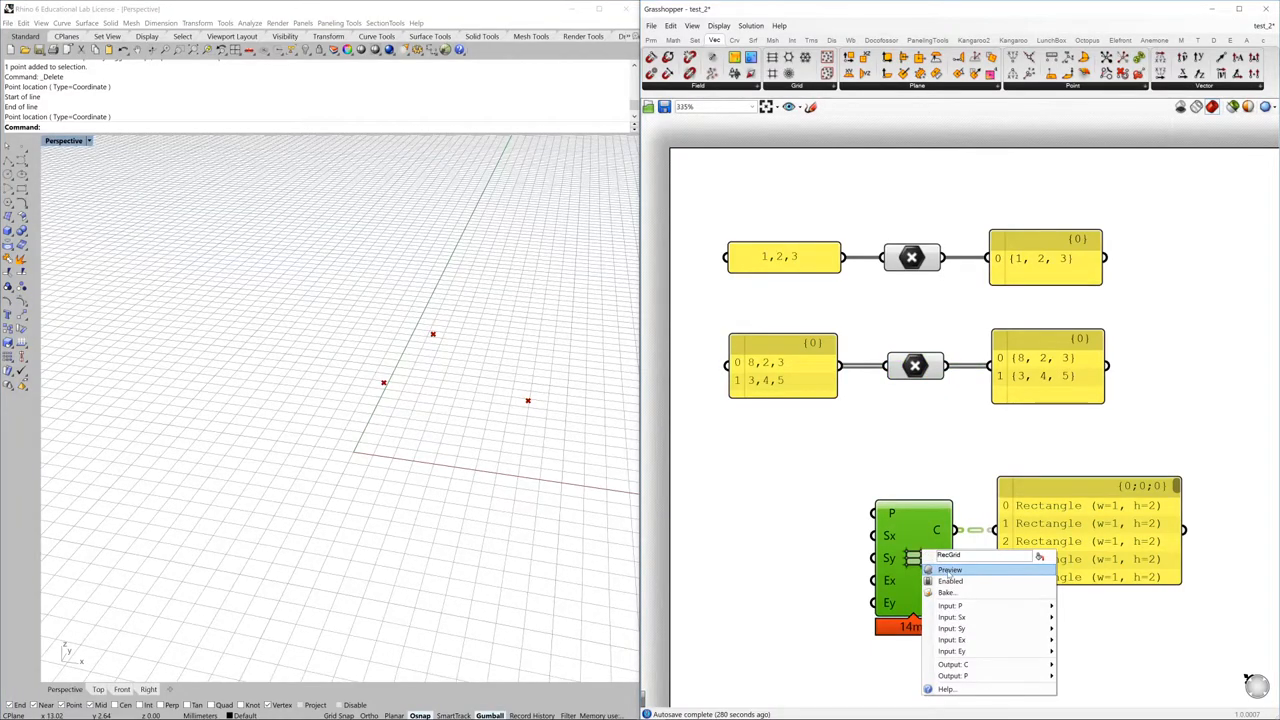
pyautogui.click(949, 569)
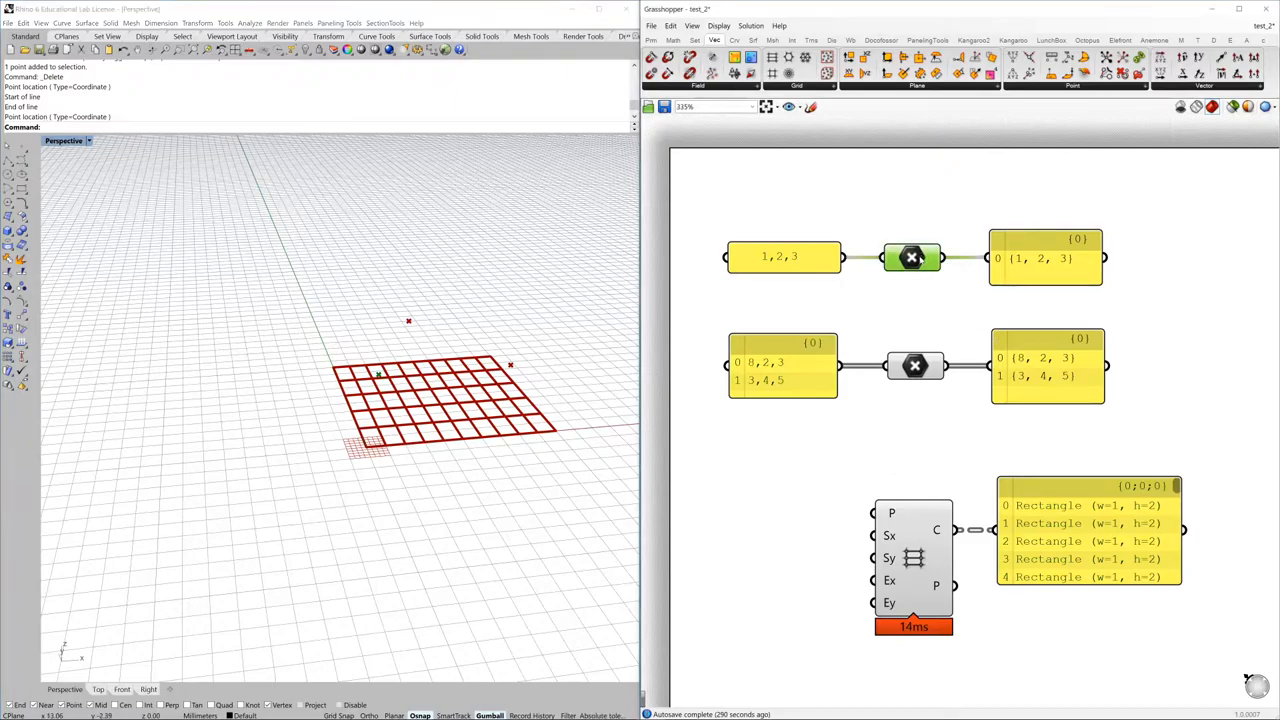
pyautogui.rightClick(911, 258)
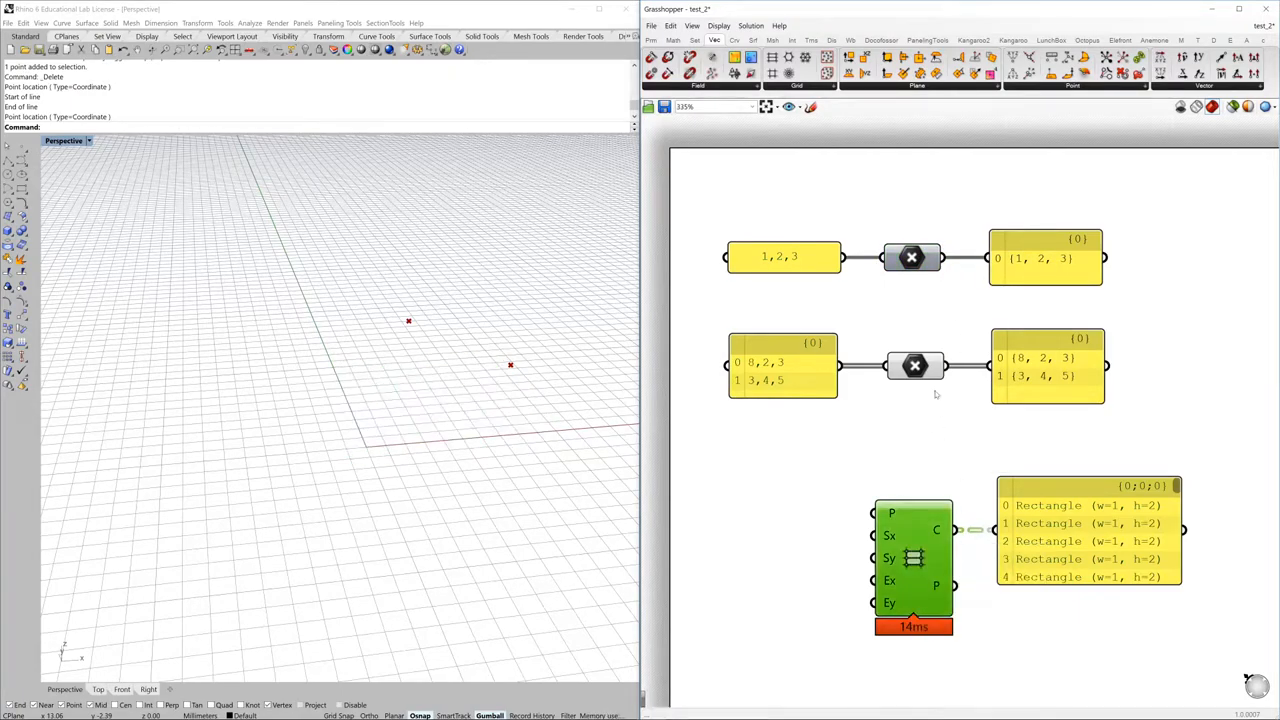
pyautogui.click(913, 365)
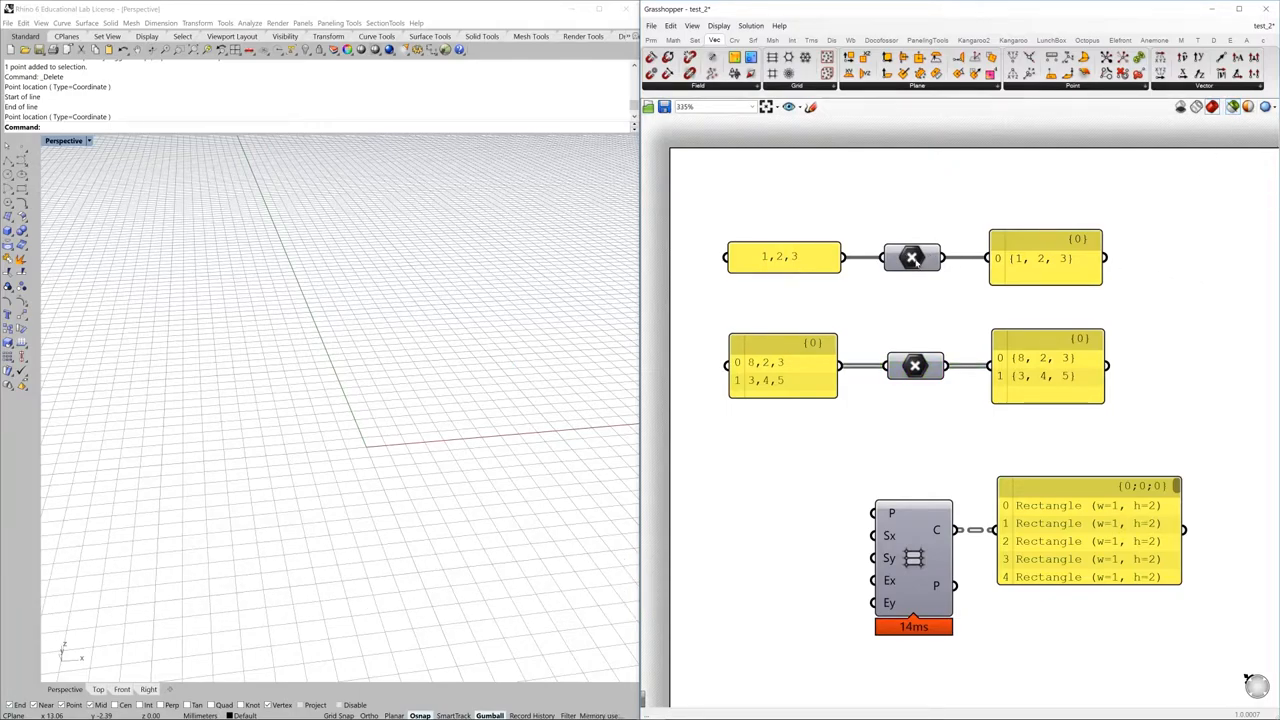
pyautogui.moveTo(914, 365)
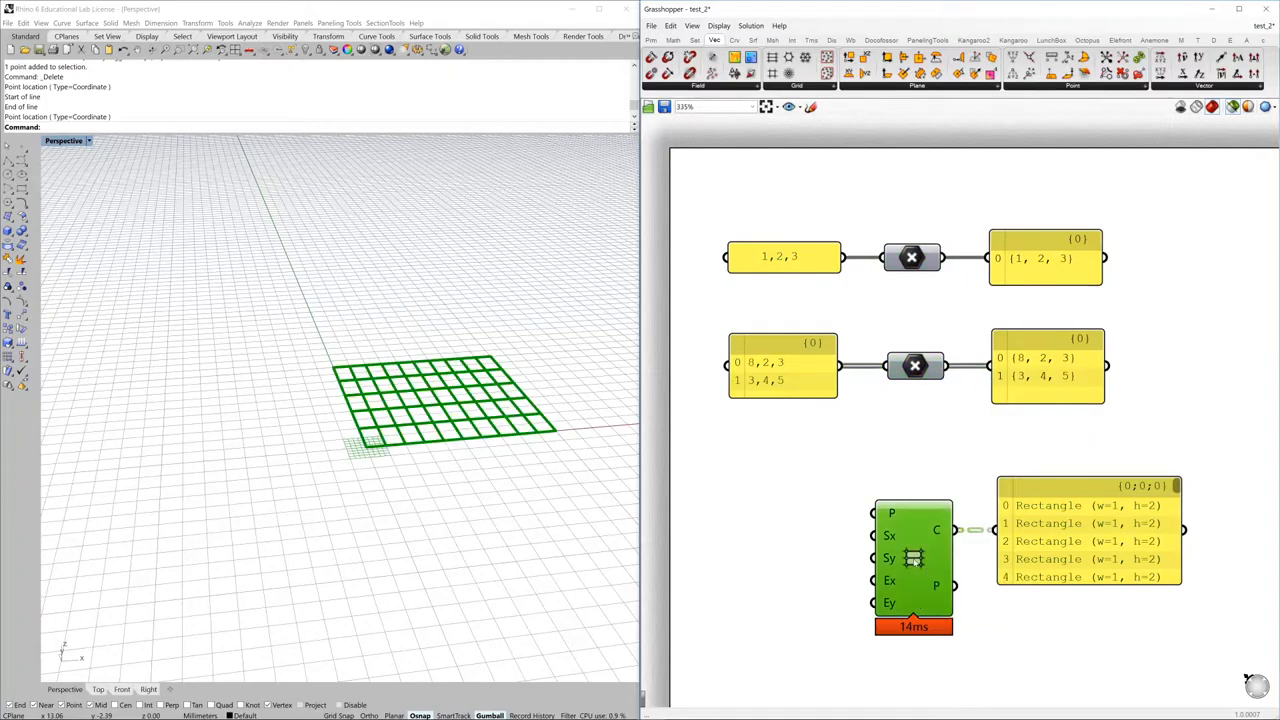
pyautogui.moveTo(924, 464)
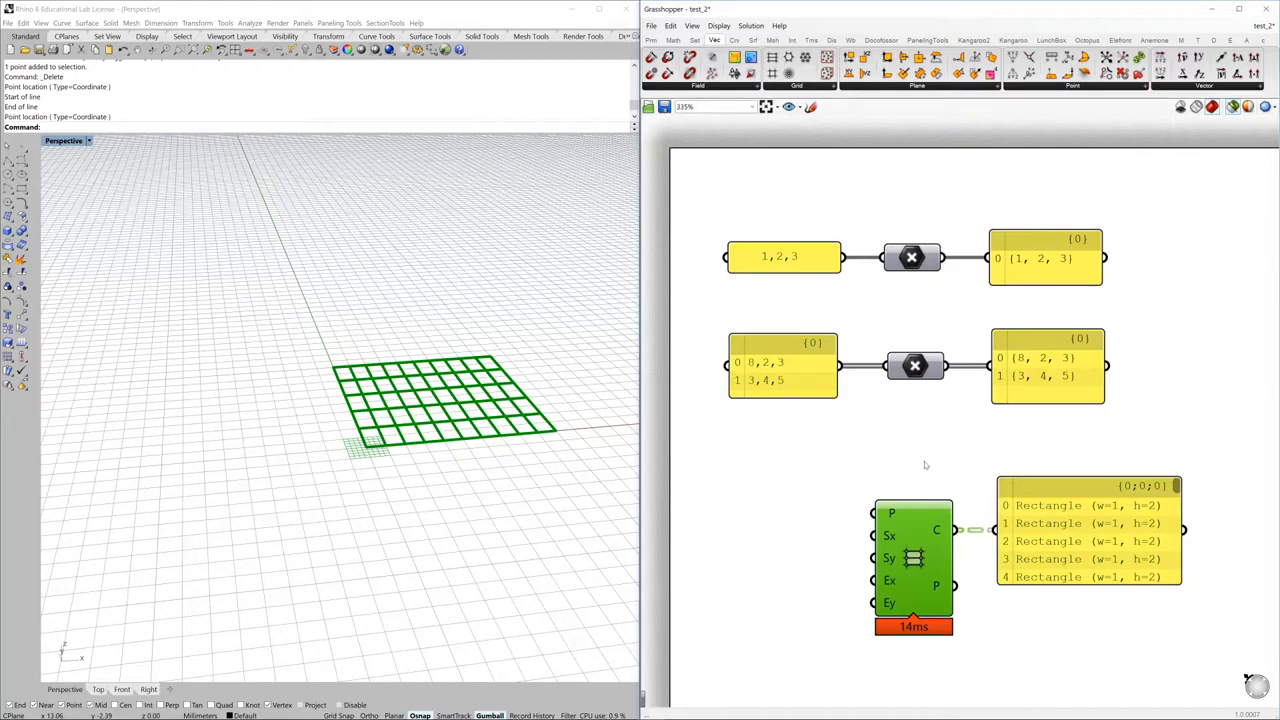
pyautogui.click(911, 257)
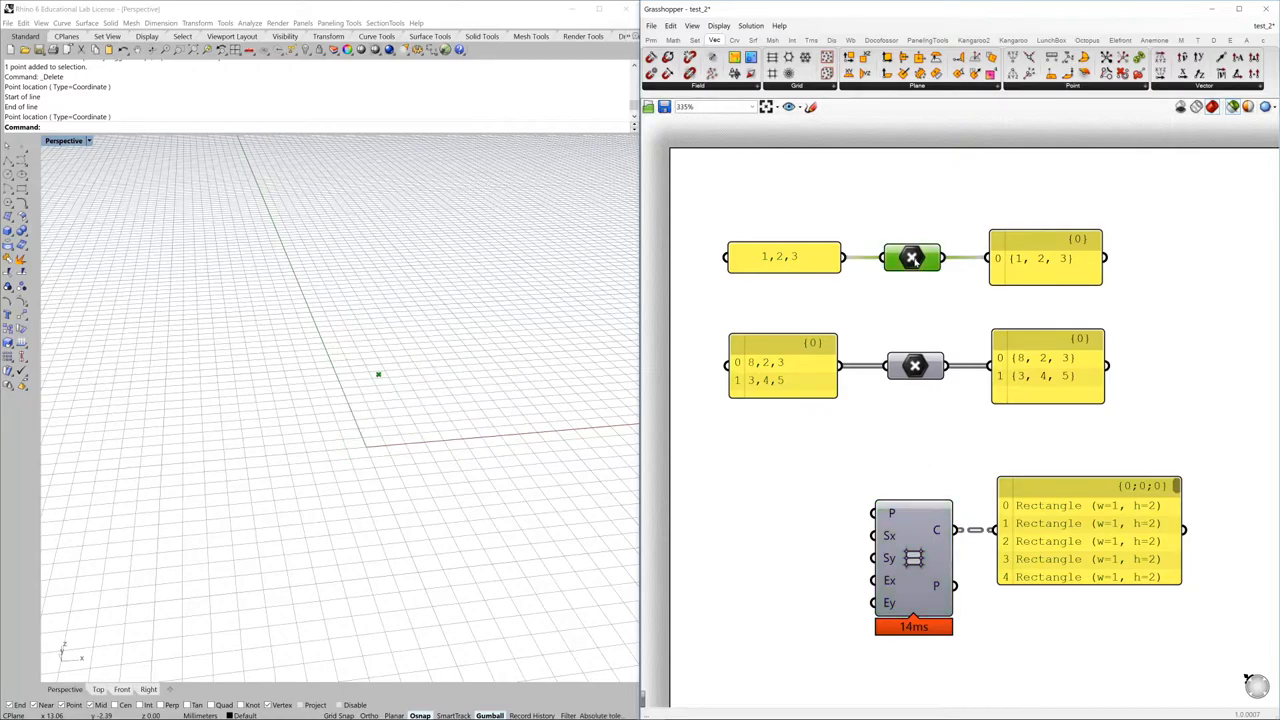
pyautogui.rightClick(912, 257)
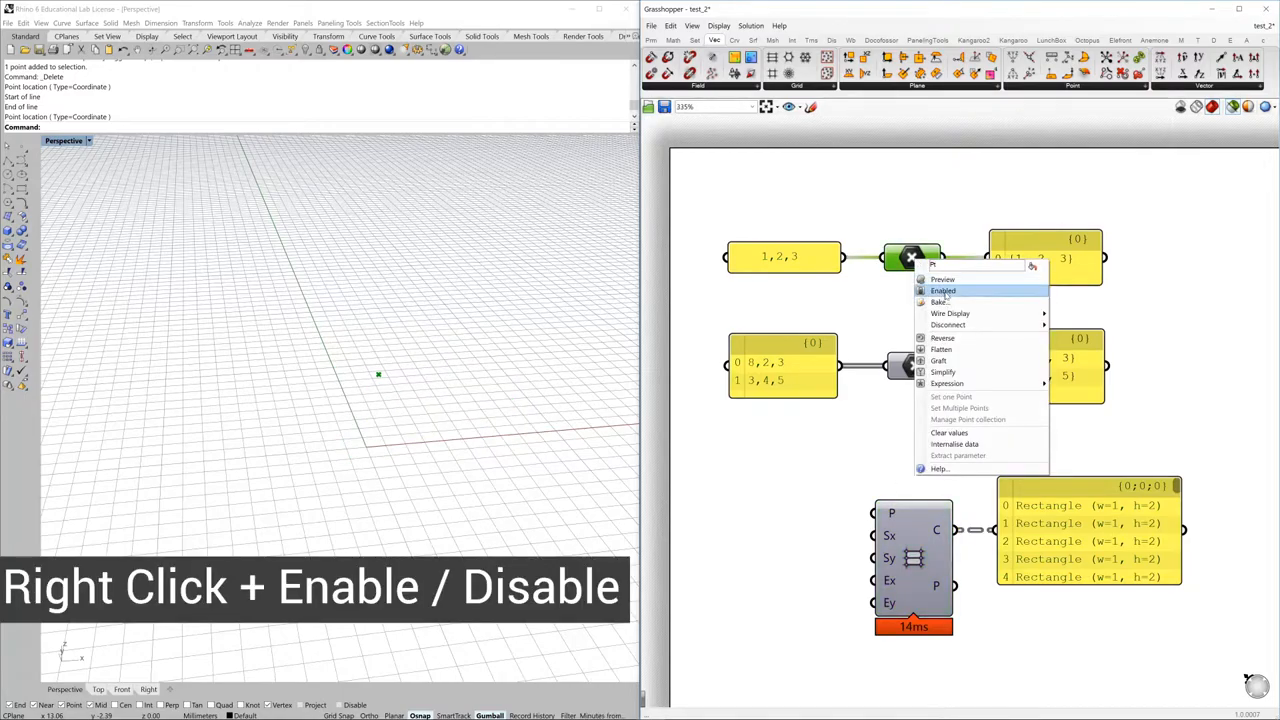
pyautogui.click(943, 291)
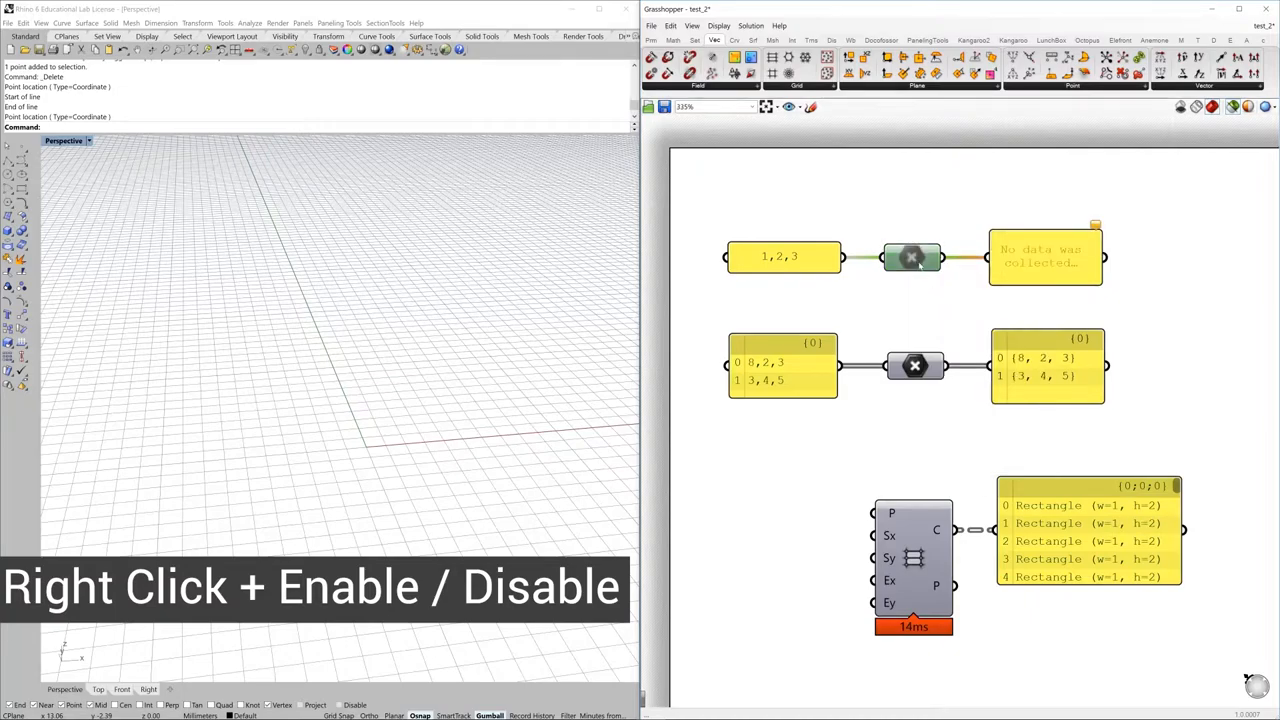
pyautogui.rightClick(911, 257)
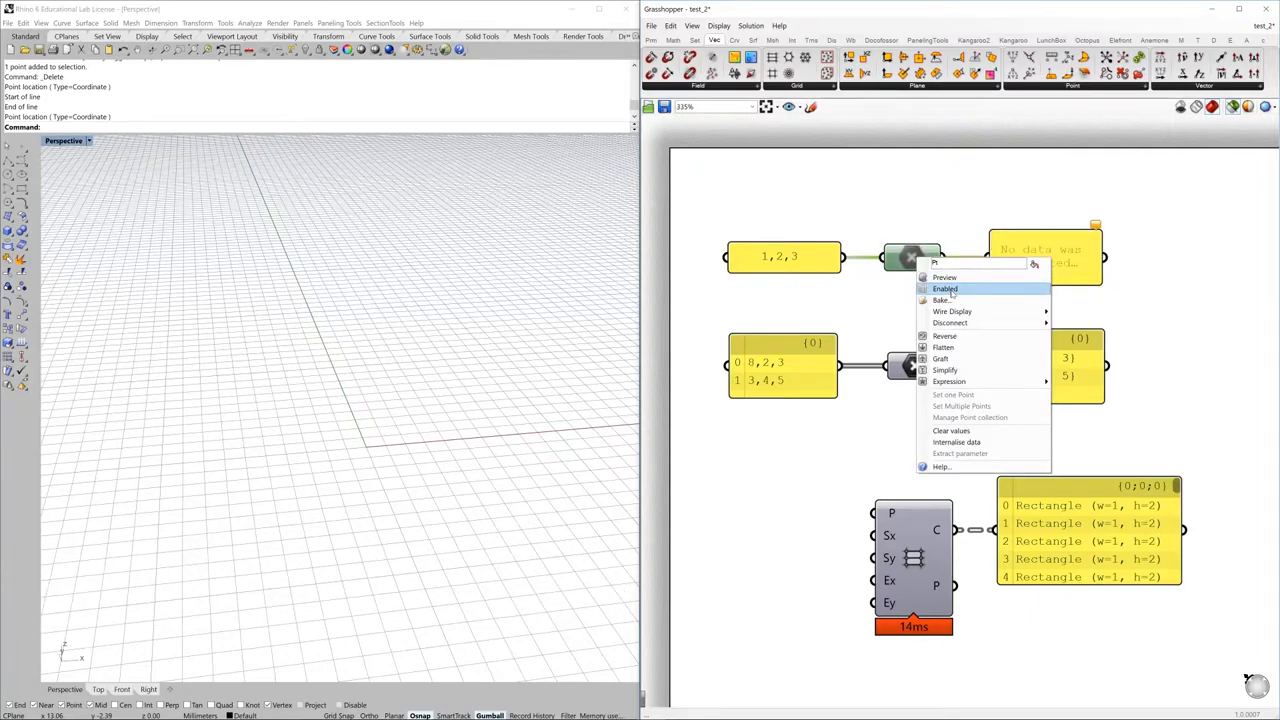
pyautogui.click(945, 288)
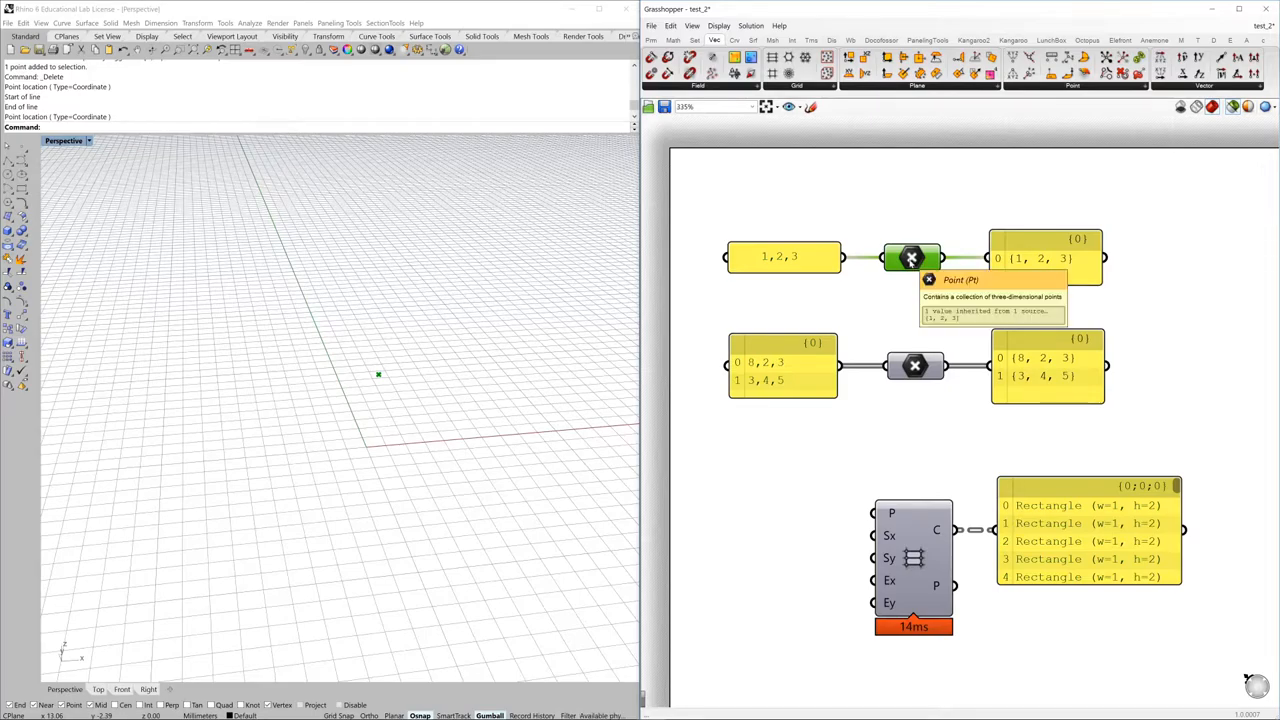
pyautogui.rightClick(911, 258)
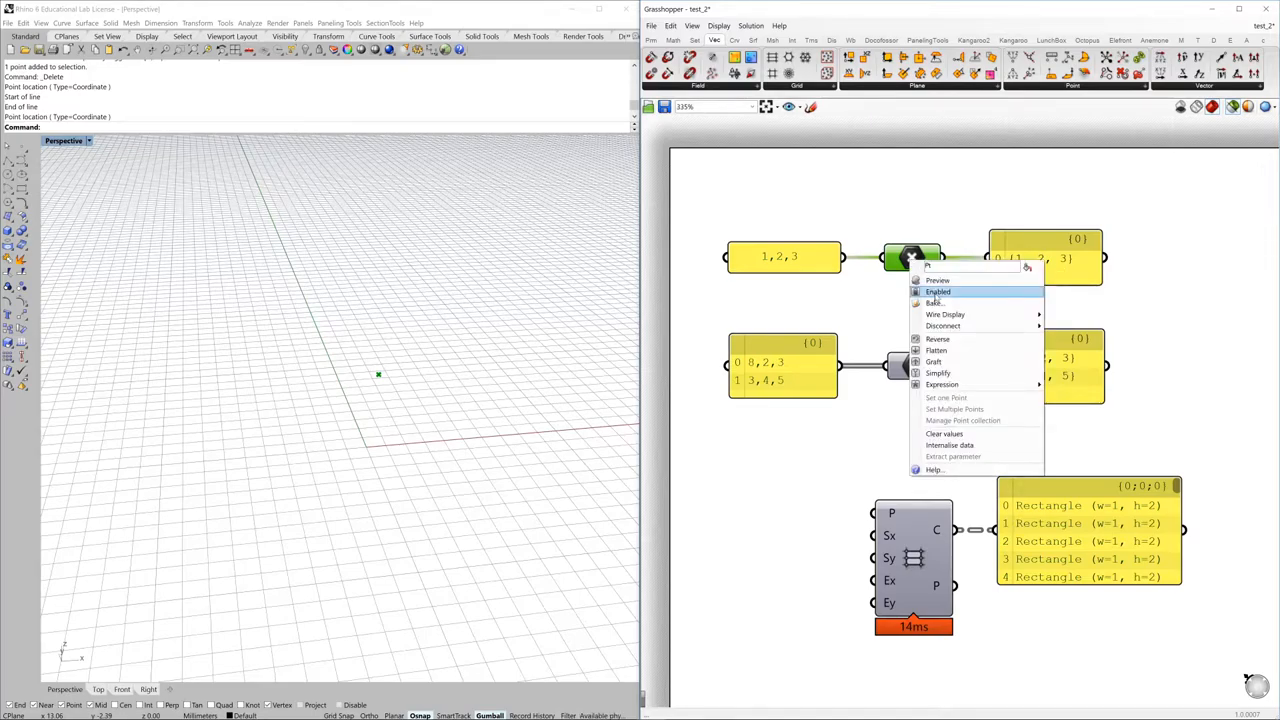
pyautogui.click(938, 291)
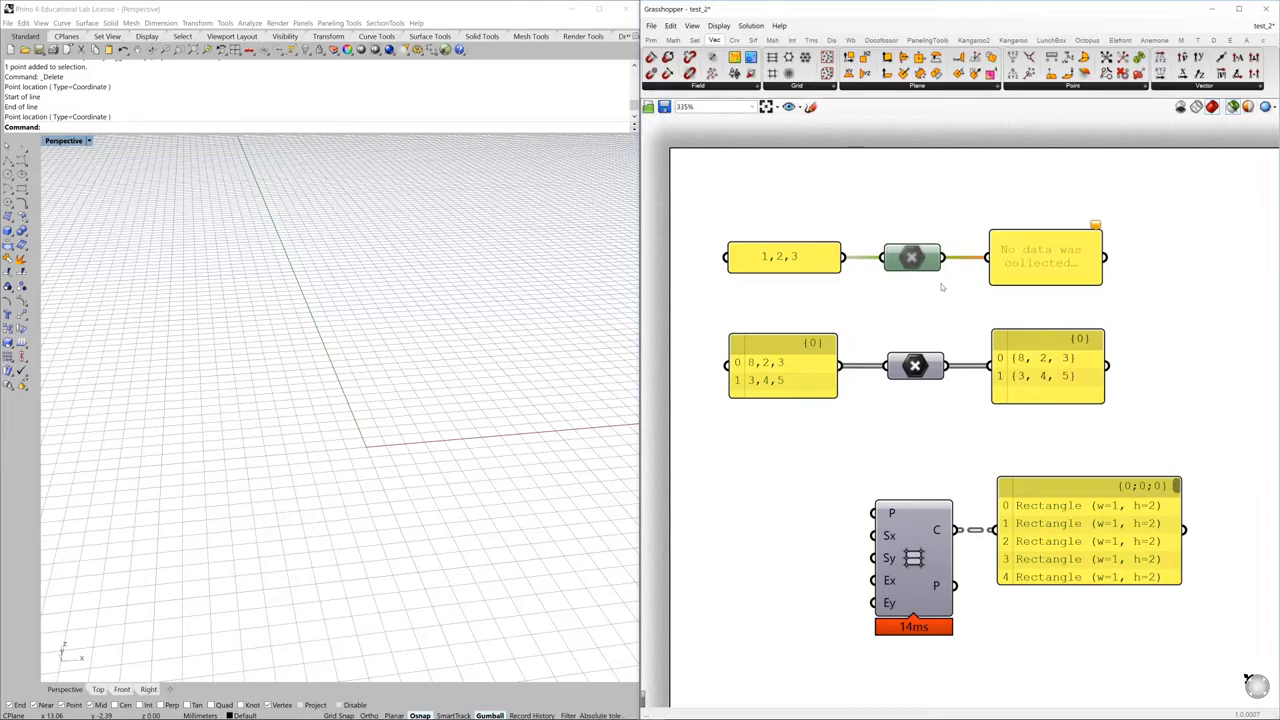
pyautogui.moveTo(918, 309)
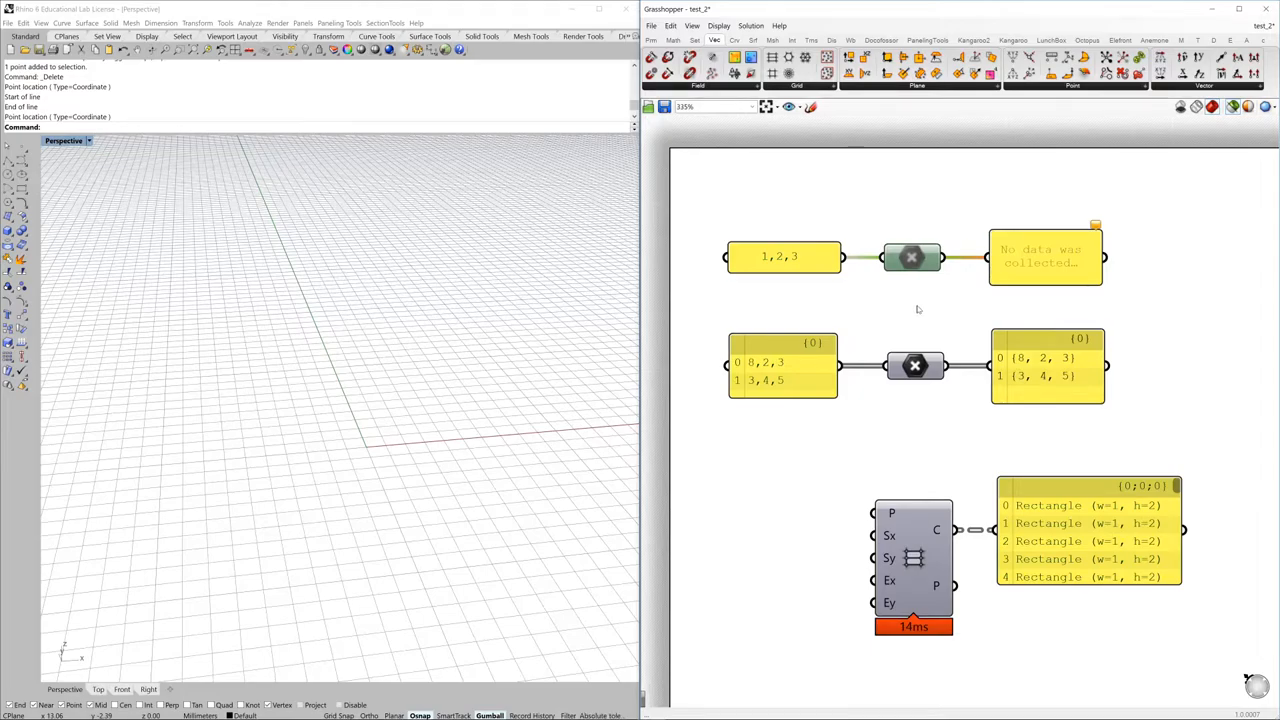
pyautogui.moveTo(931, 328)
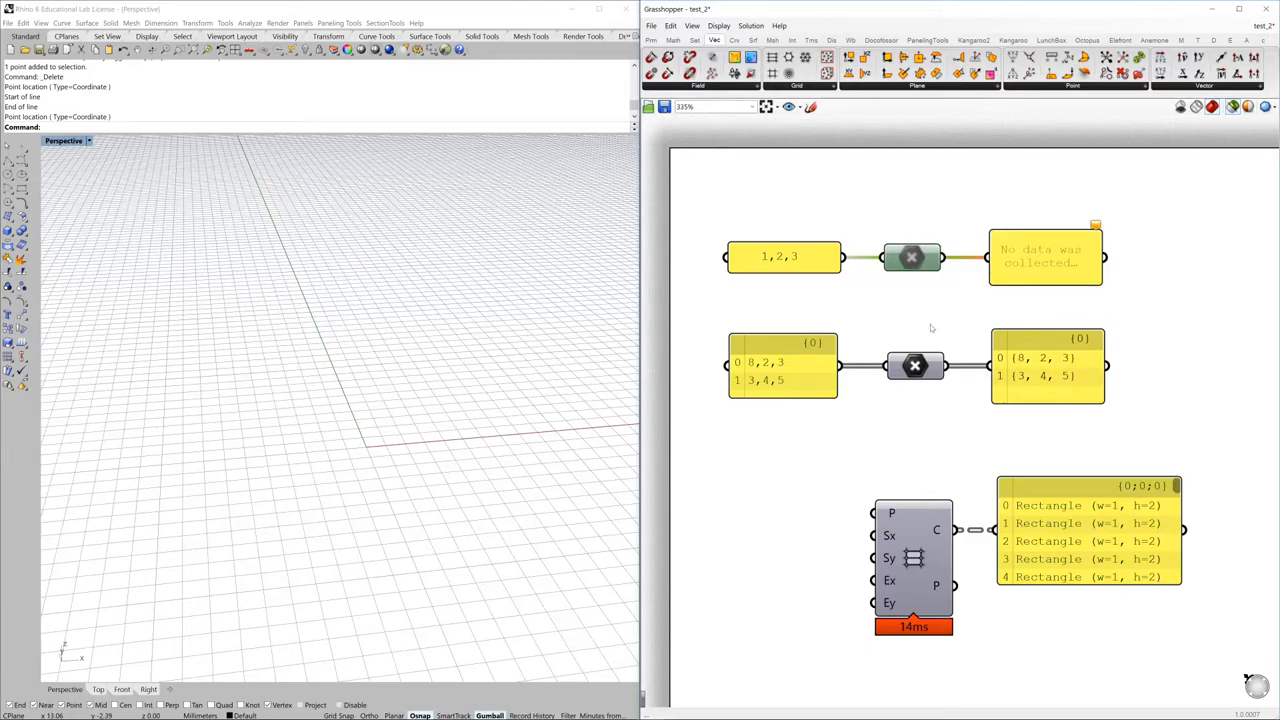
pyautogui.moveTo(938, 350)
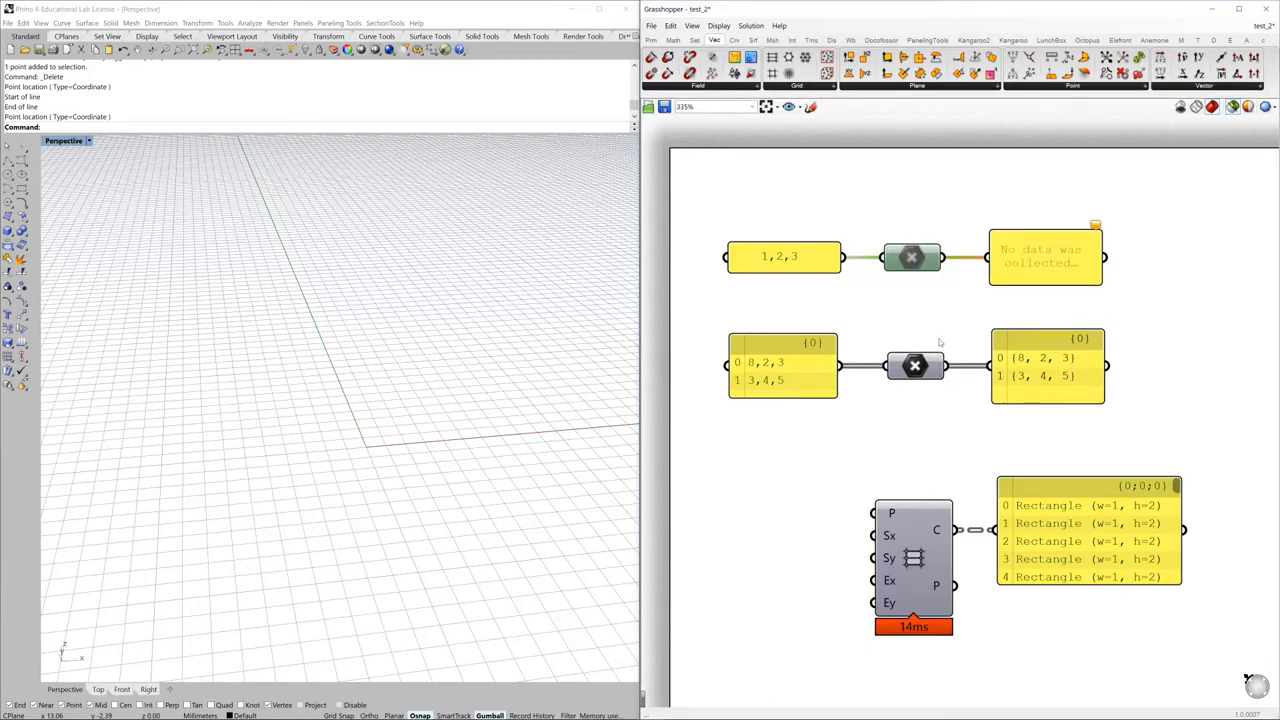
pyautogui.rightClick(912, 257)
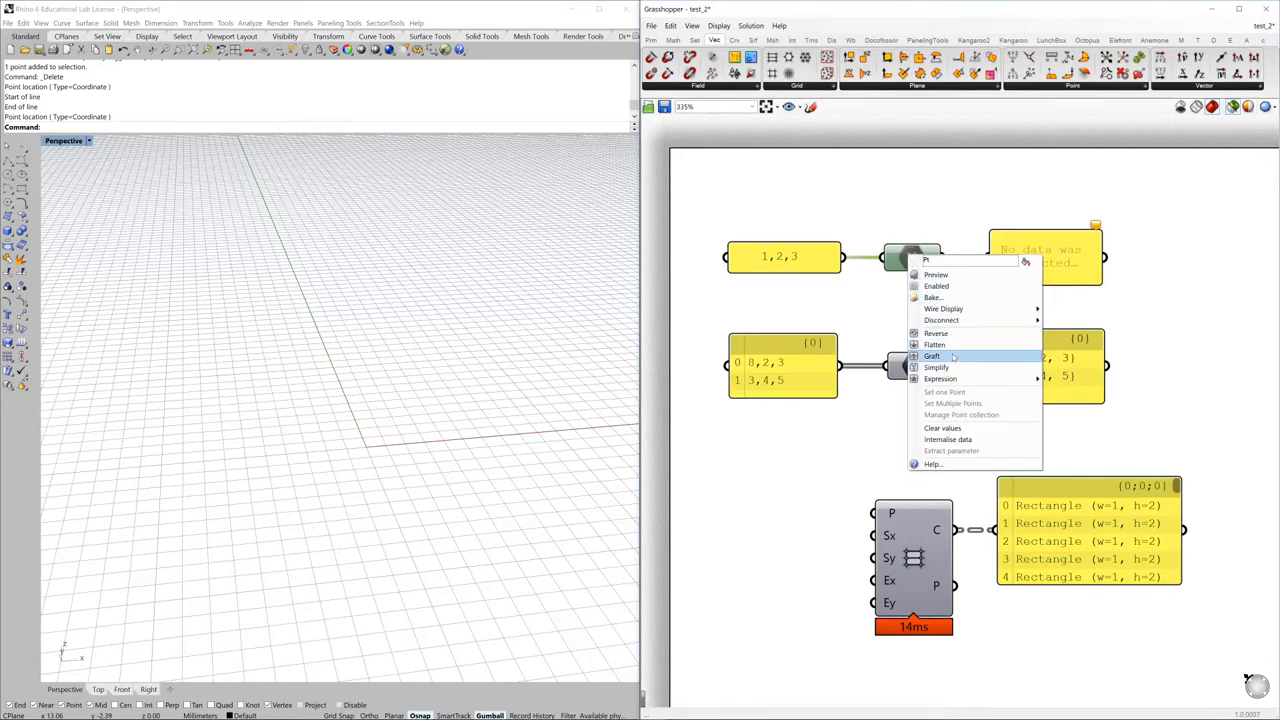
pyautogui.click(932, 356)
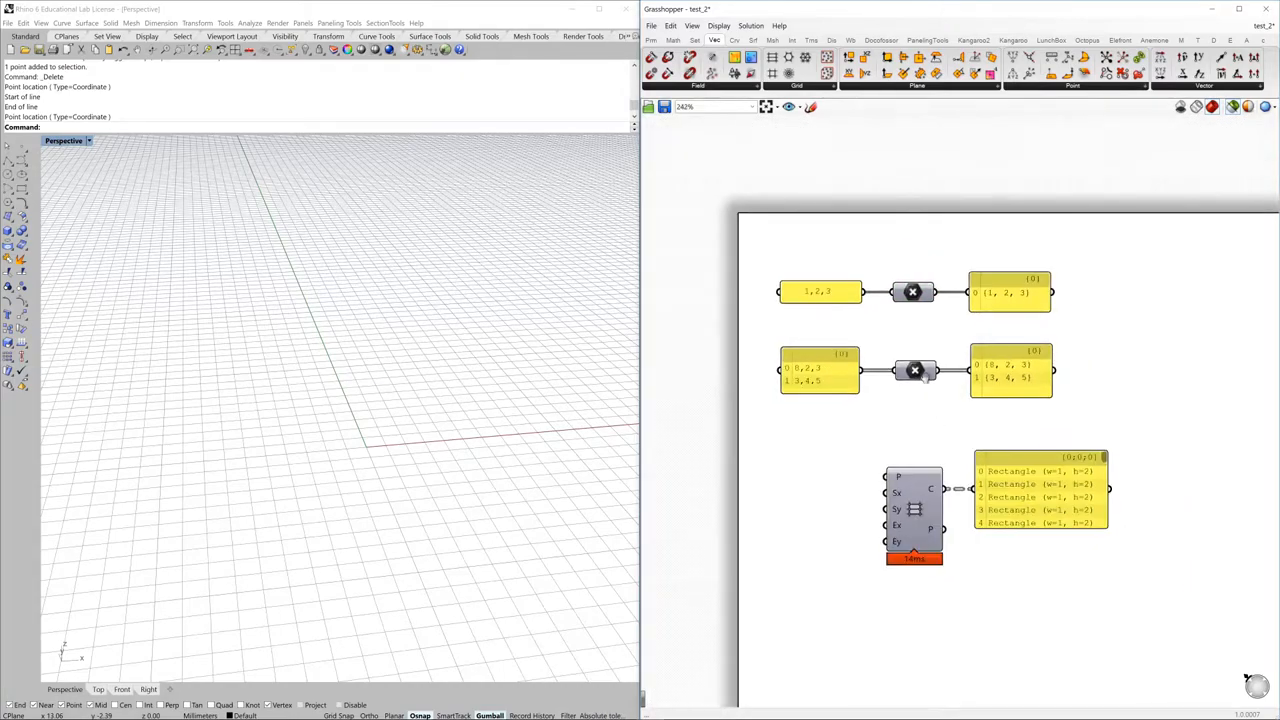
# Window-select both point rows with their panels and group them via the radial menu.
pyautogui.moveTo(820, 283); pyautogui.dragTo(1115, 455)
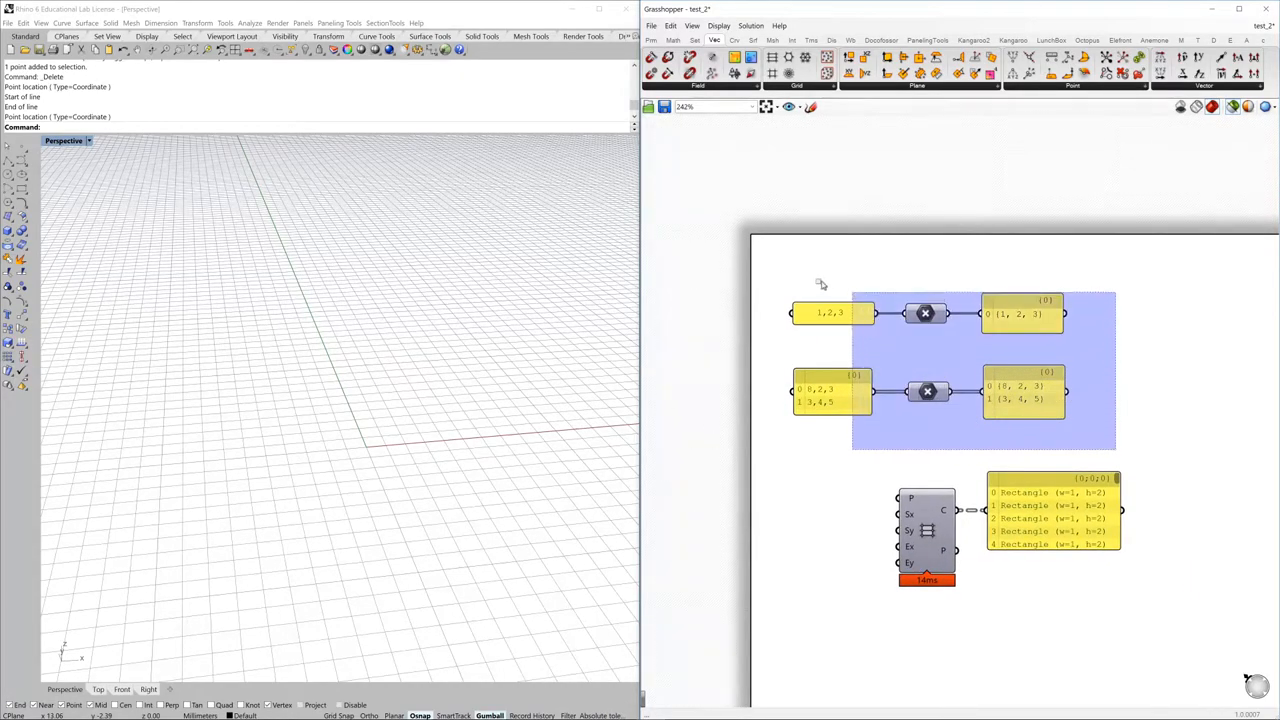
pyautogui.click(778, 275)
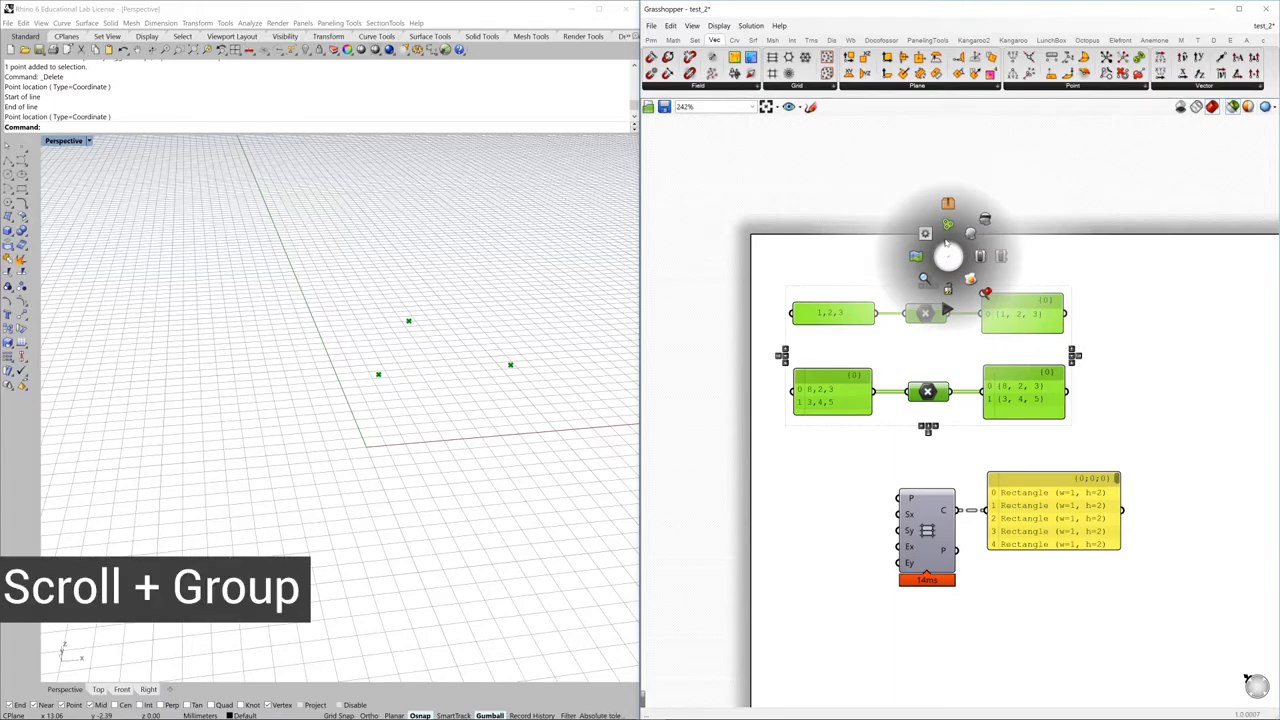
pyautogui.moveTo(948, 225)
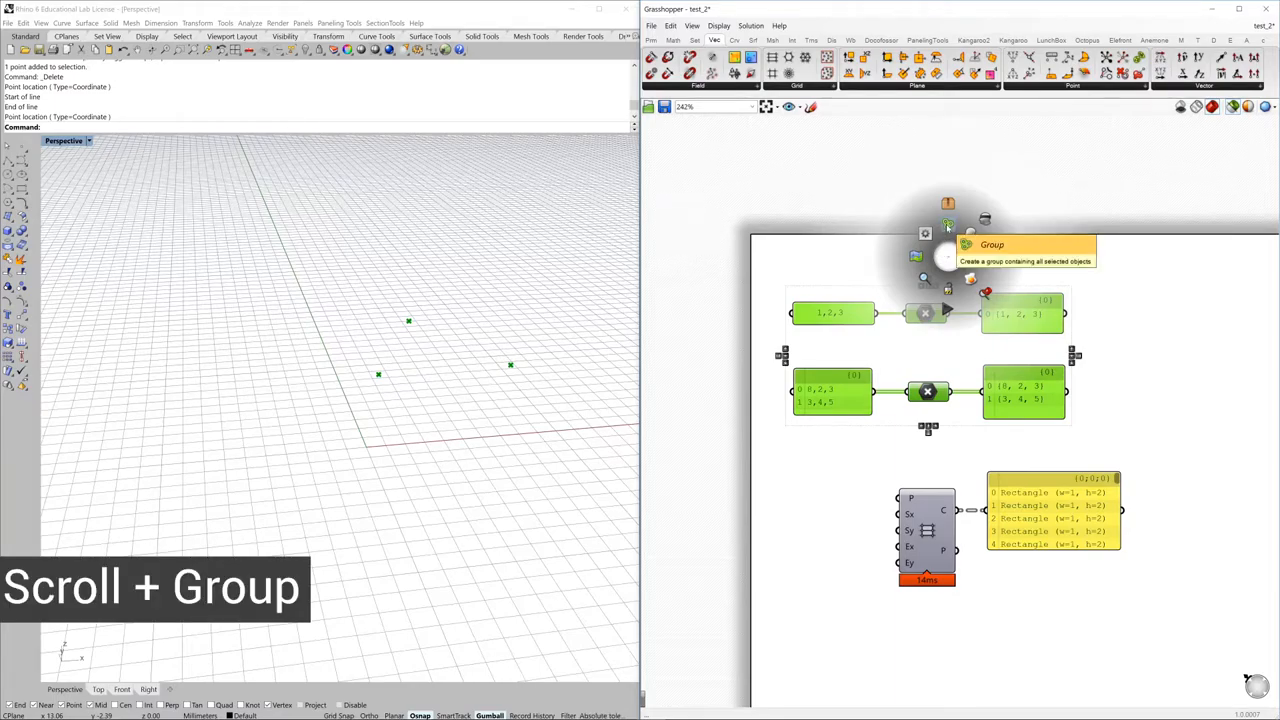
pyautogui.click(967, 244)
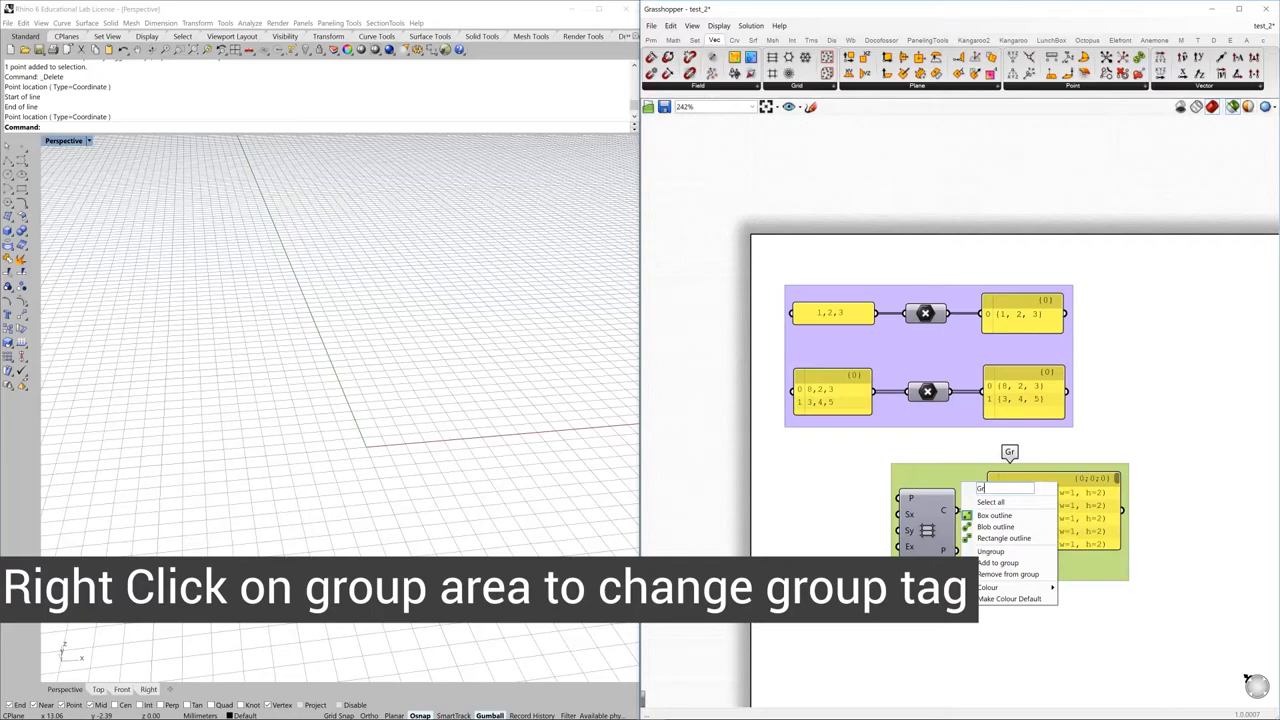
# Name a group 'Group1', take the point components out, then add the second point row back.
pyautogui.write('Group1')
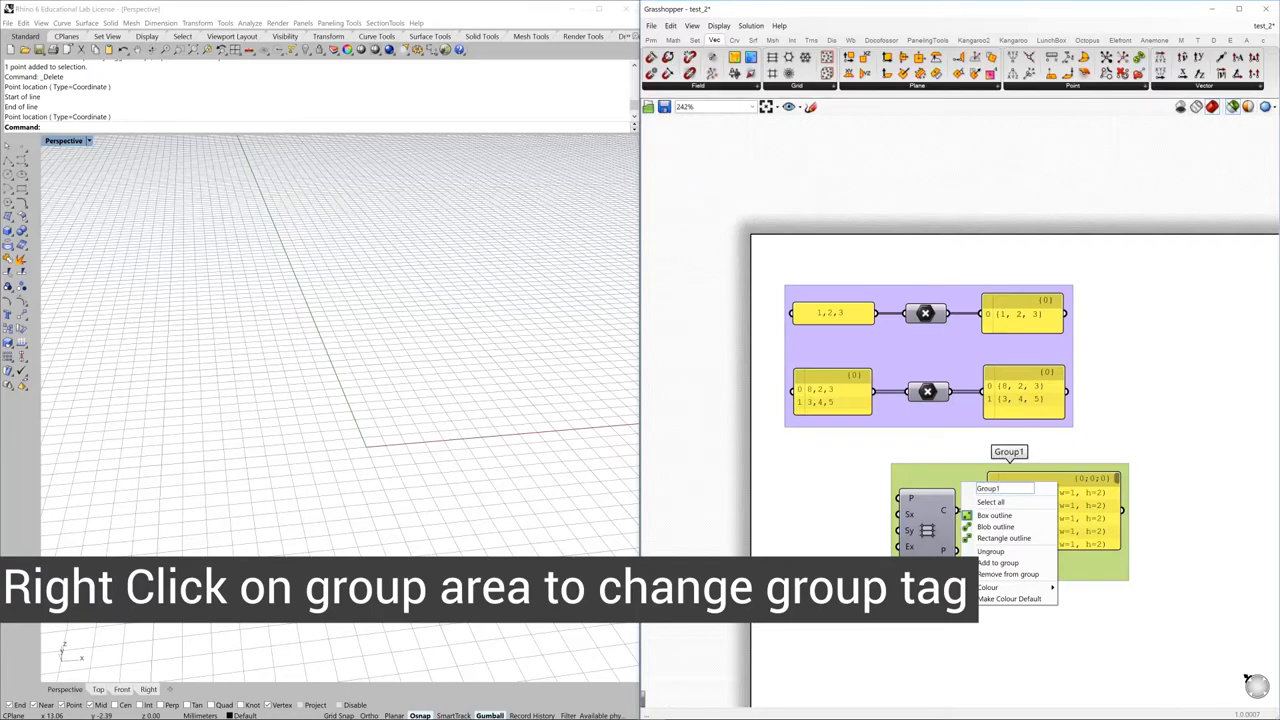
pyautogui.rightClick(958, 360)
pyautogui.write('Group 2')
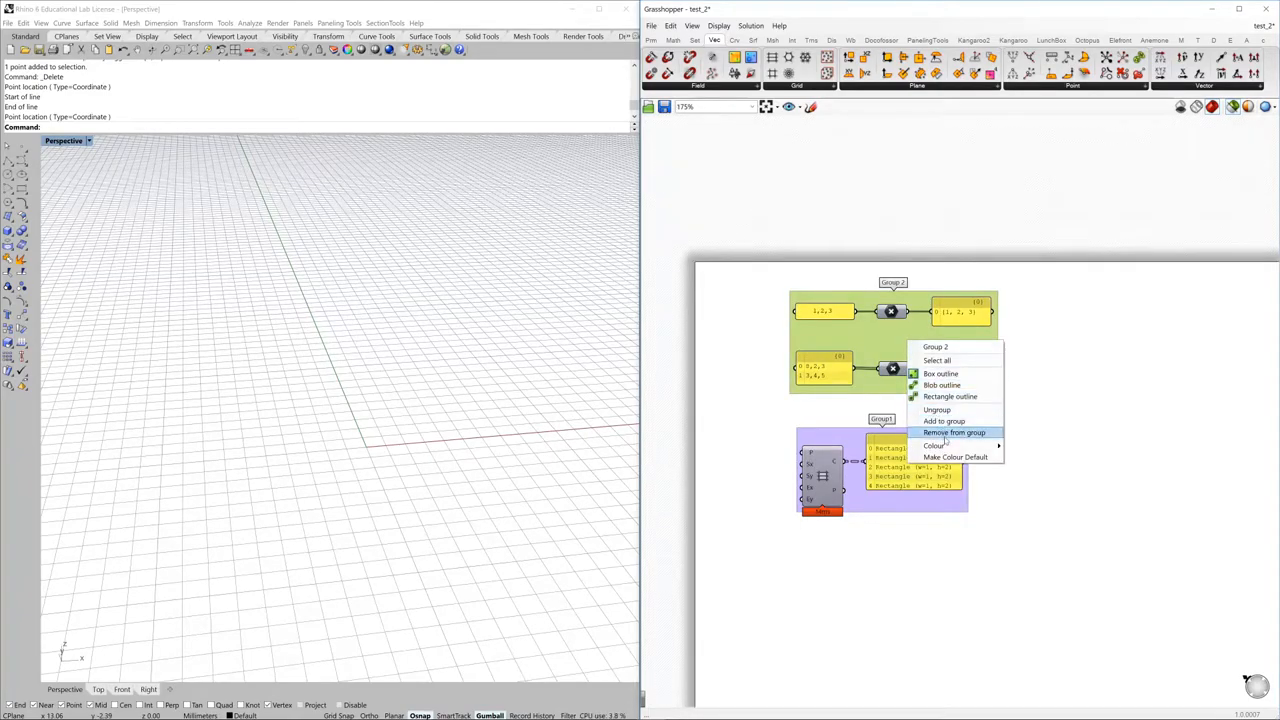
pyautogui.click(933, 445)
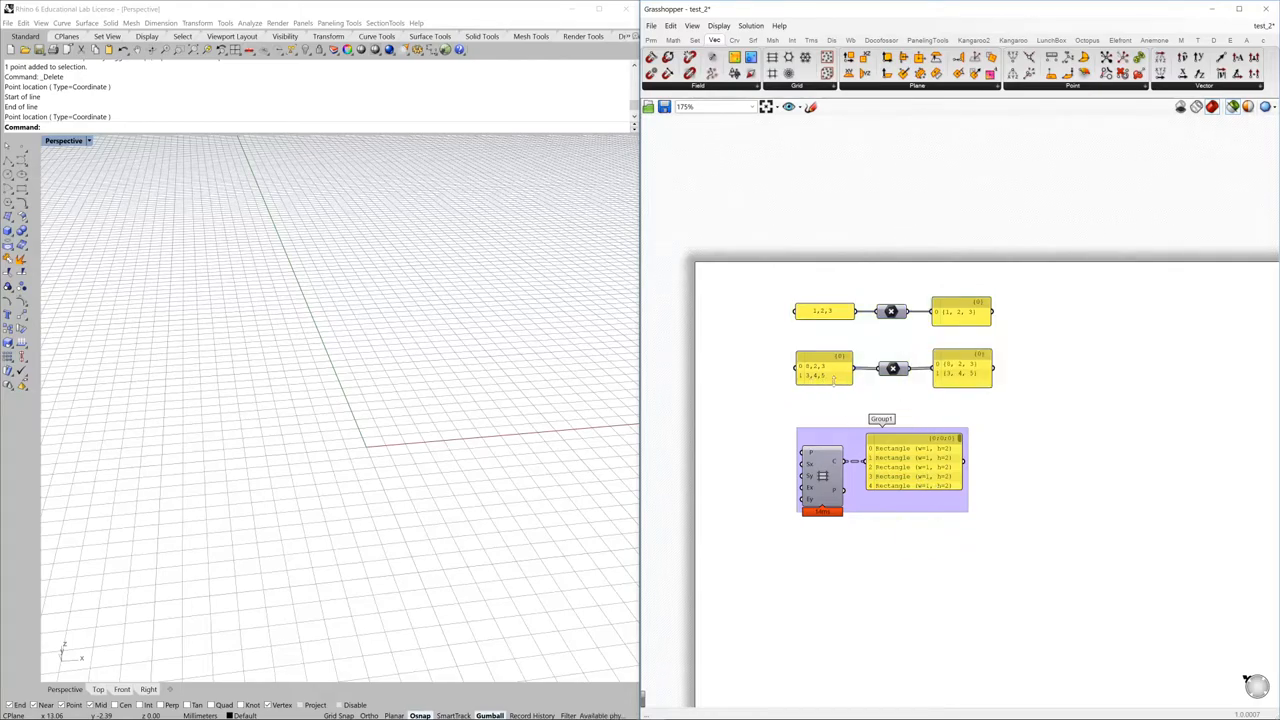
pyautogui.click(823, 368)
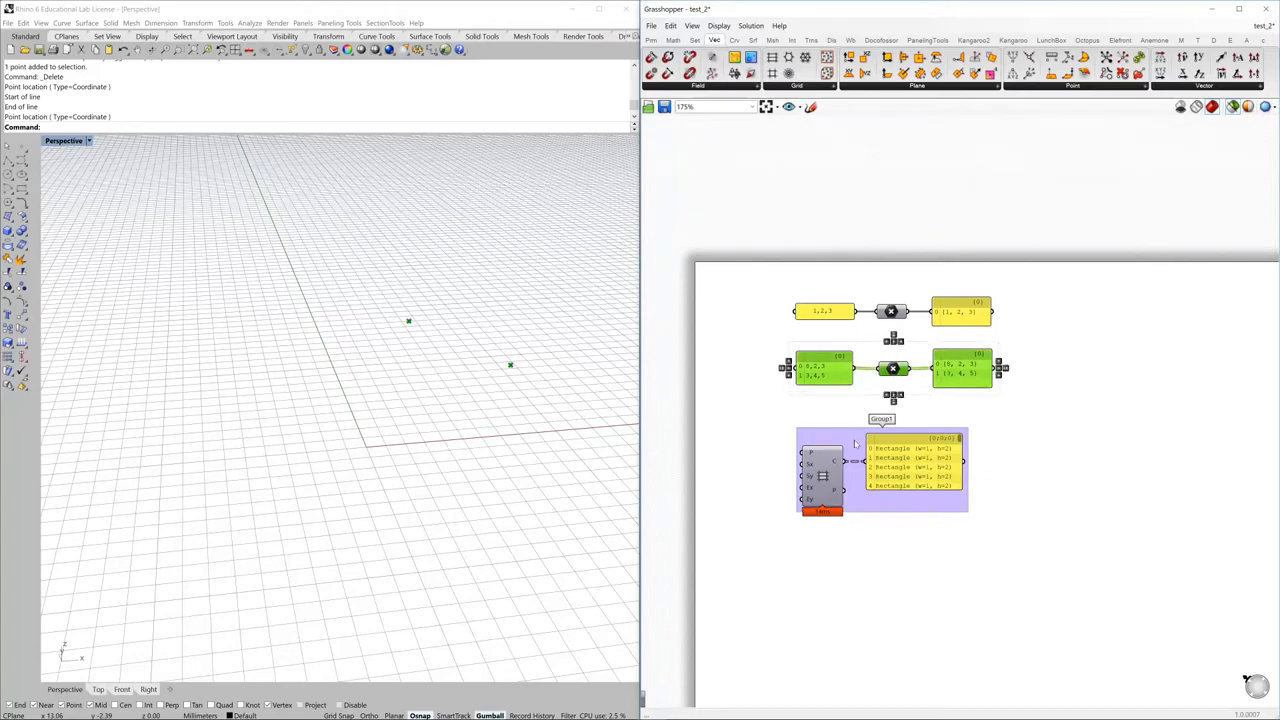
pyautogui.moveTo(850, 445)
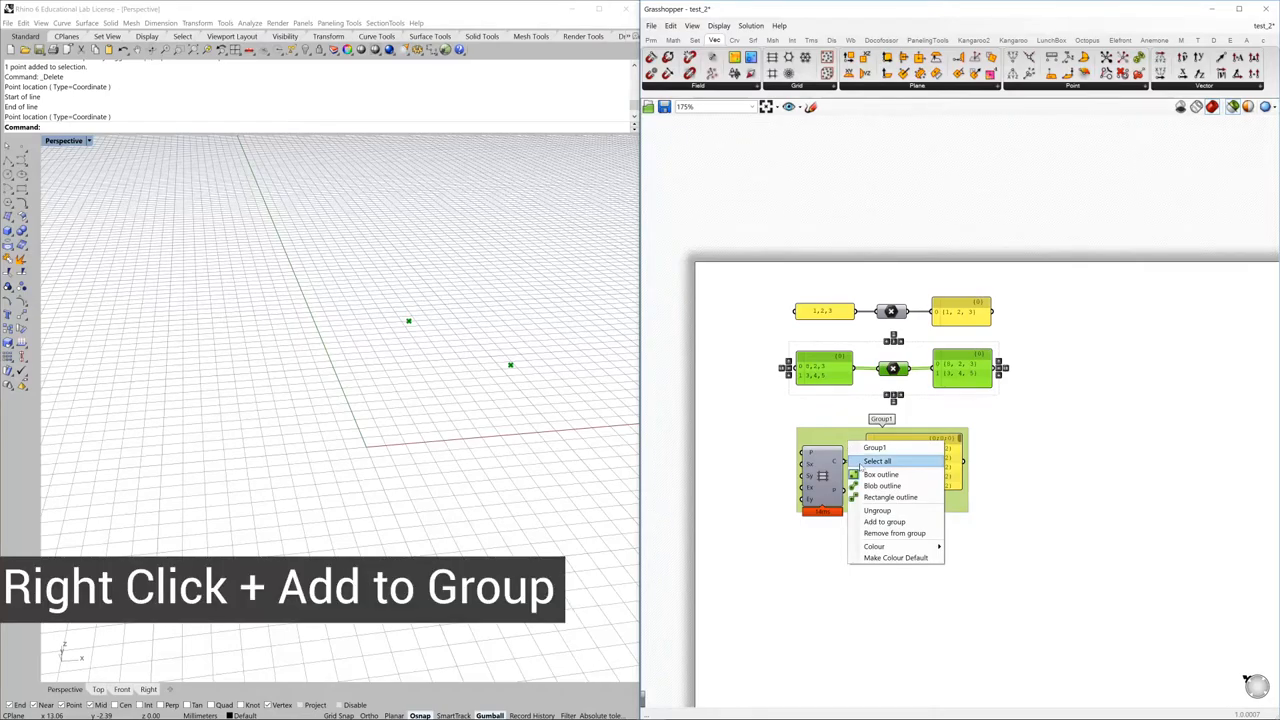
pyautogui.click(884, 521)
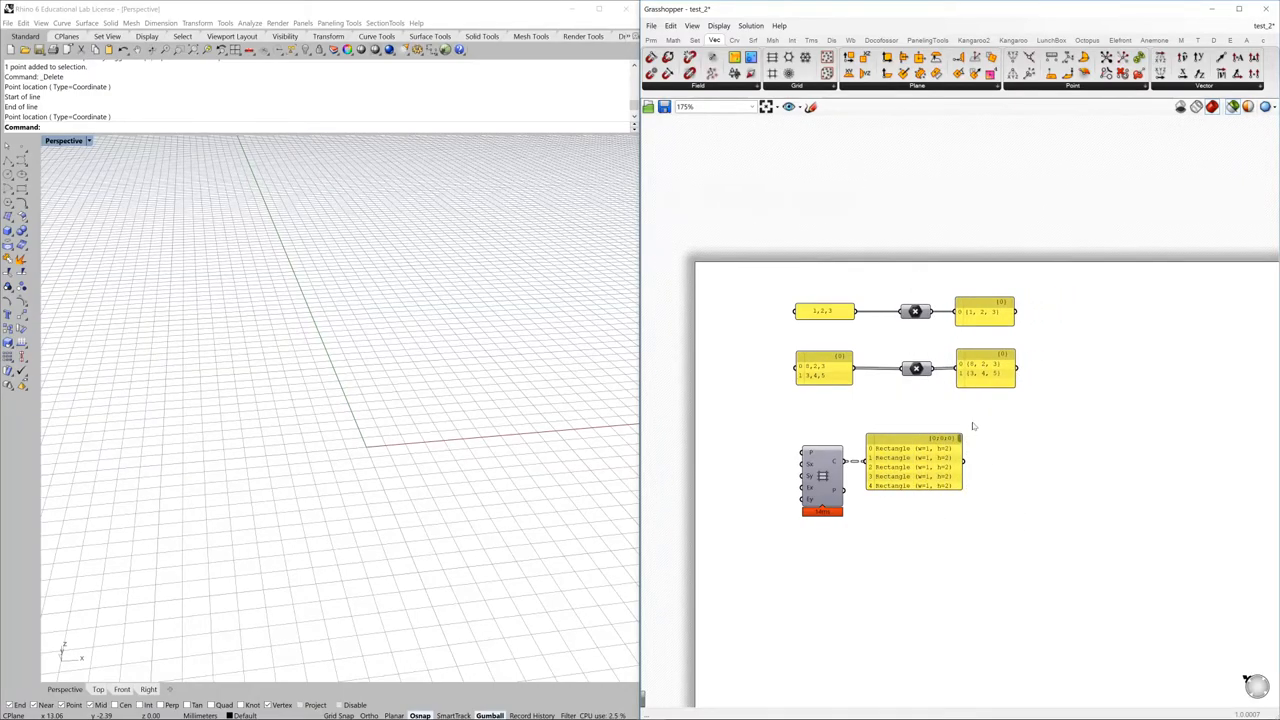
pyautogui.moveTo(894, 384)
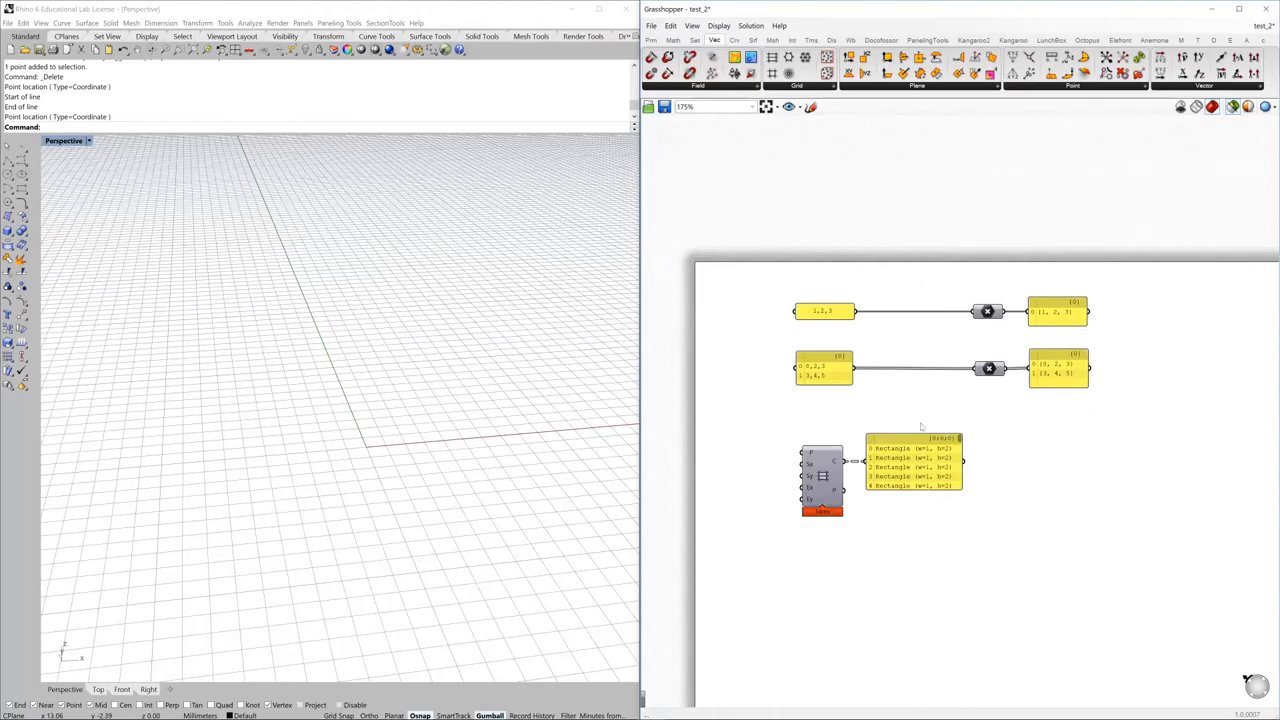
pyautogui.moveTo(1057, 368)
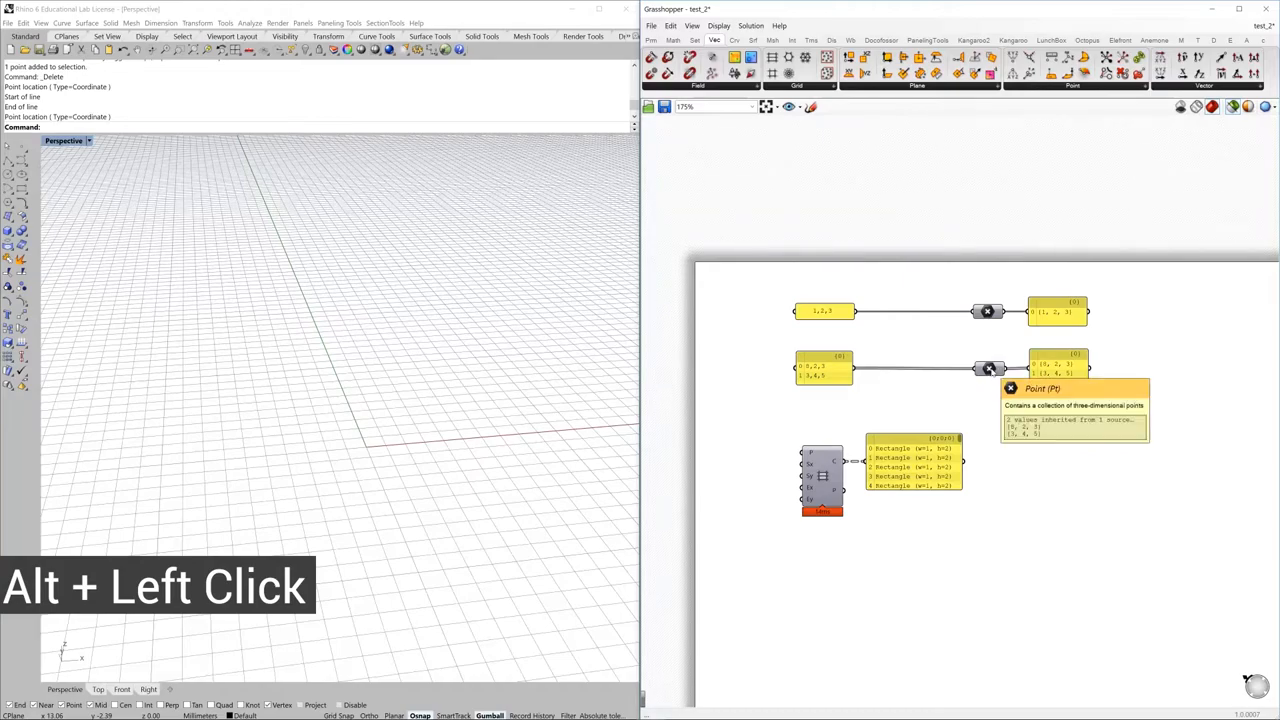
# Connect the second panel's two-point output to a third point parameter.
pyautogui.click(990, 368)
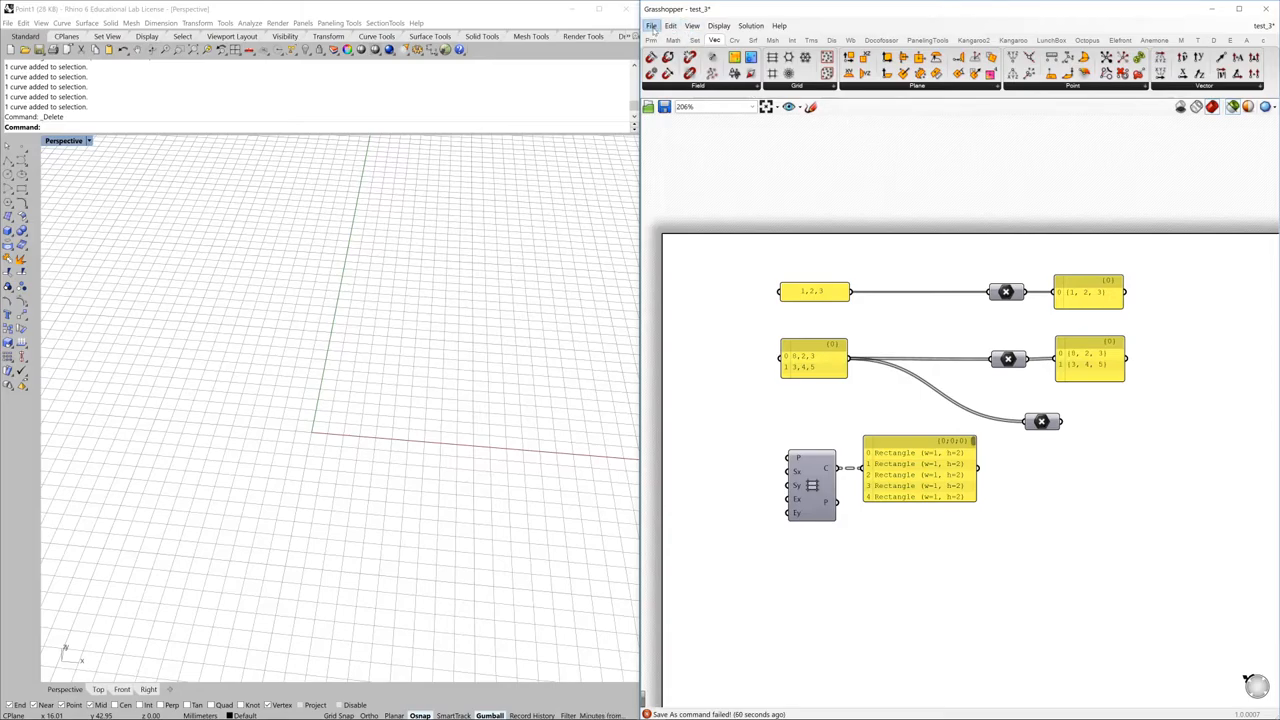
# Save the definition as test_4 on the Desktop in Grasshopper Binary (*.gh) format.
pyautogui.click(651, 25)
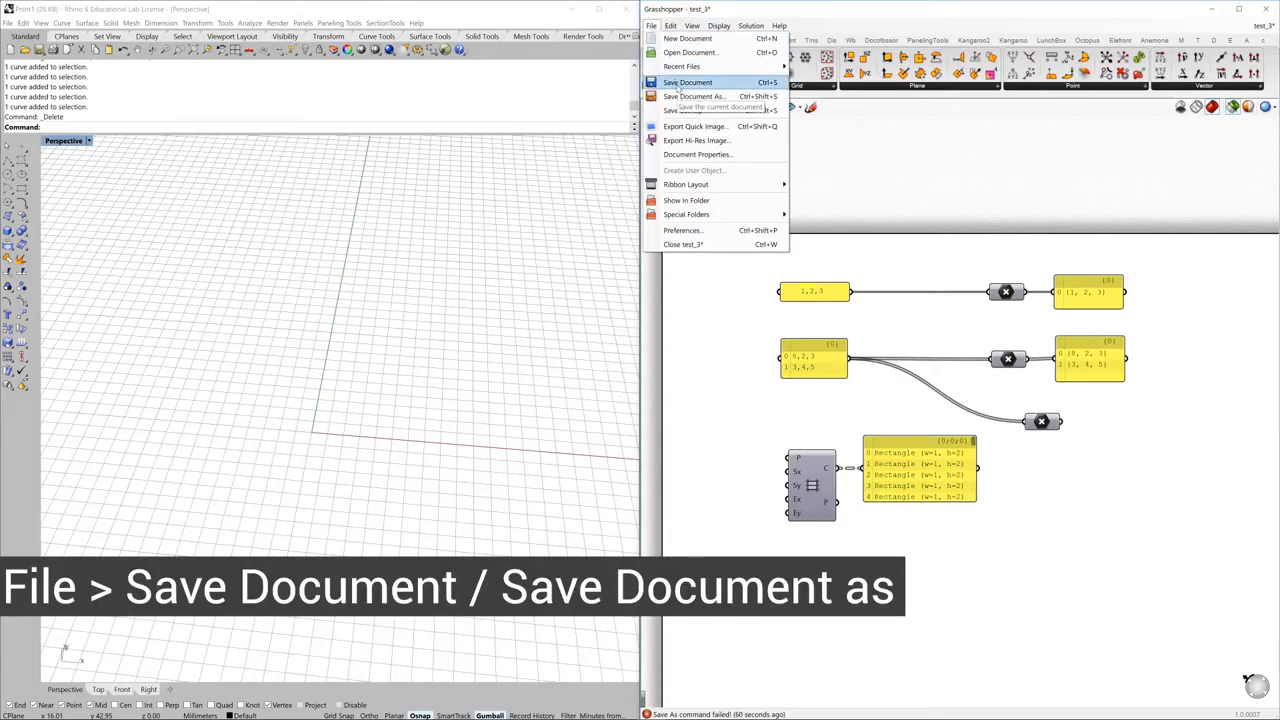
pyautogui.moveTo(694, 96)
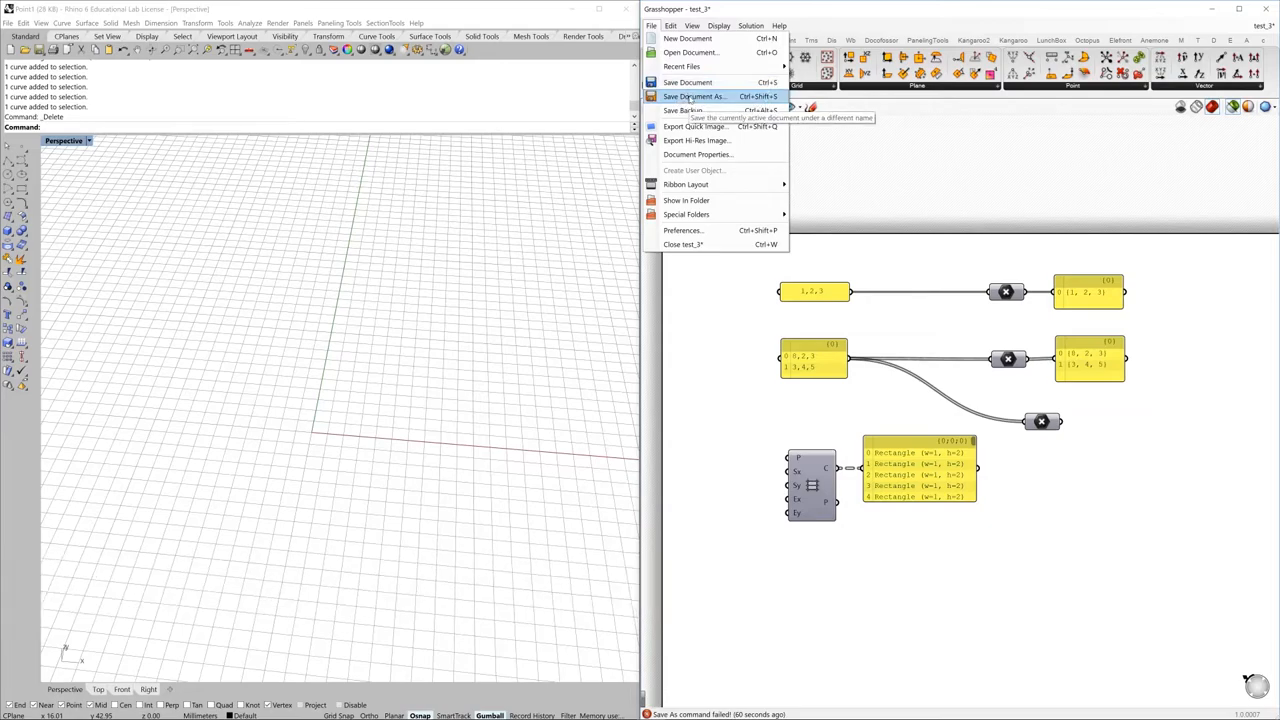
pyautogui.click(692, 96)
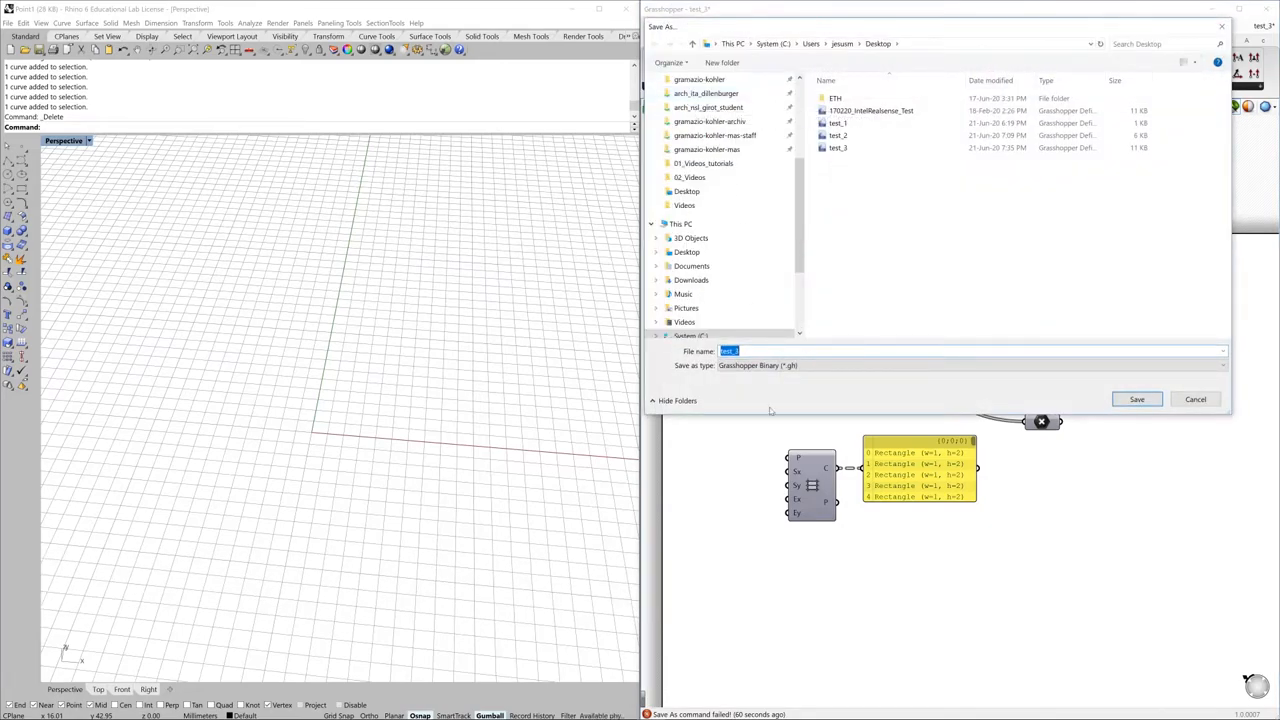
pyautogui.write('test_4')
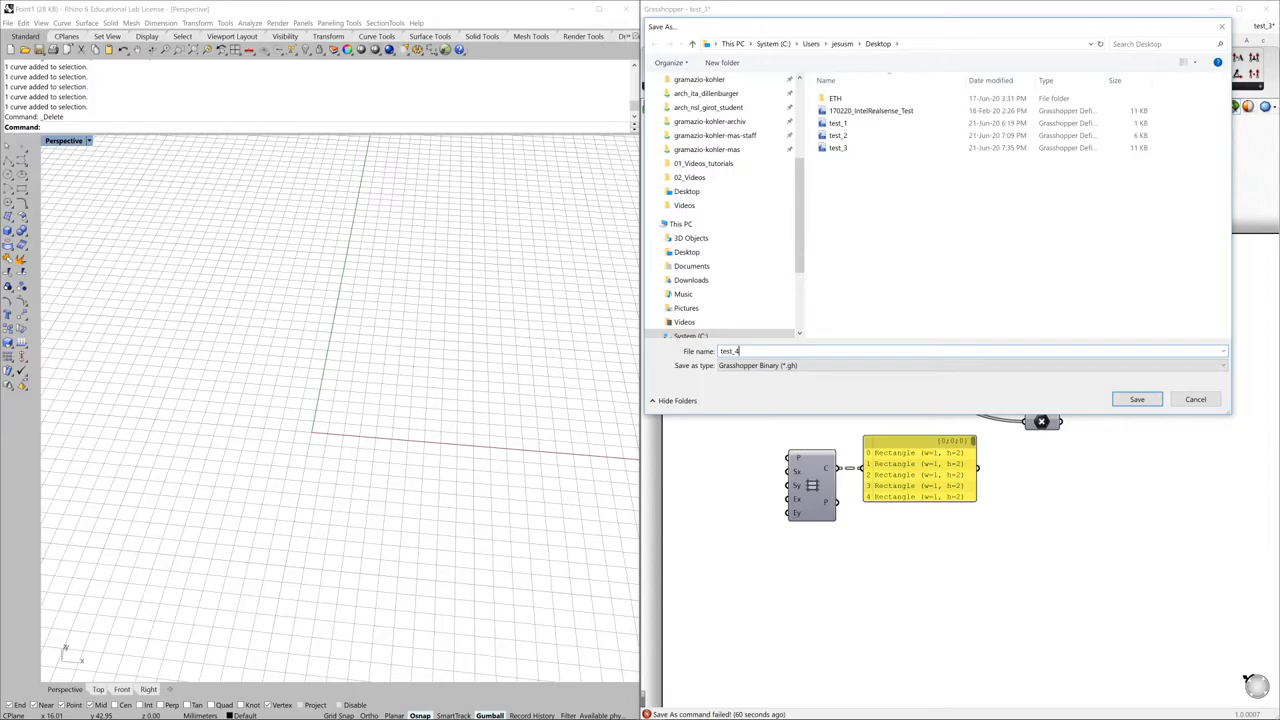
pyautogui.moveTo(887, 311)
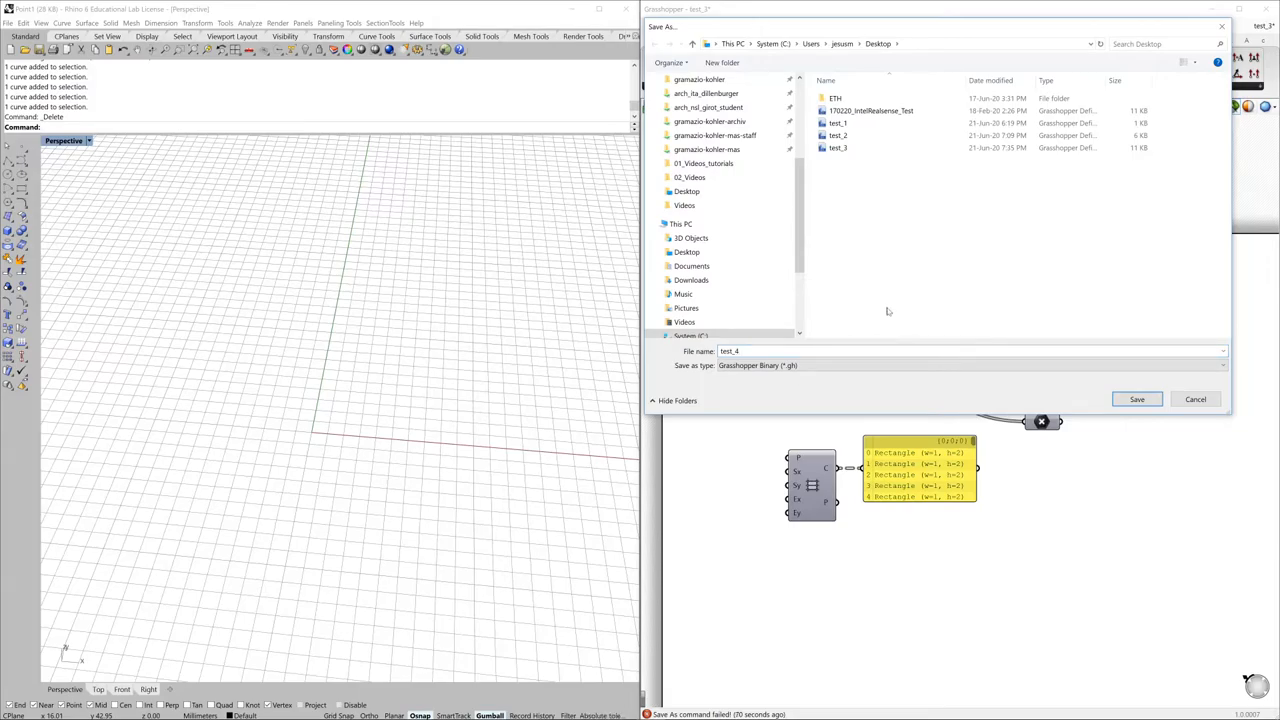
pyautogui.moveTo(910, 327)
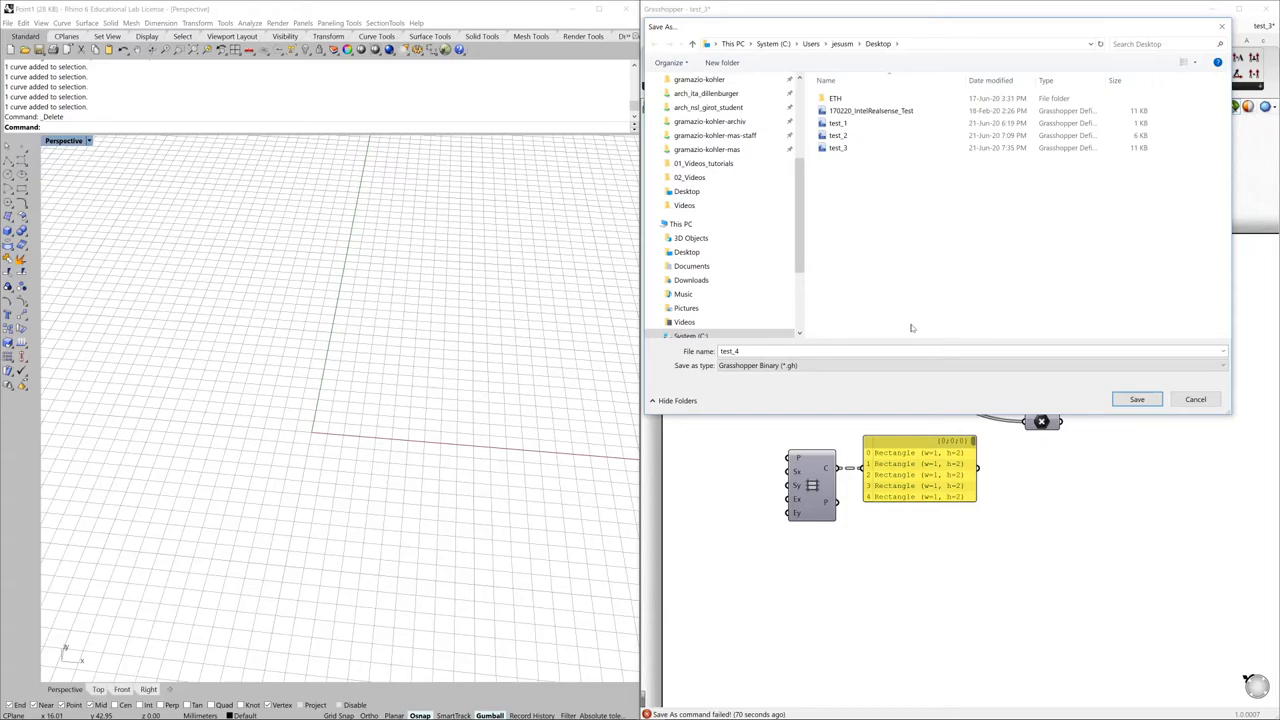
pyautogui.click(965, 365)
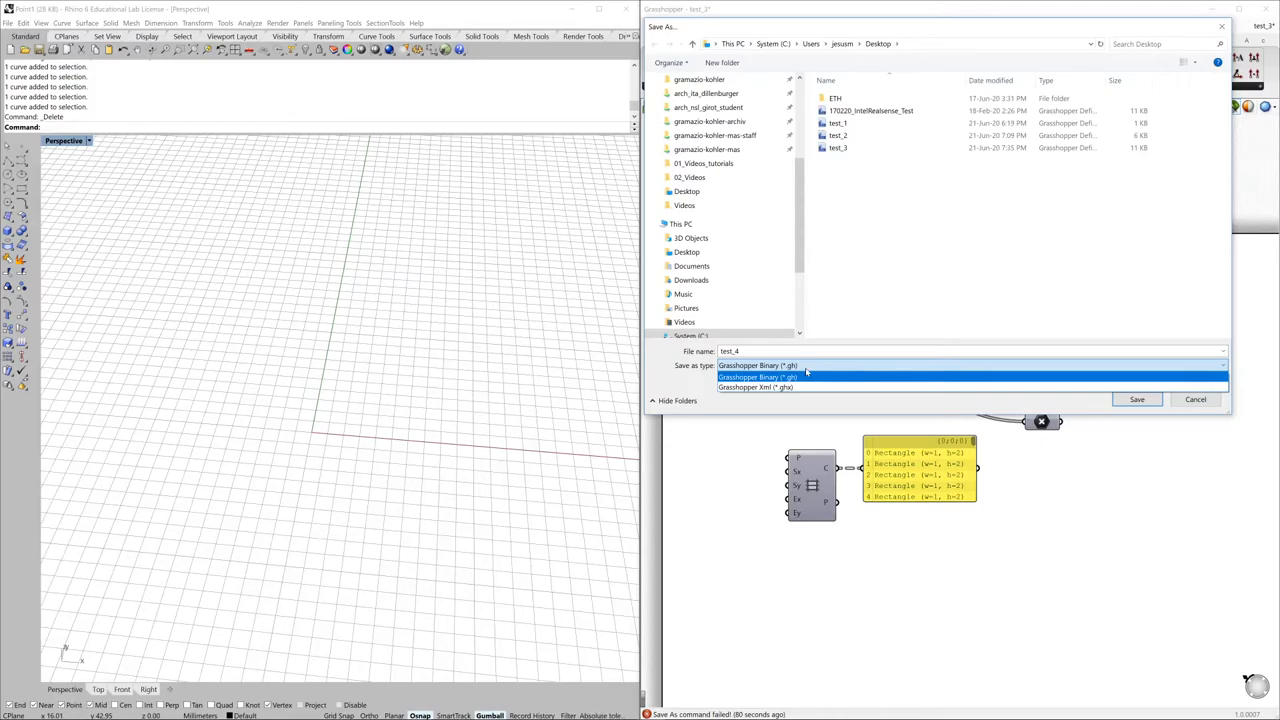
pyautogui.click(757, 366)
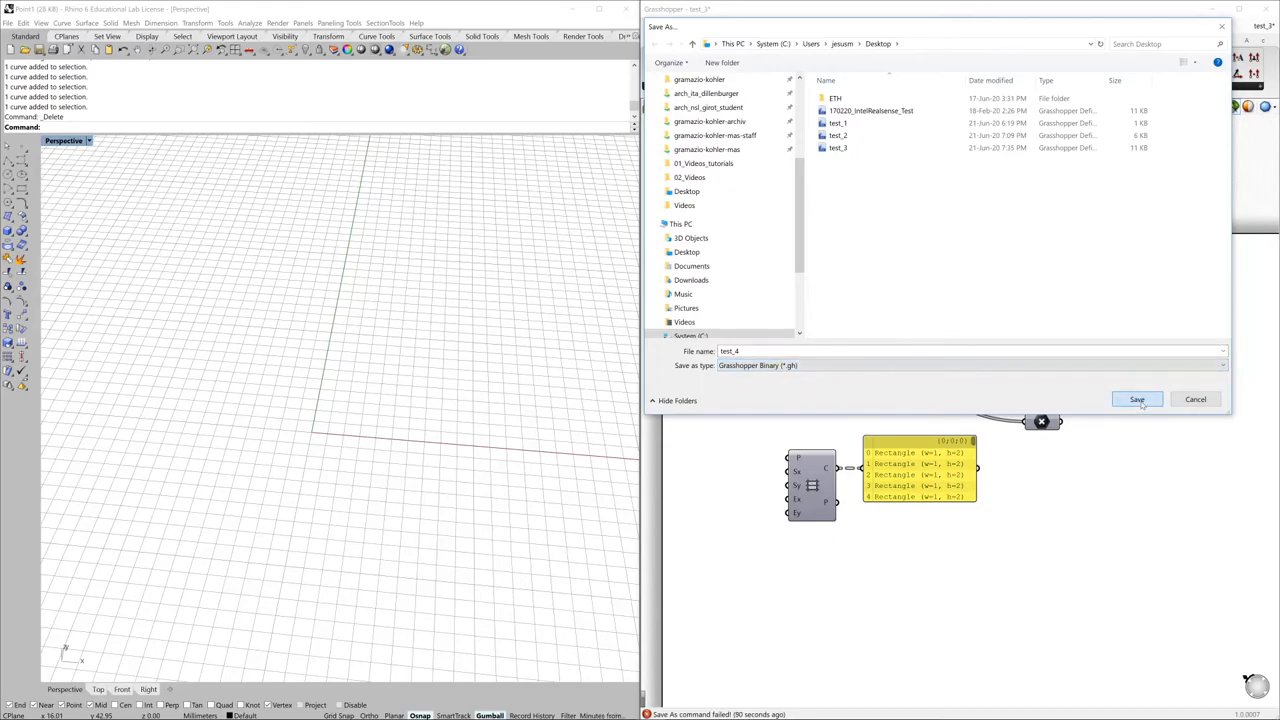
pyautogui.click(1137, 399)
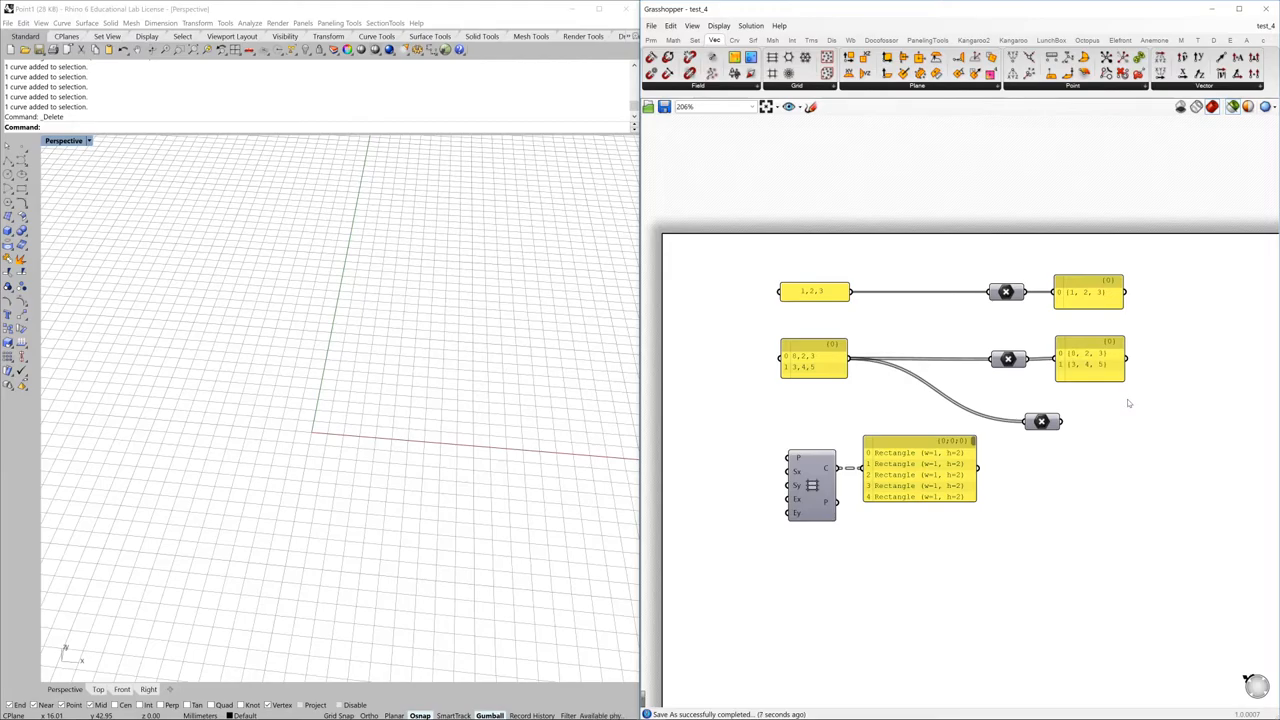
pyautogui.moveTo(1110, 394)
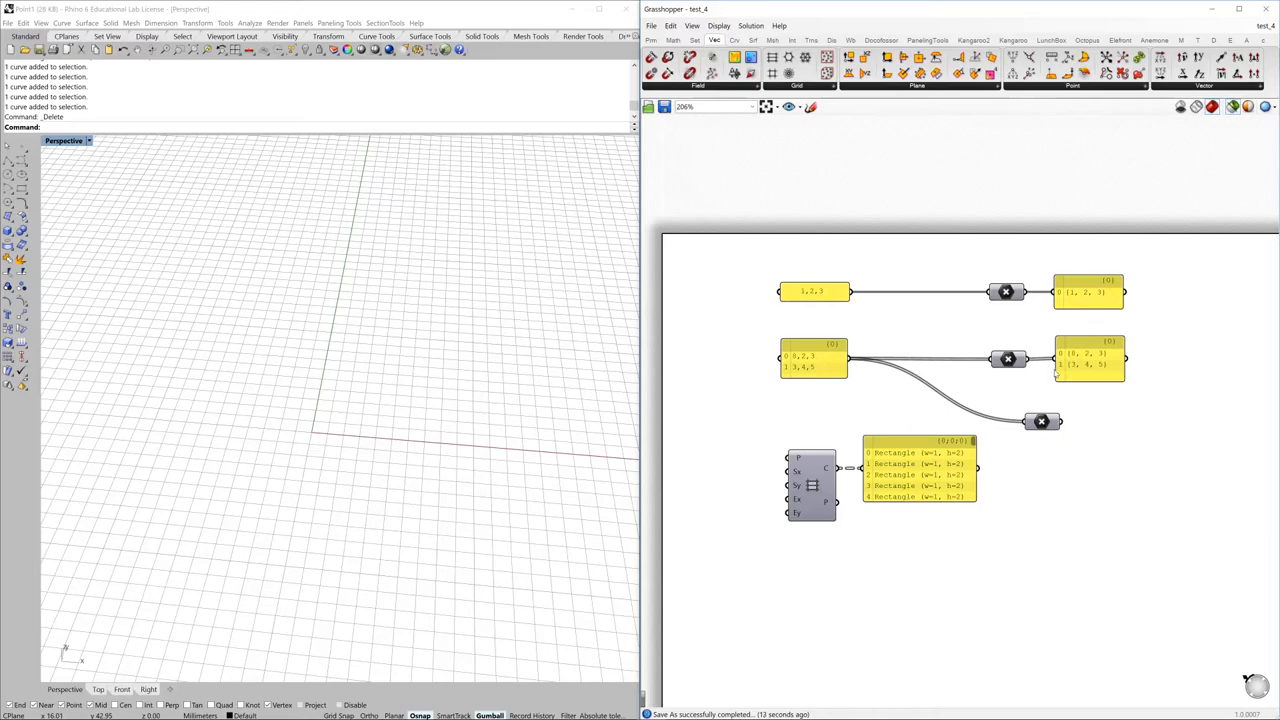
pyautogui.moveTo(967, 332)
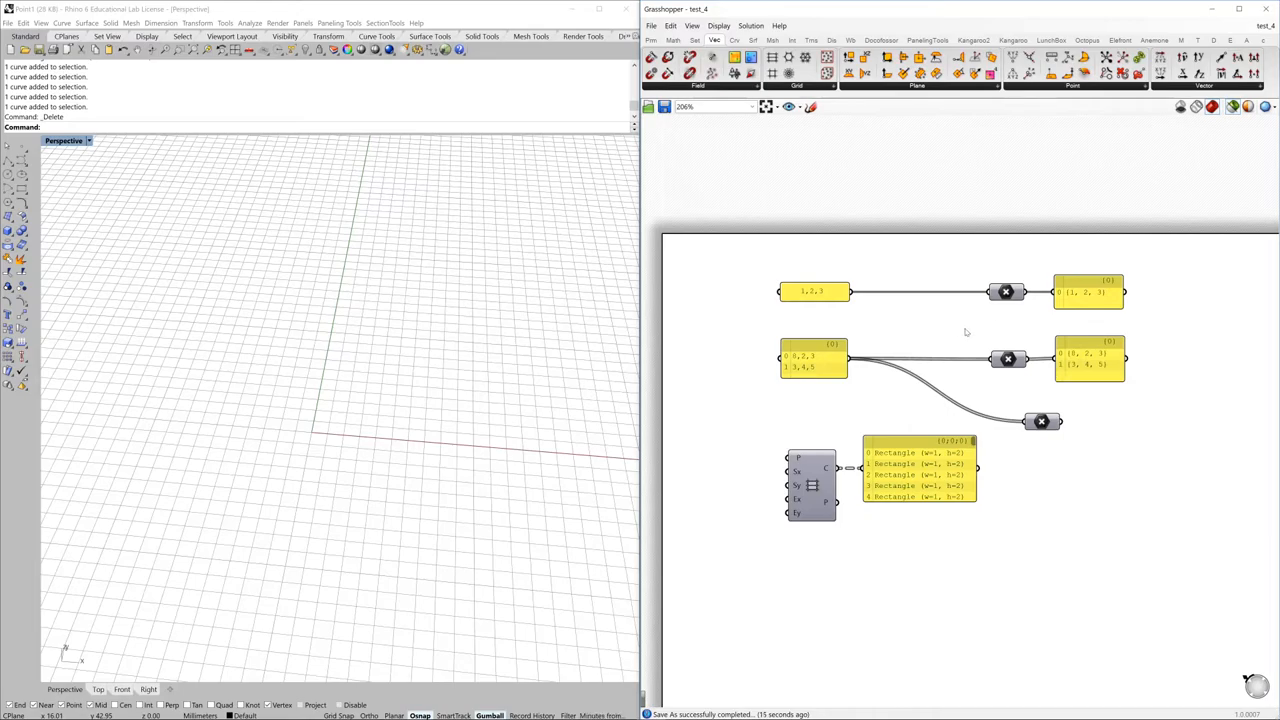
pyautogui.moveTo(1007, 291)
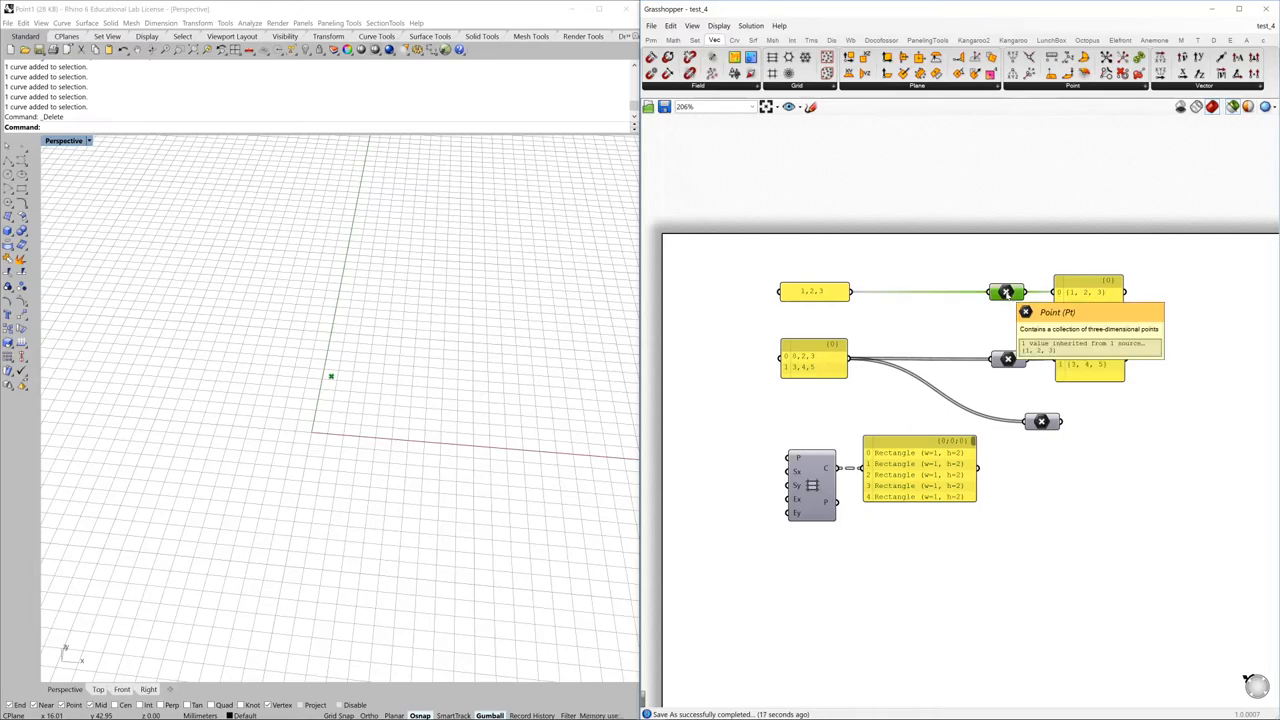
# Bake the top Pt parameter's {1, 2, 3} point onto Layer 03 as a group.
pyautogui.rightClick(1007, 291)
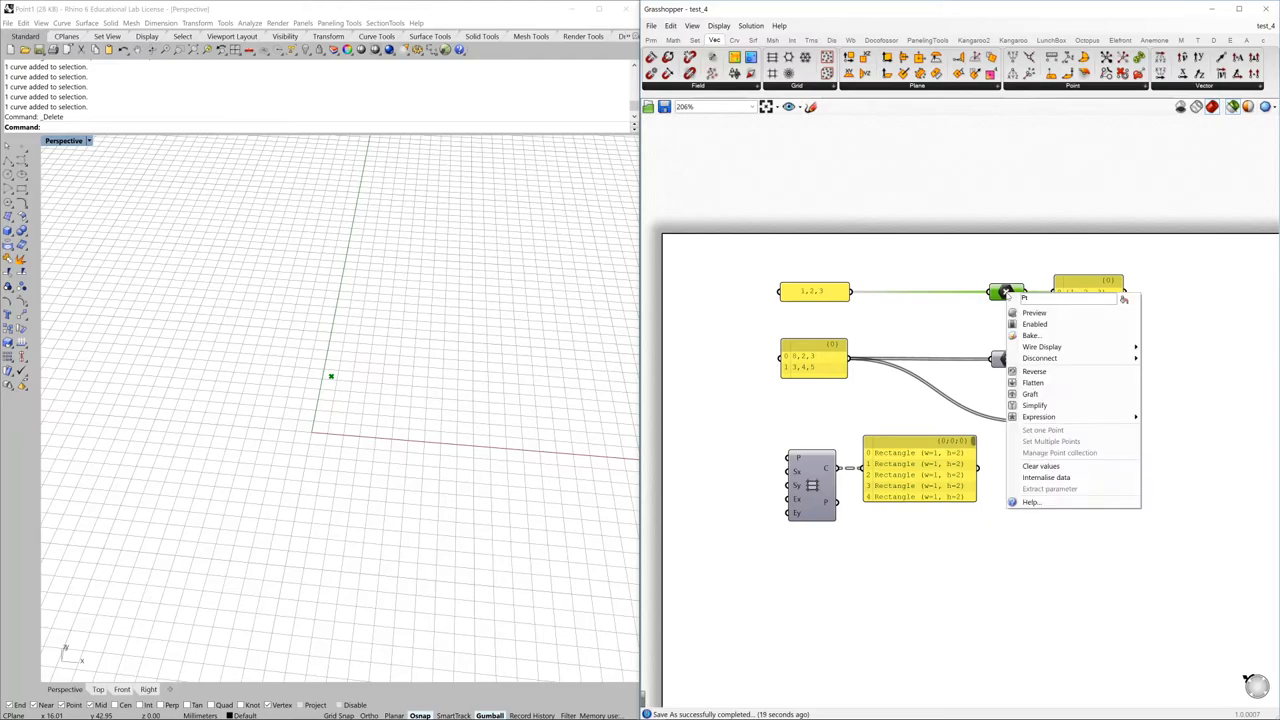
pyautogui.moveTo(1030, 335)
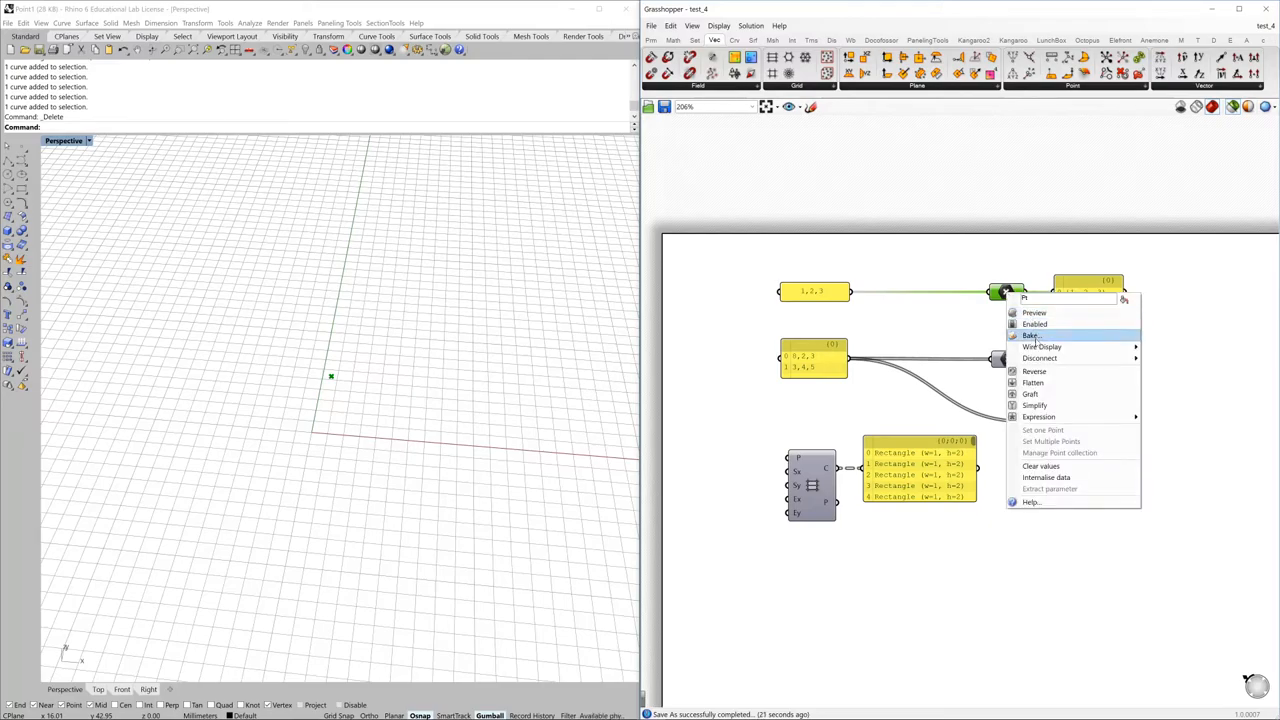
pyautogui.click(1030, 335)
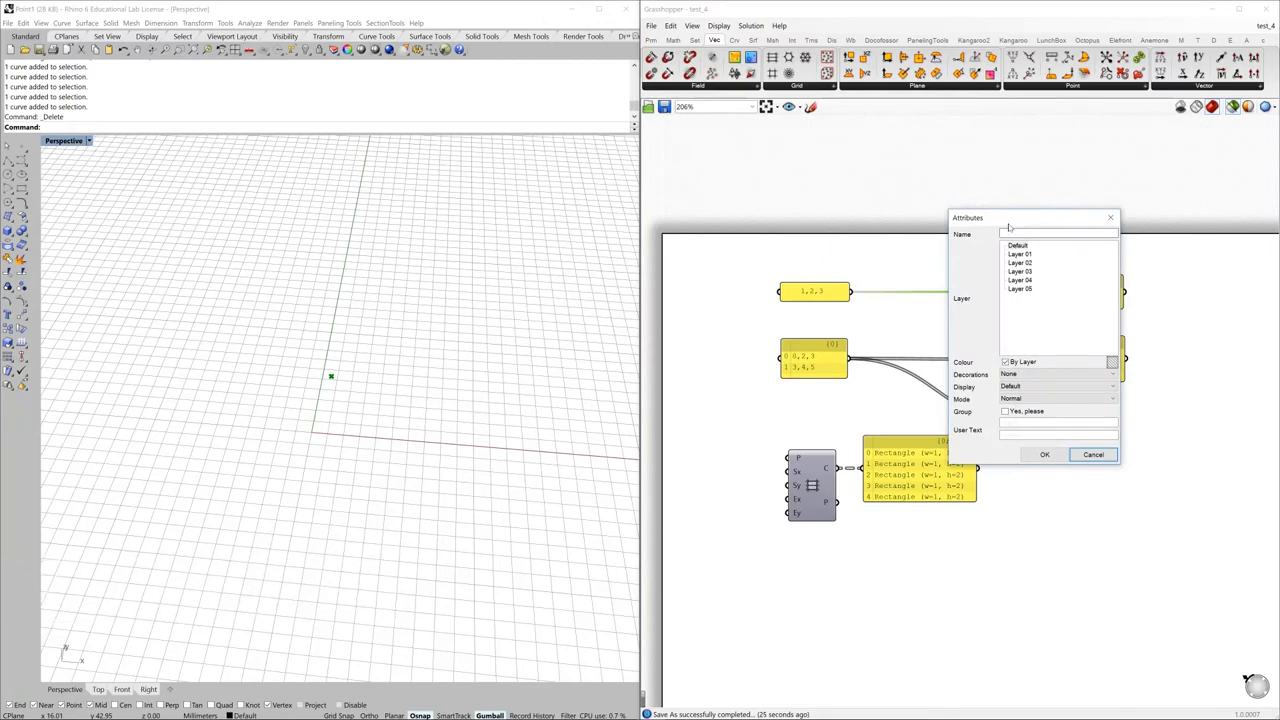
pyautogui.moveTo(1035, 217); pyautogui.dragTo(895, 187)
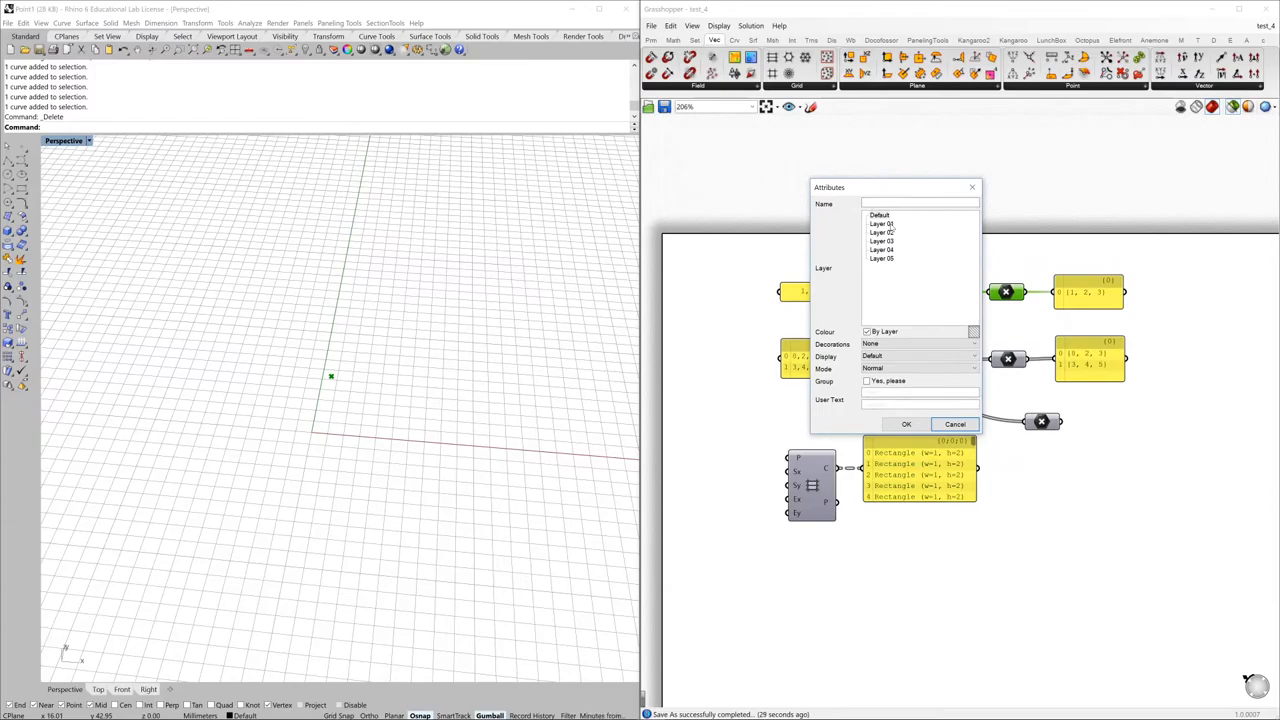
pyautogui.click(881, 232)
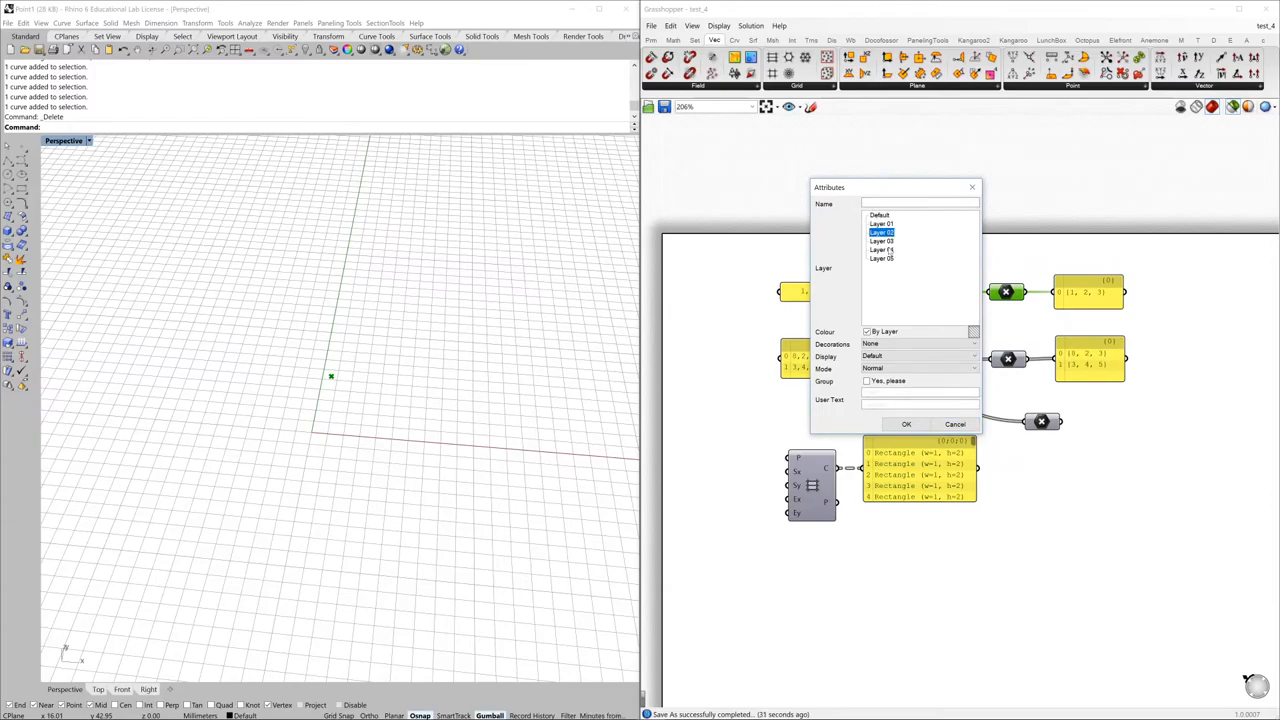
pyautogui.click(881, 240)
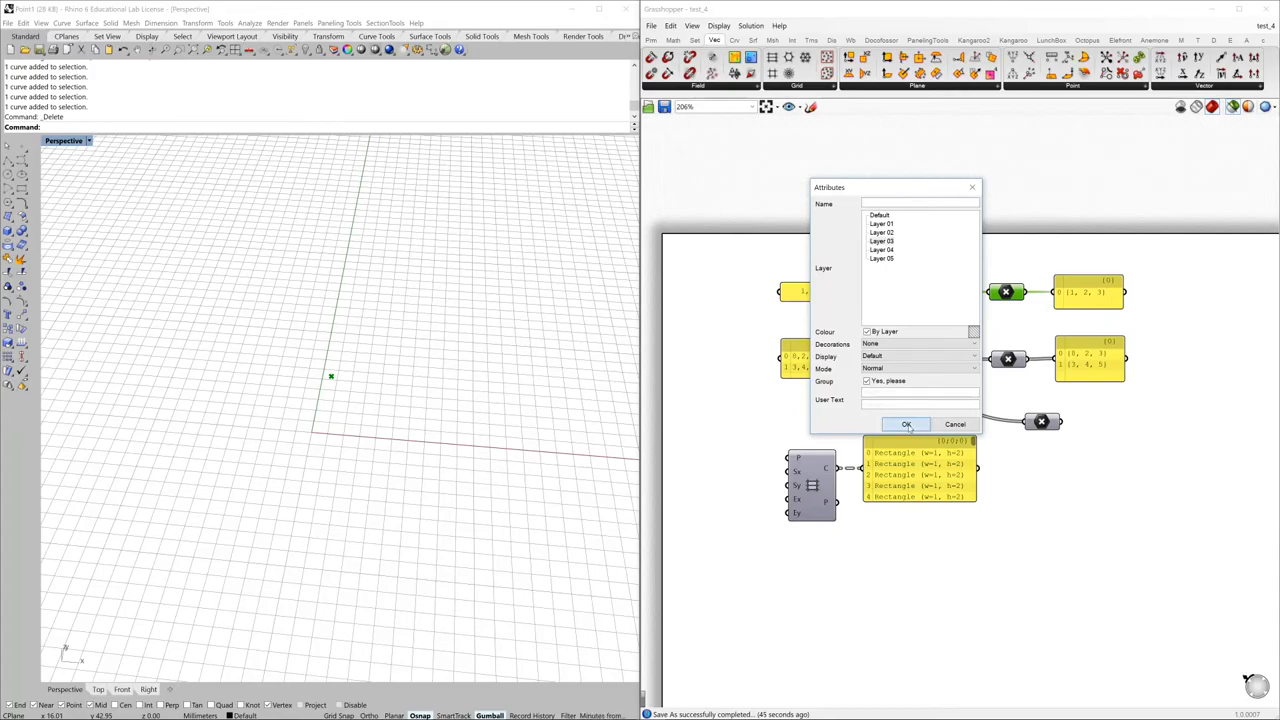
pyautogui.click(906, 424)
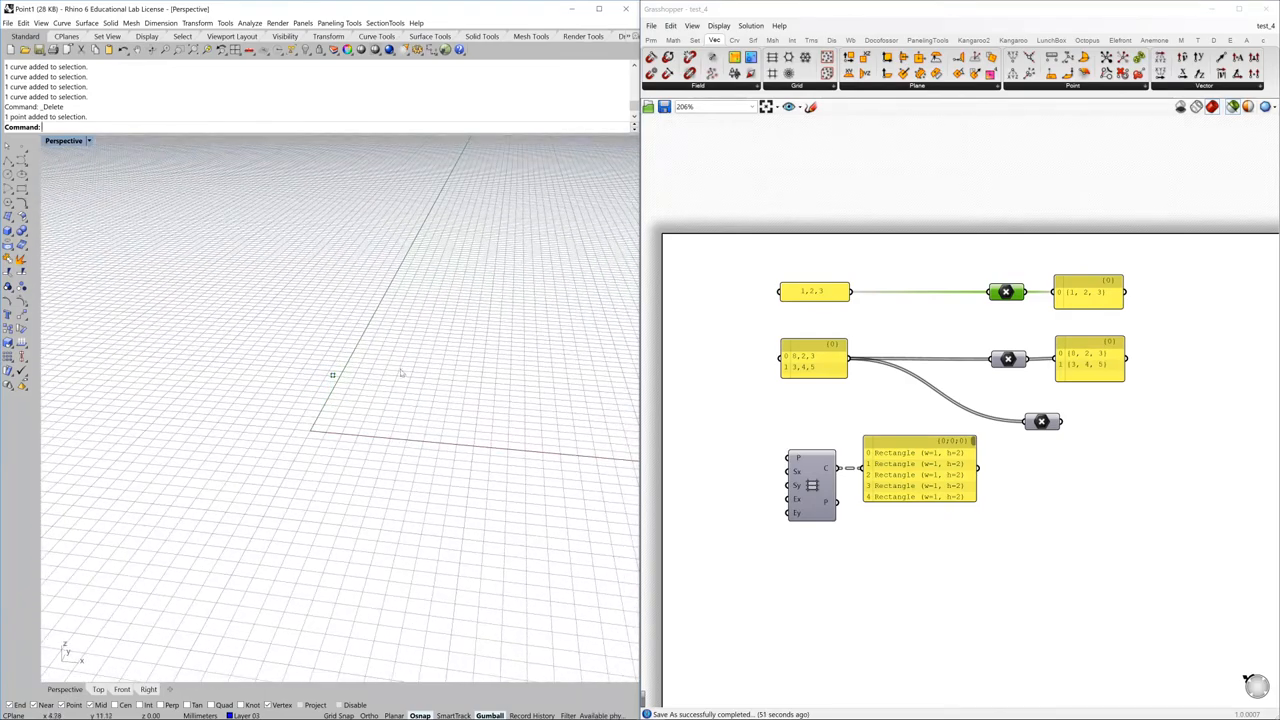
pyautogui.click(332, 375)
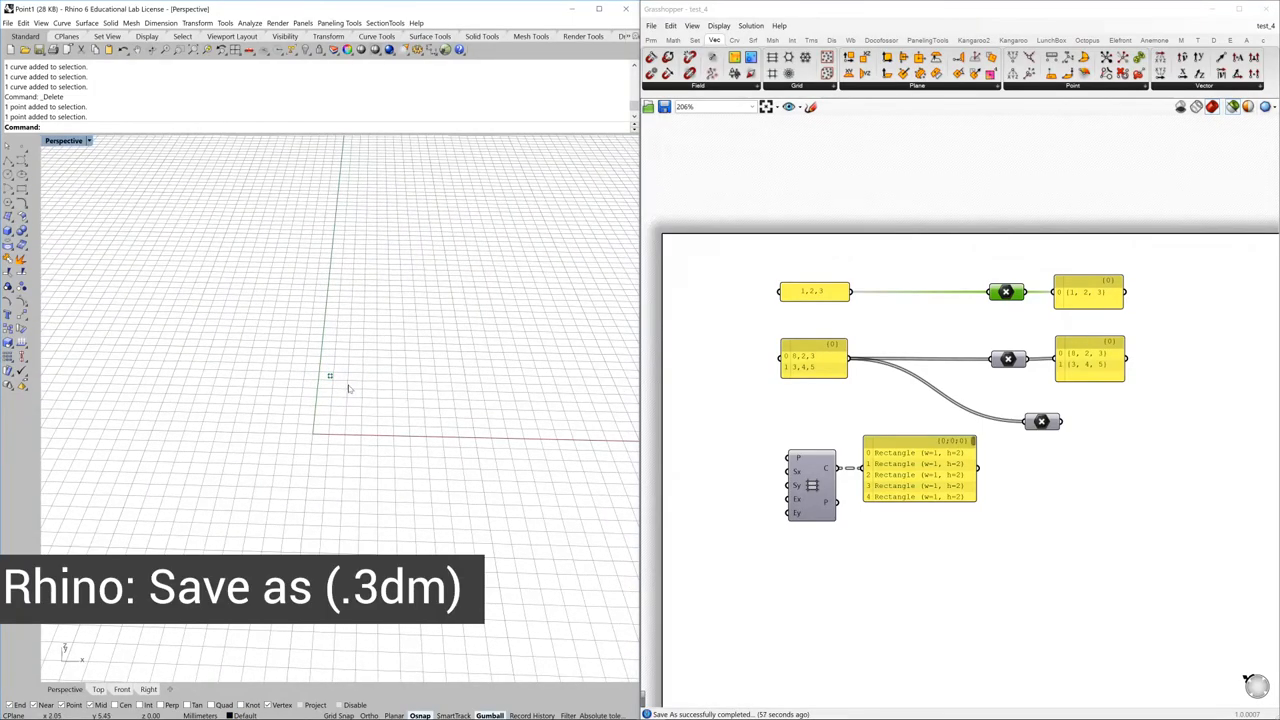
pyautogui.click(8, 22)
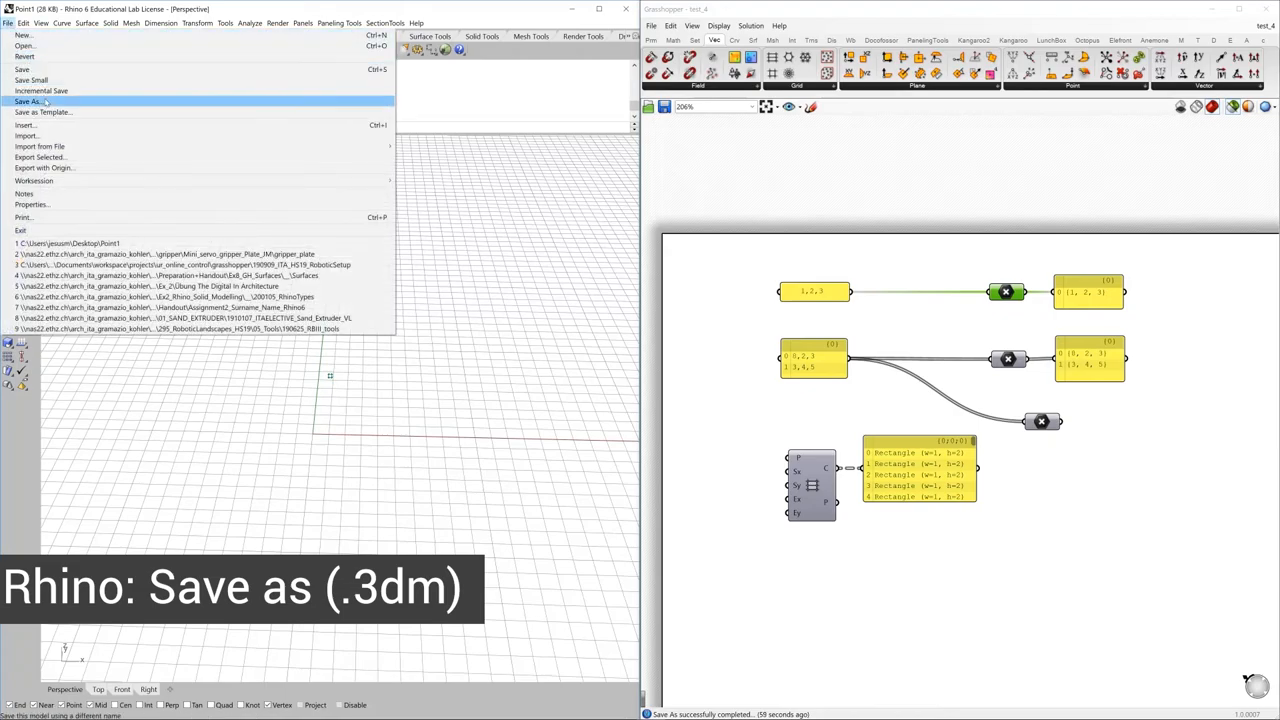
pyautogui.moveTo(490, 330)
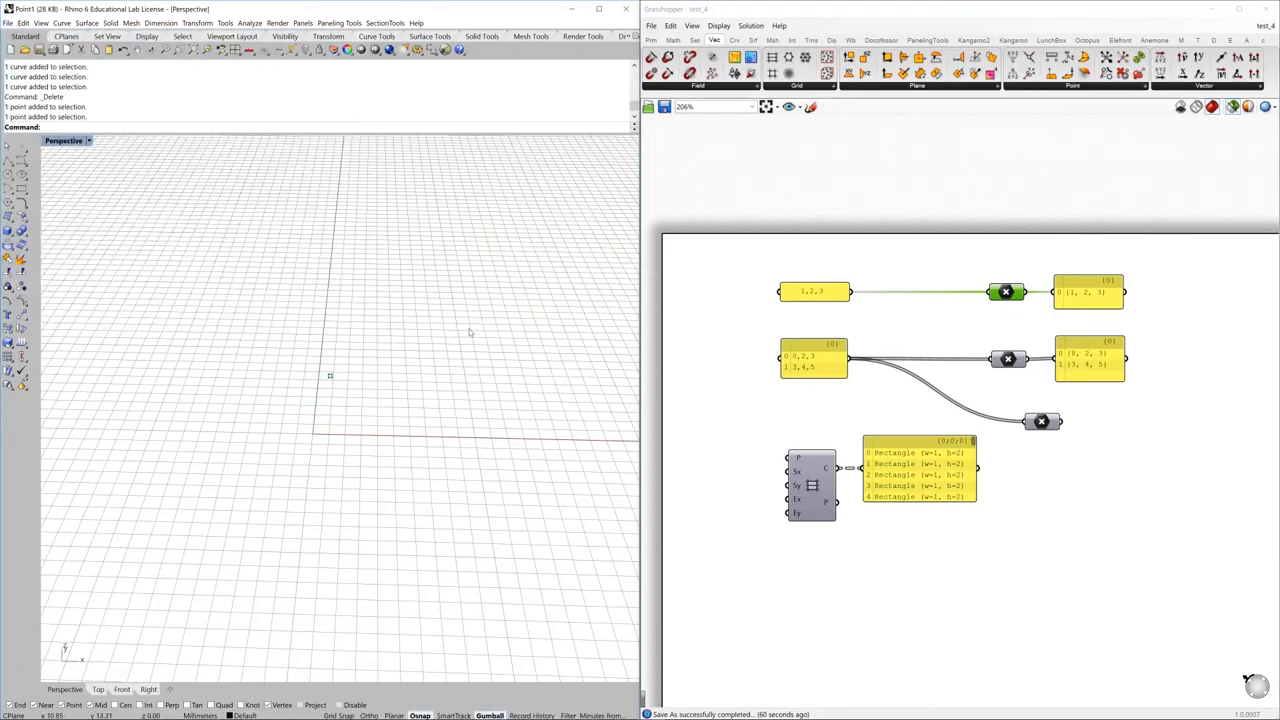
pyautogui.moveTo(405, 287)
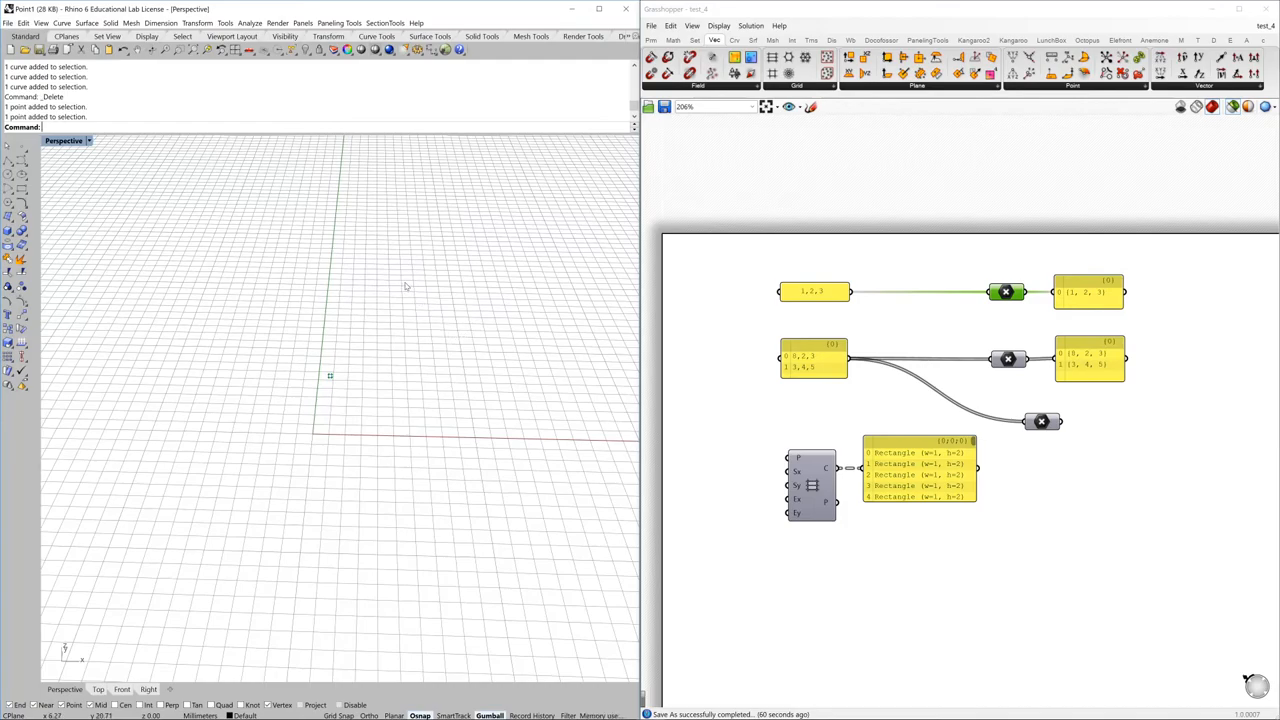
pyautogui.moveTo(413, 363)
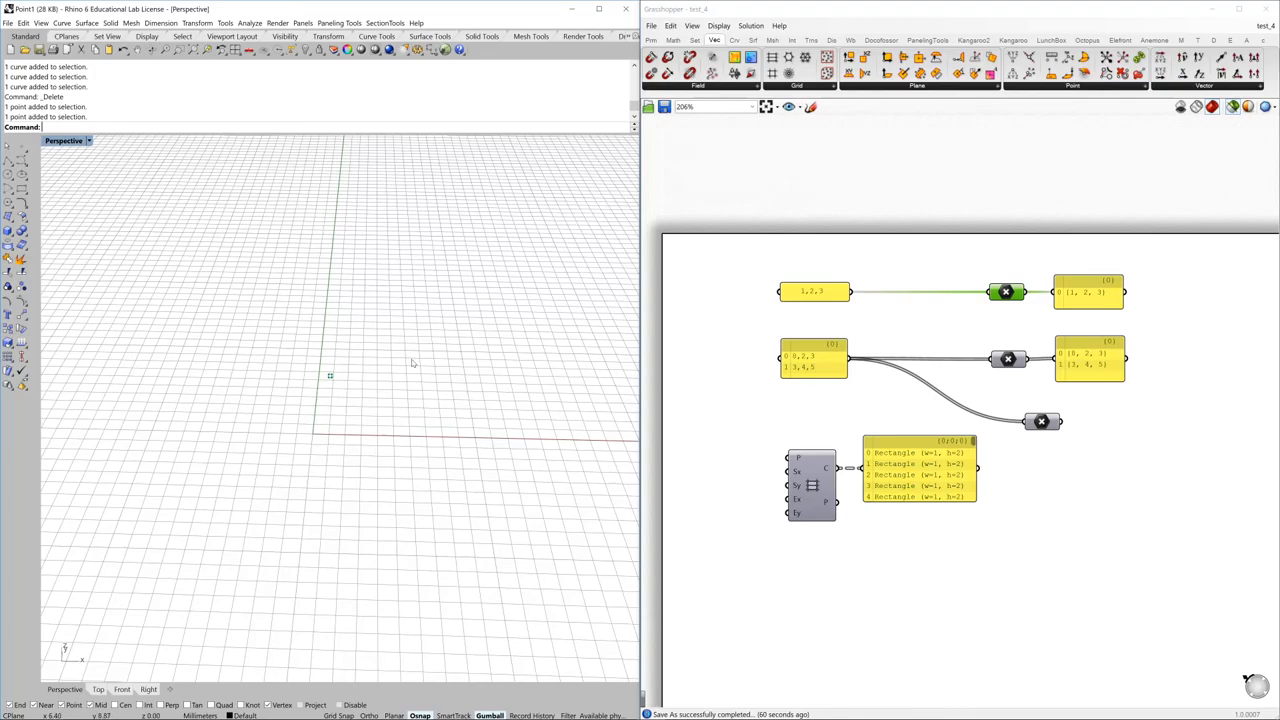